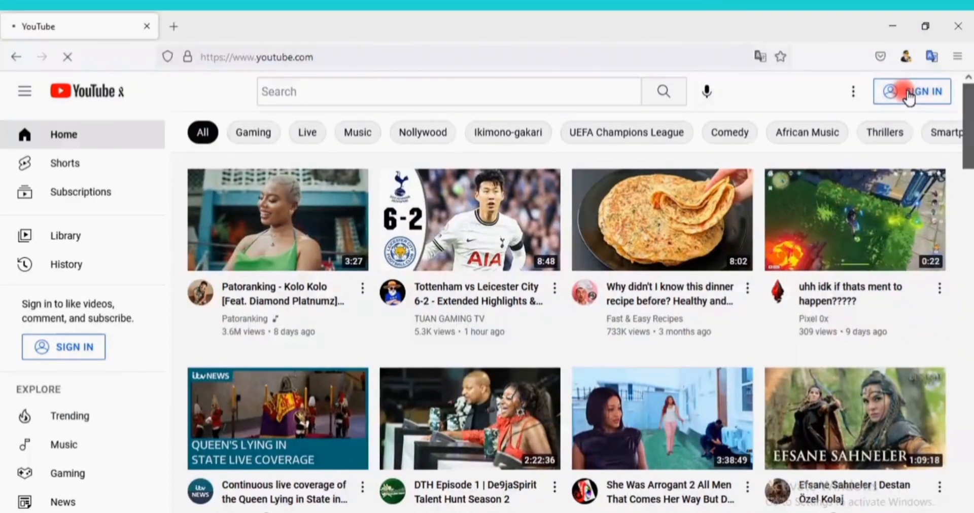
# Start YouTube sign-in and bring up Google's Create account type options.
pyautogui.click(912, 92)
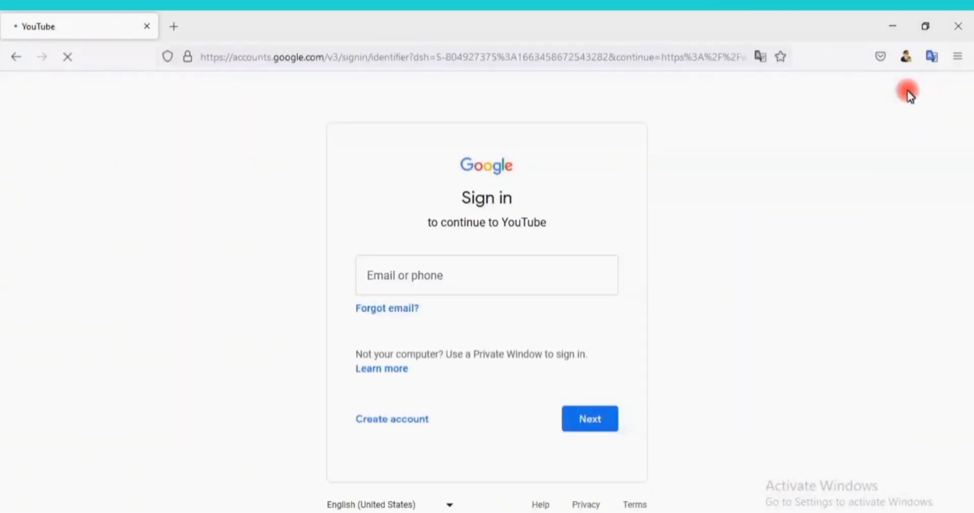
pyautogui.click(486, 276)
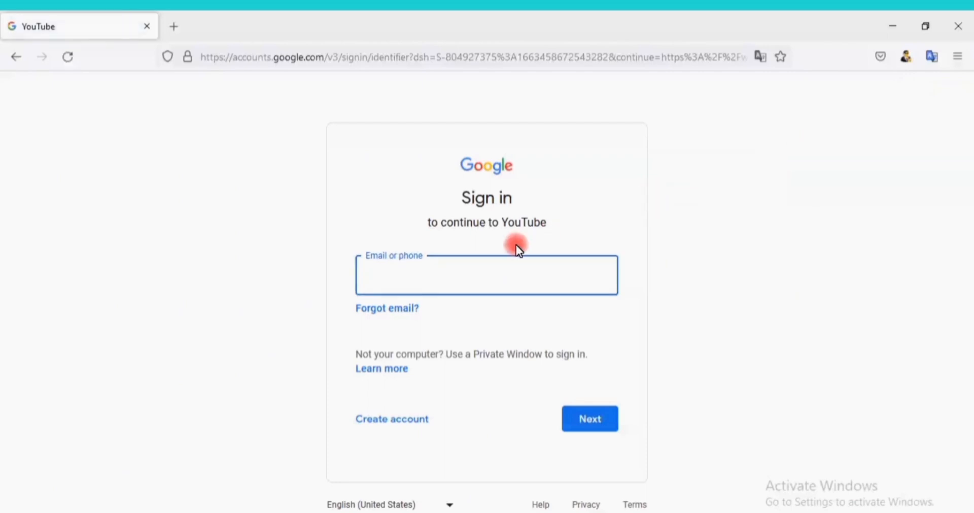
pyautogui.moveTo(381, 411)
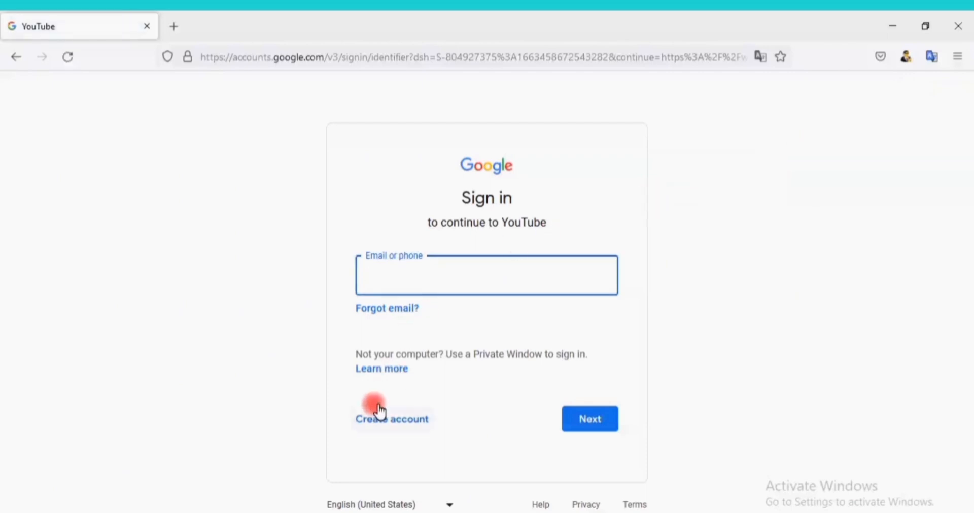
pyautogui.click(487, 275)
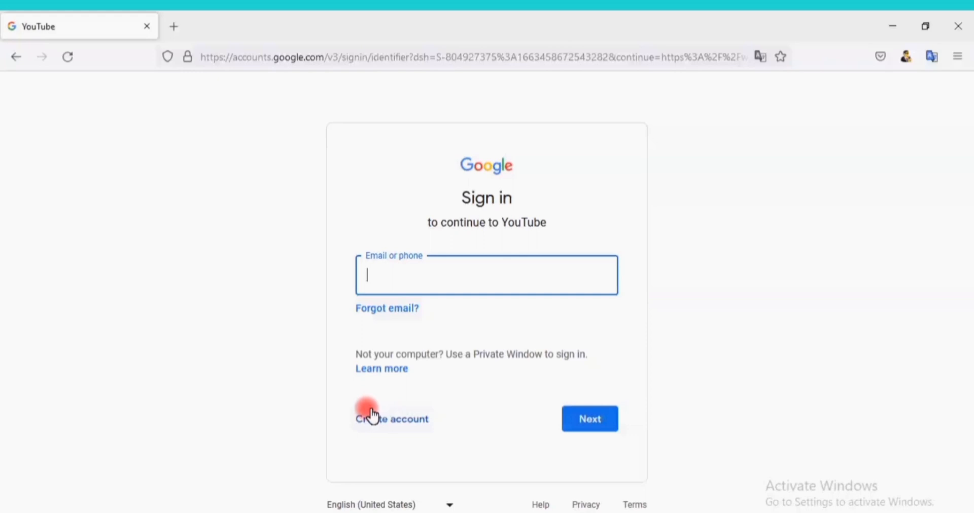
pyautogui.click(391, 420)
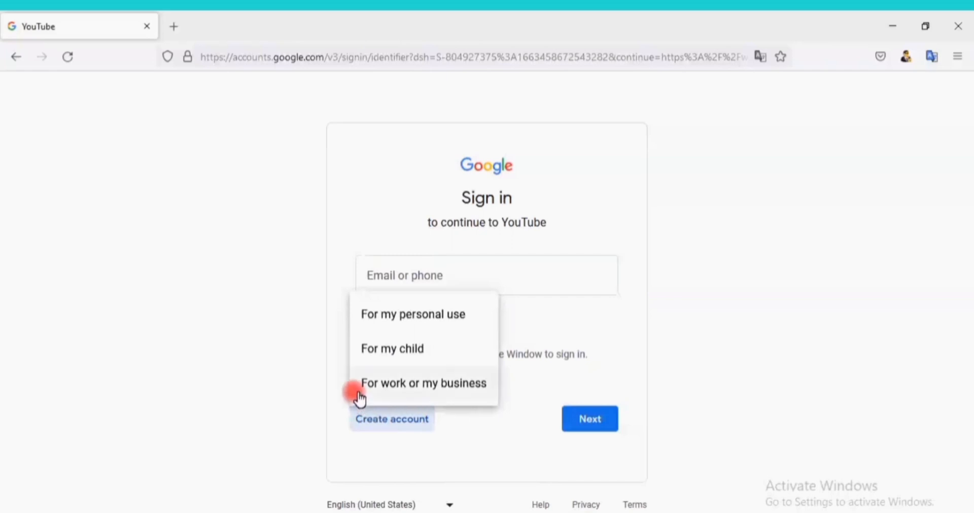
pyautogui.moveTo(370, 328)
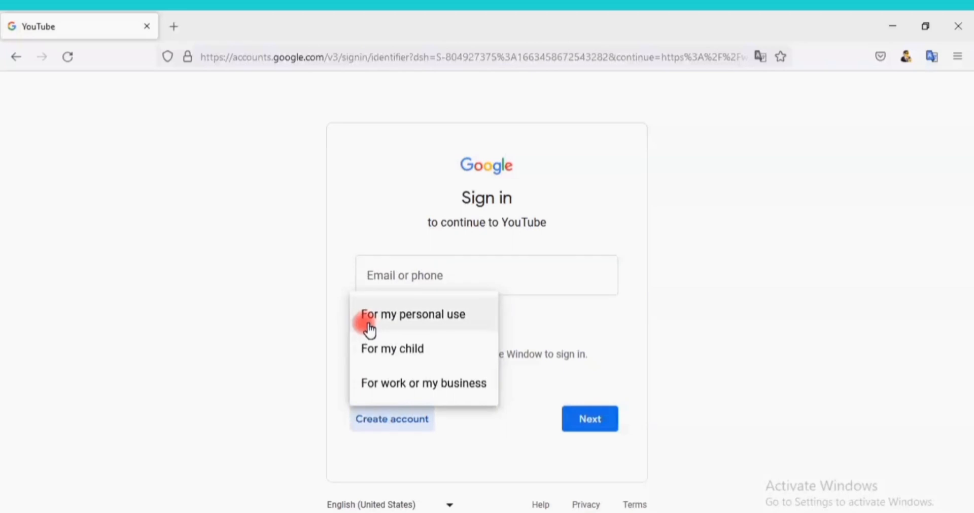
pyautogui.moveTo(365, 340)
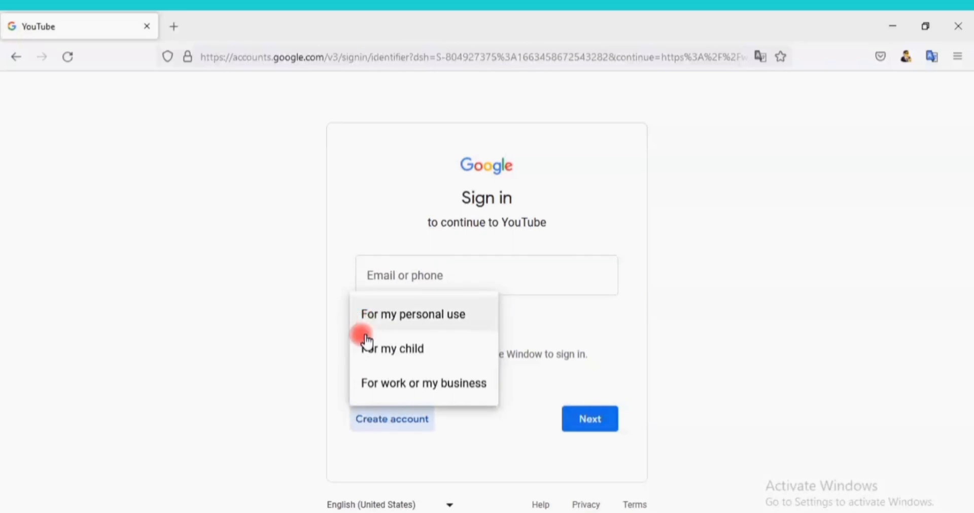
pyautogui.moveTo(365, 357)
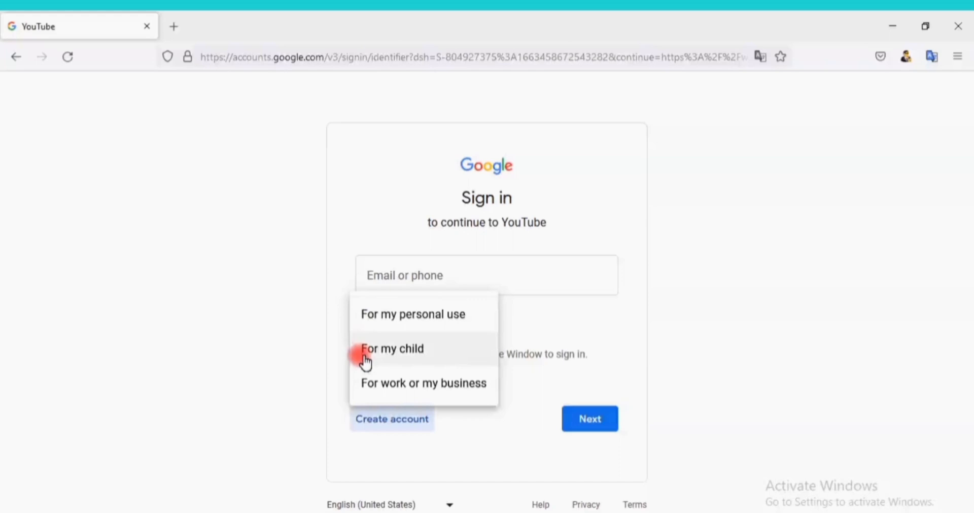
pyautogui.moveTo(367, 382)
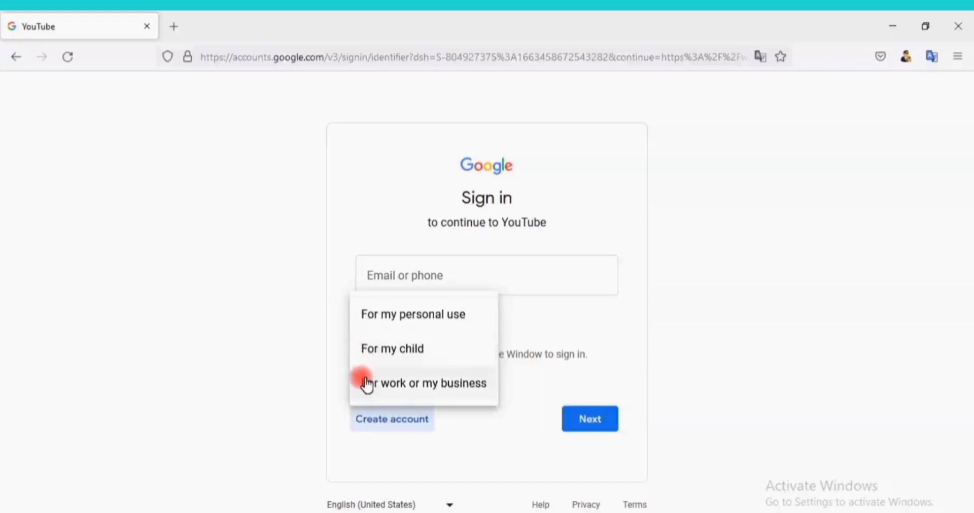
pyautogui.moveTo(373, 392)
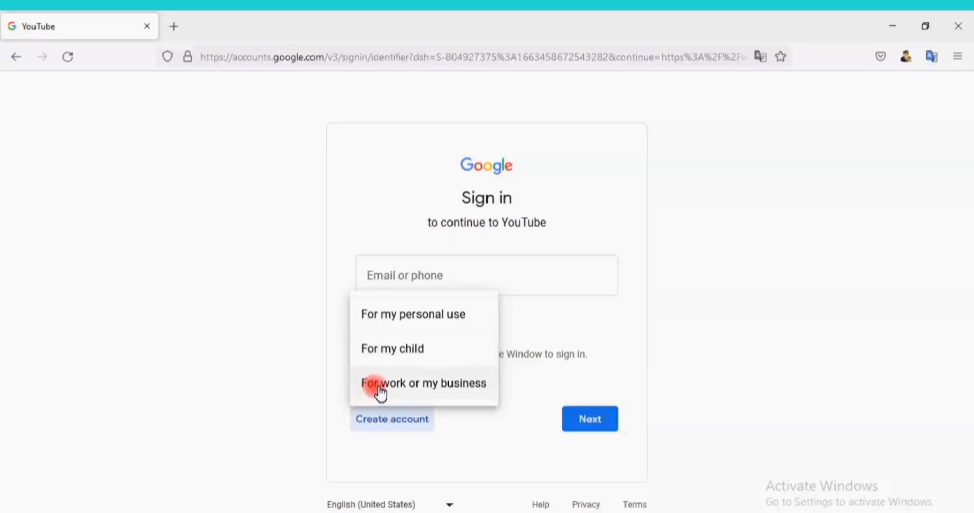
# Choose a work or business account and enter the first name 'Andrew'.
pyautogui.click(425, 383)
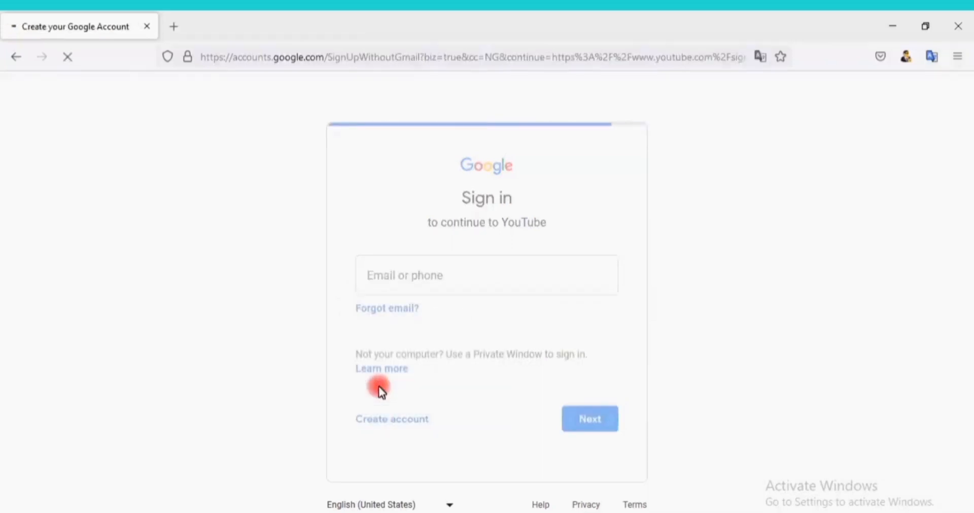
pyautogui.click(392, 420)
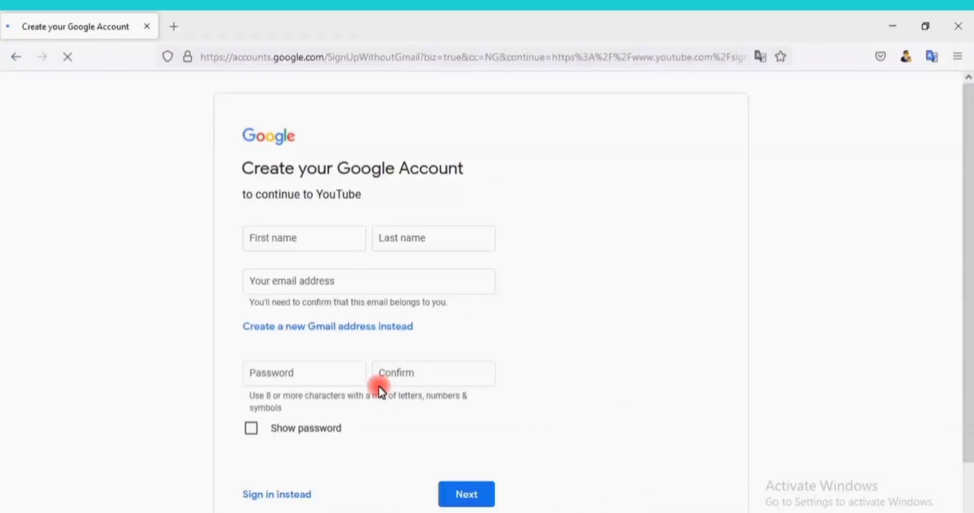
pyautogui.click(304, 238)
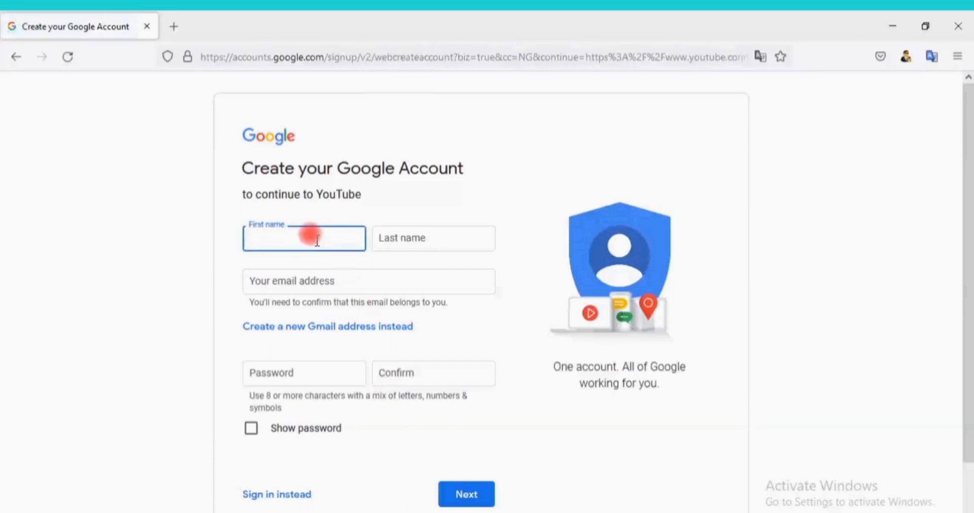
pyautogui.write('AN')
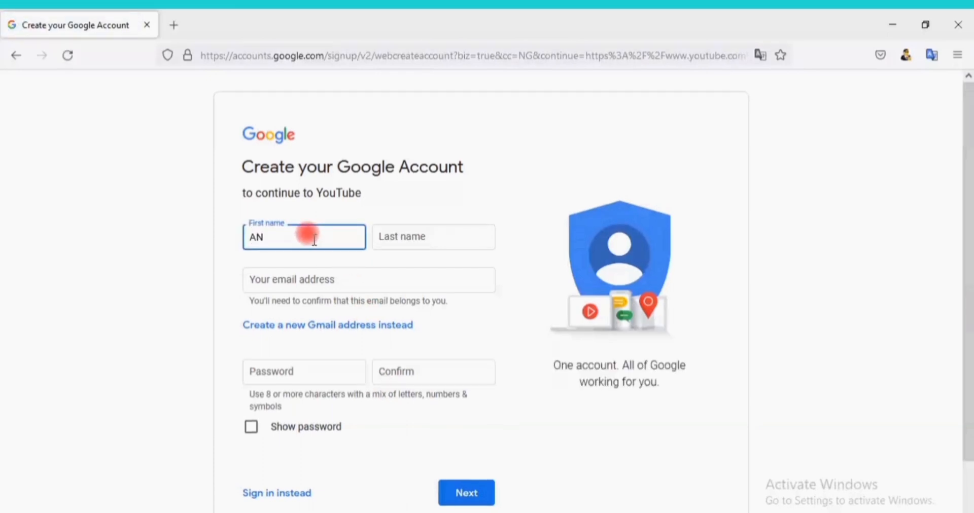
pyautogui.write('An')
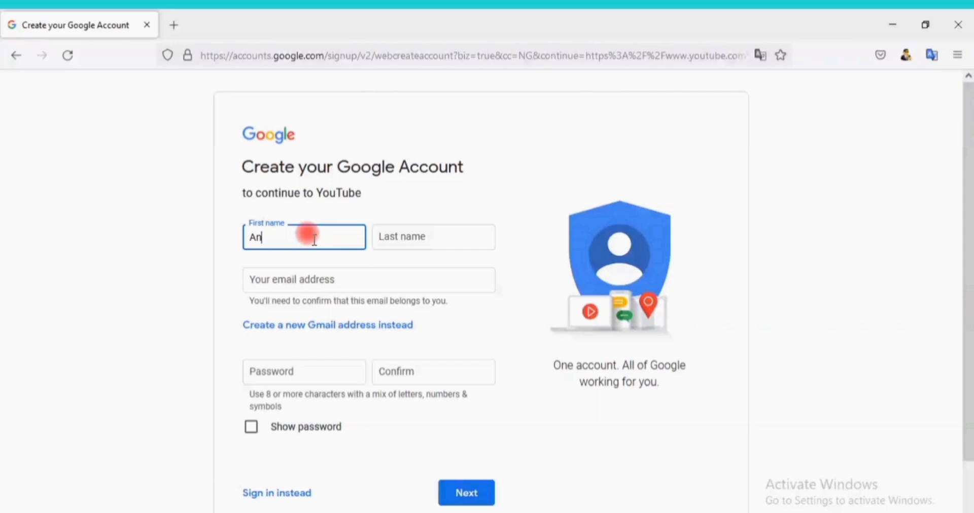
pyautogui.write('drew')
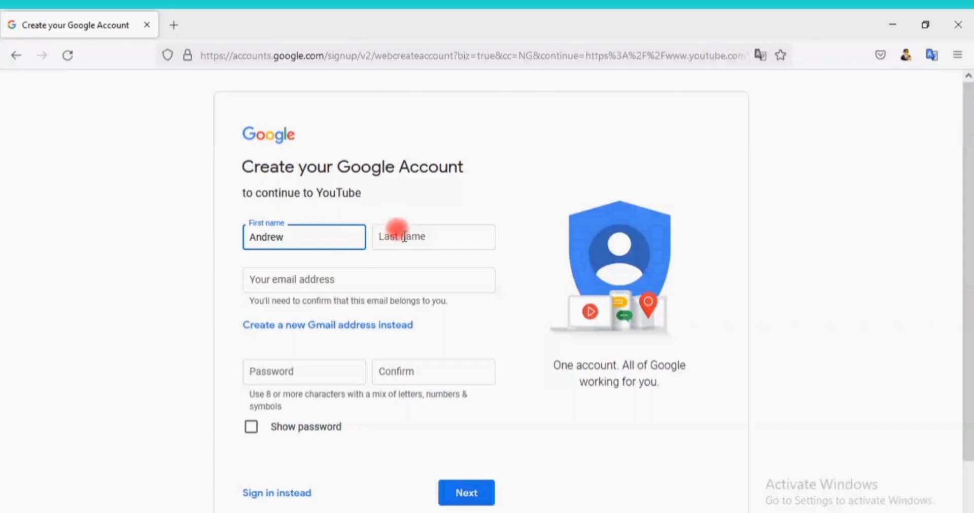
# Enter the last name and begin typing a new Gmail username.
pyautogui.click(433, 237)
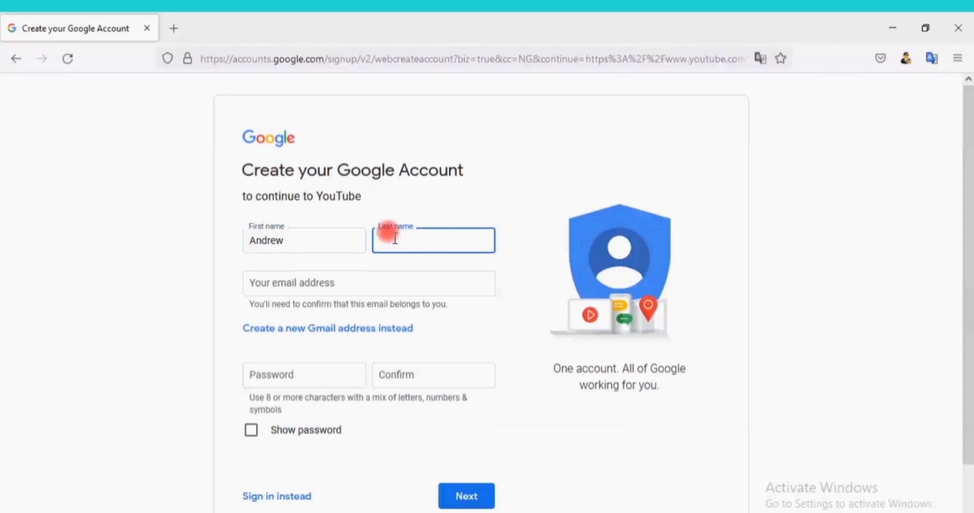
pyautogui.write('Star')
pyautogui.click(369, 283)
pyautogui.write('andrew')
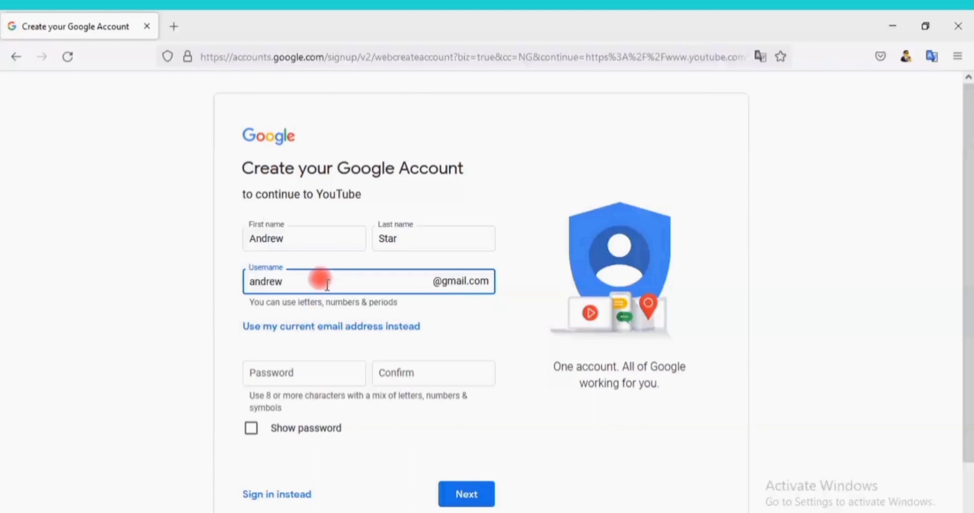
pyautogui.write('s')
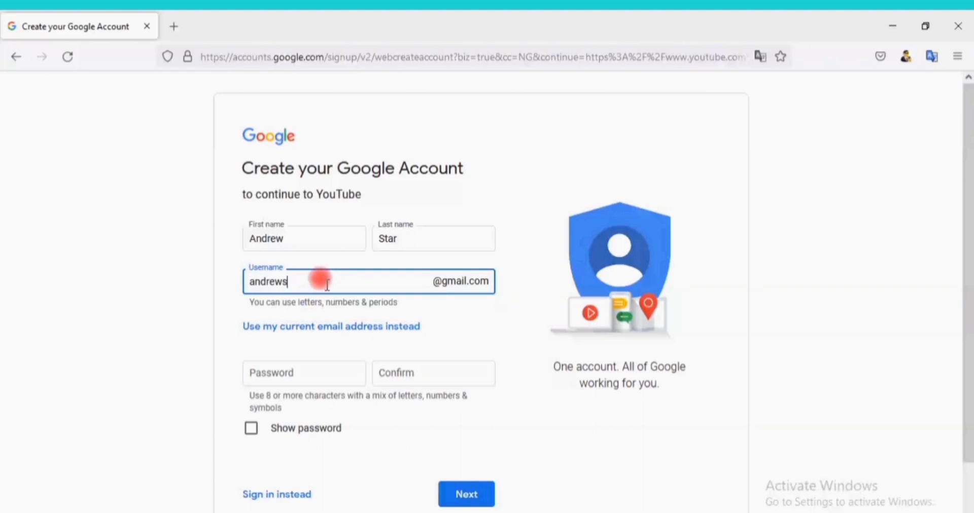
pyautogui.write('tar')
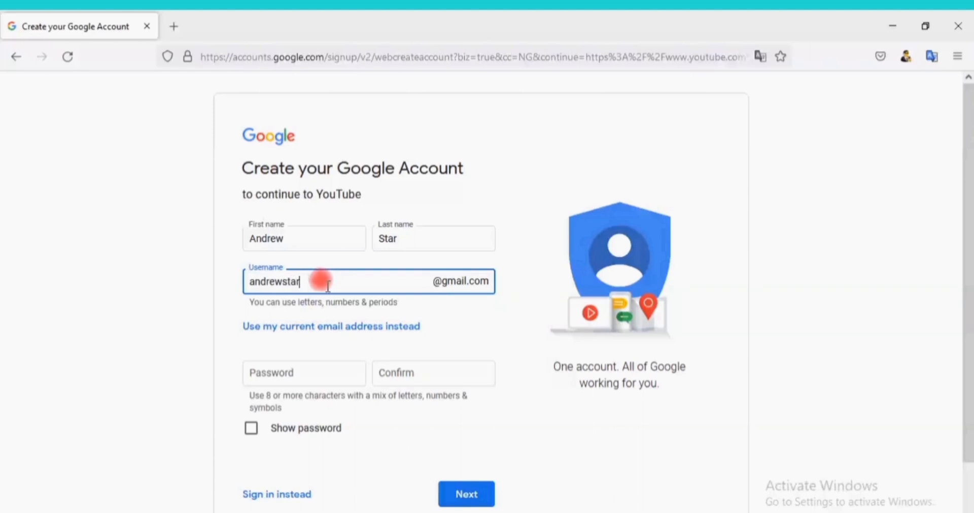
pyautogui.moveTo(312, 356)
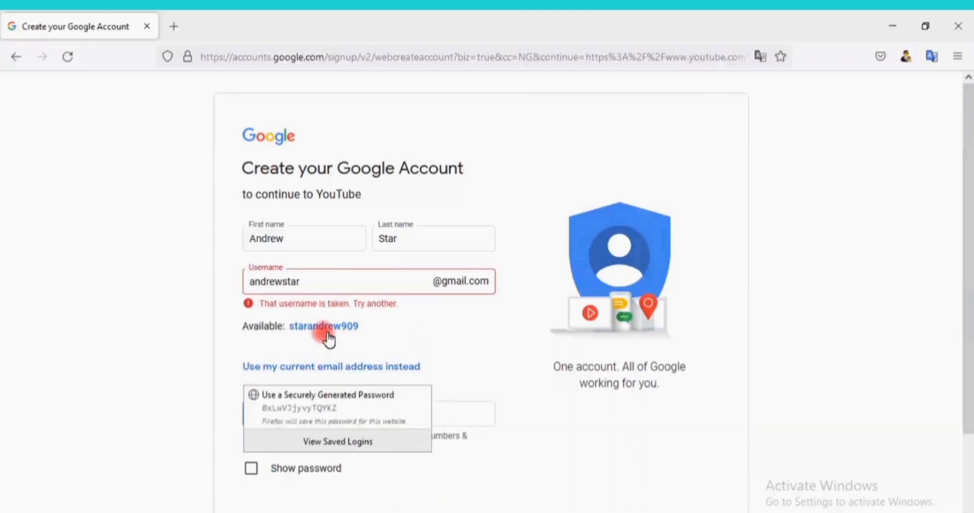
# Take the suggested username, enter and confirm a password, and submit the form.
pyautogui.click(323, 327)
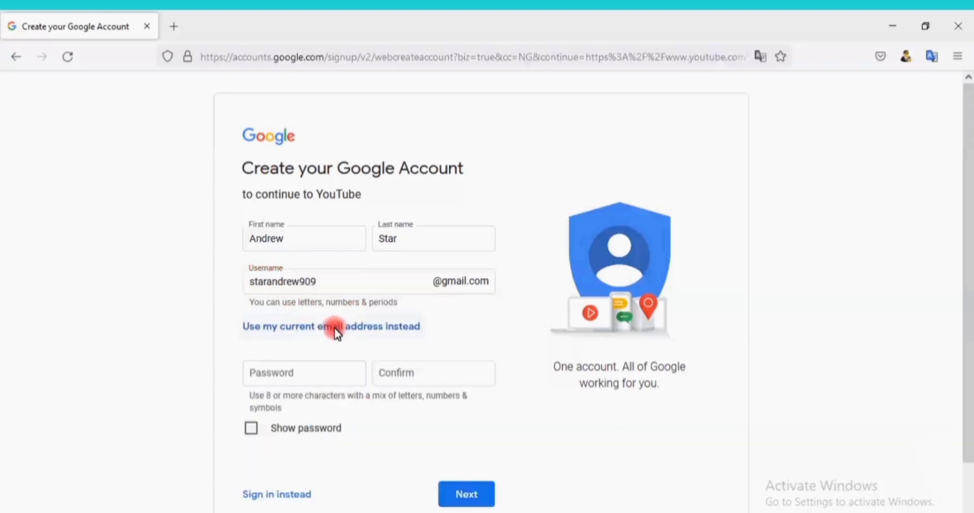
pyautogui.moveTo(340, 349)
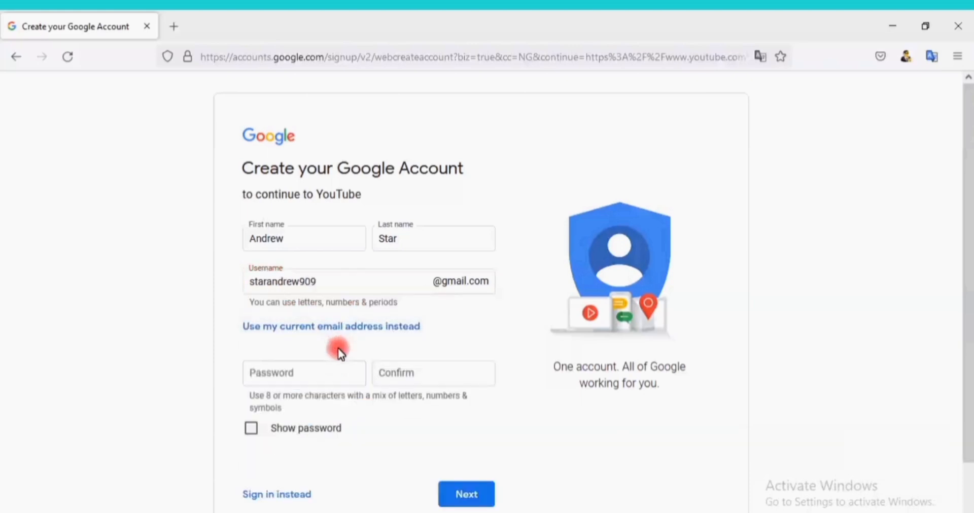
pyautogui.click(304, 373)
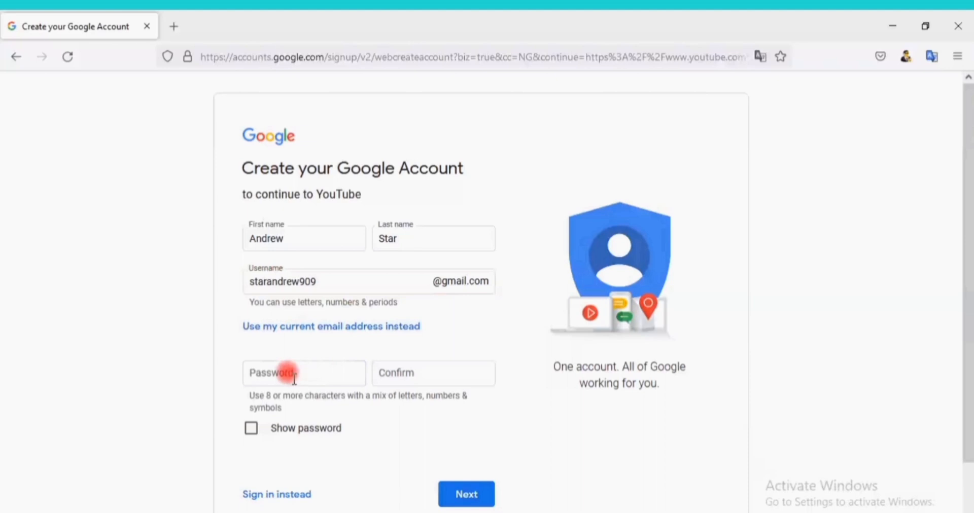
pyautogui.click(304, 373)
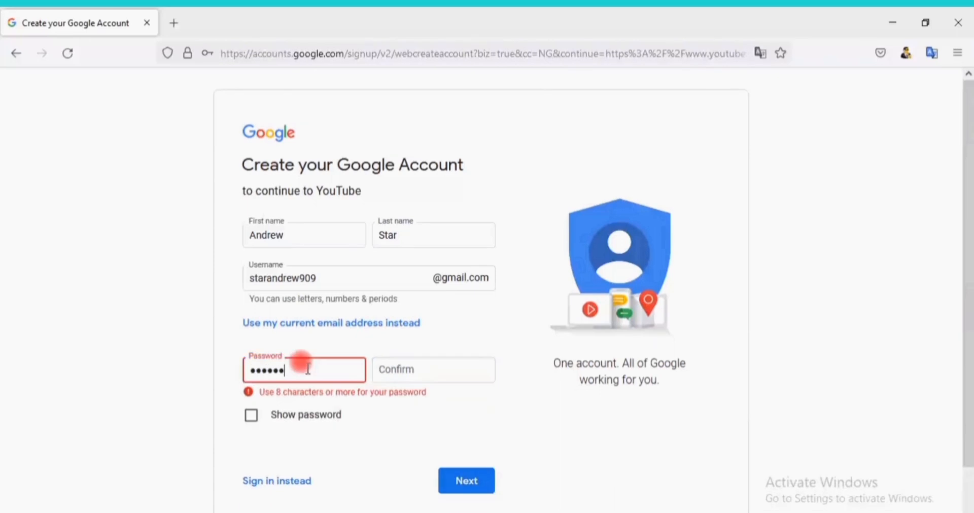
pyautogui.click(432, 369)
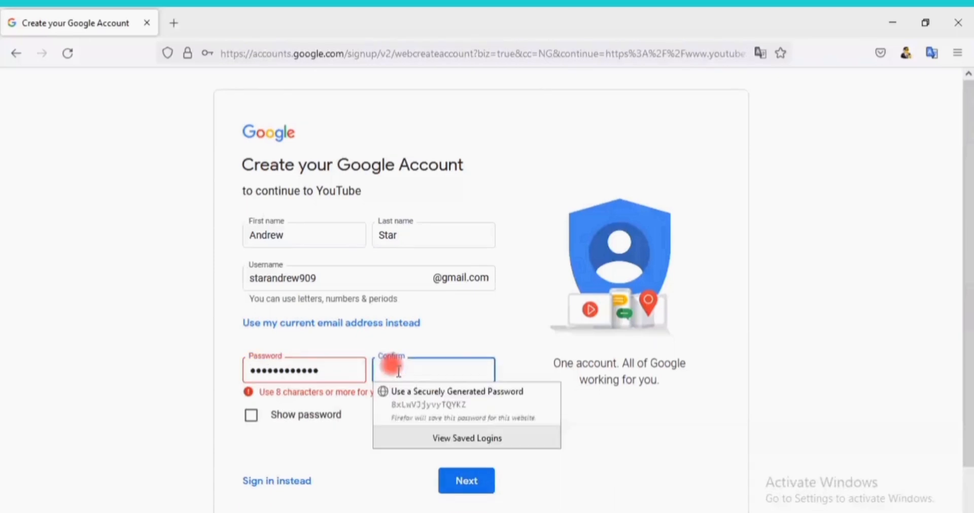
pyautogui.write('••••')
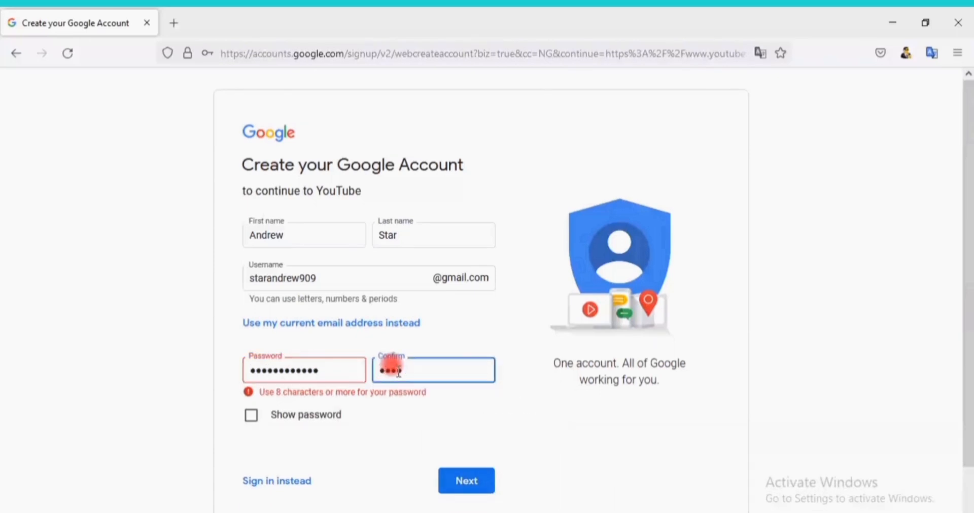
pyautogui.write('••••')
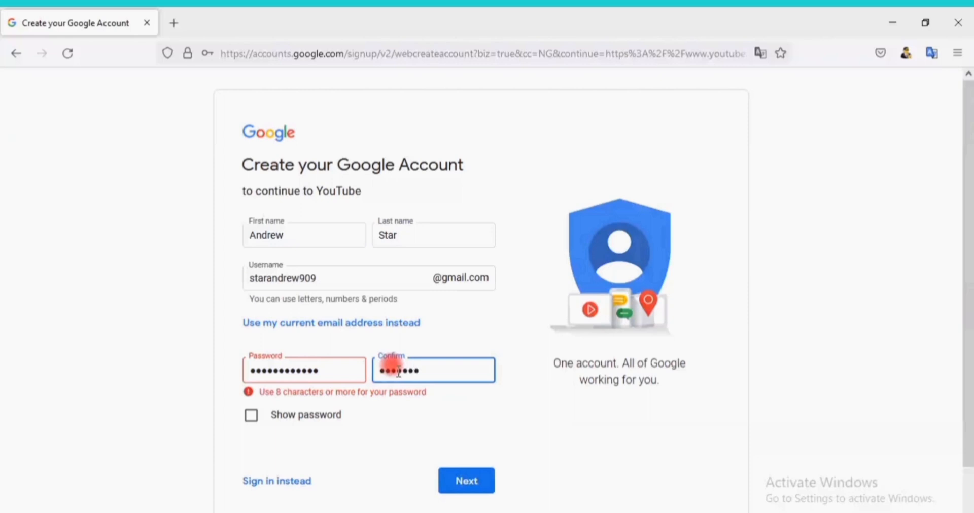
pyautogui.write('••••')
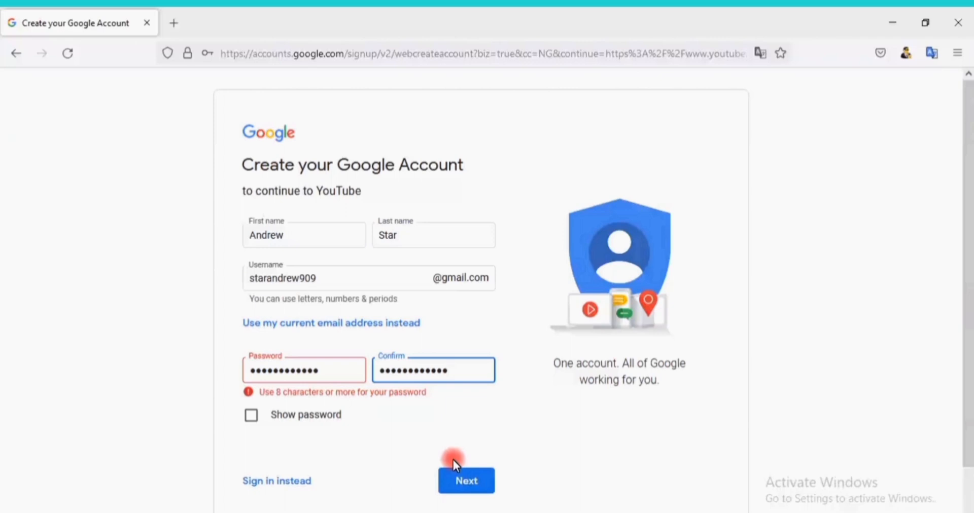
pyautogui.click(466, 480)
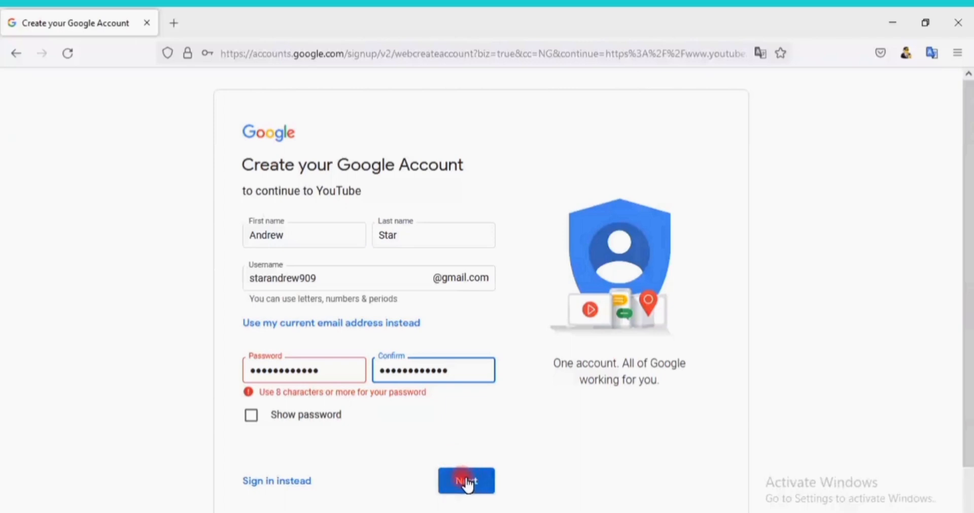
pyautogui.click(466, 481)
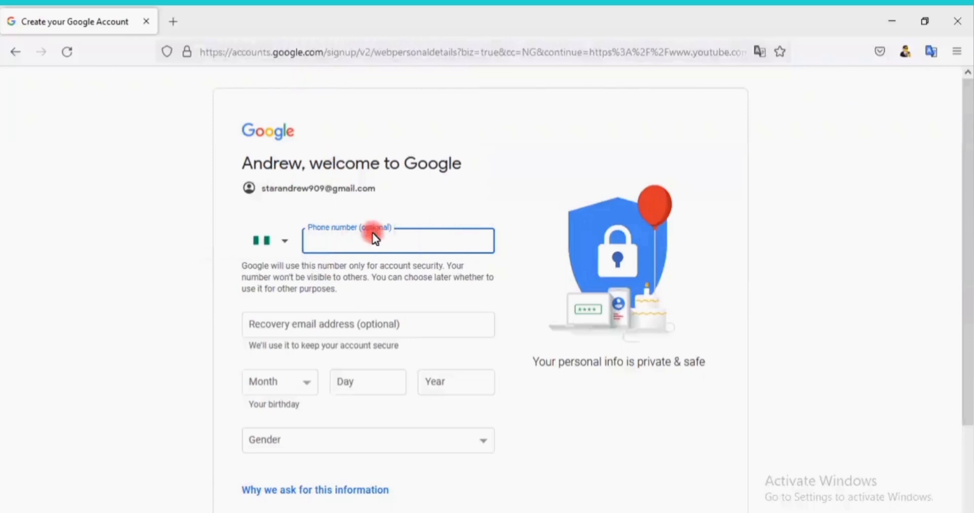
# Enter the phone number, birth month September and birth day 18.
pyautogui.scroll(-3)
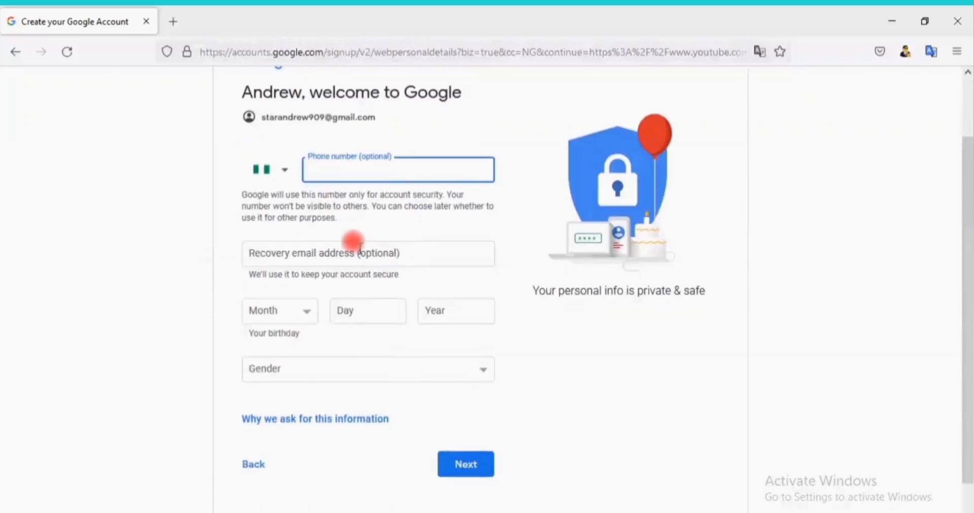
pyautogui.write('0')
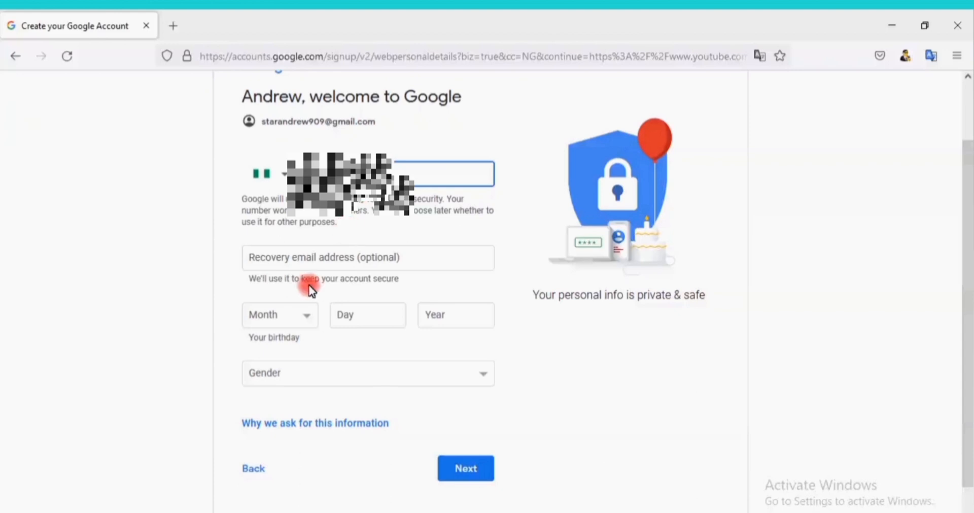
pyautogui.click(279, 315)
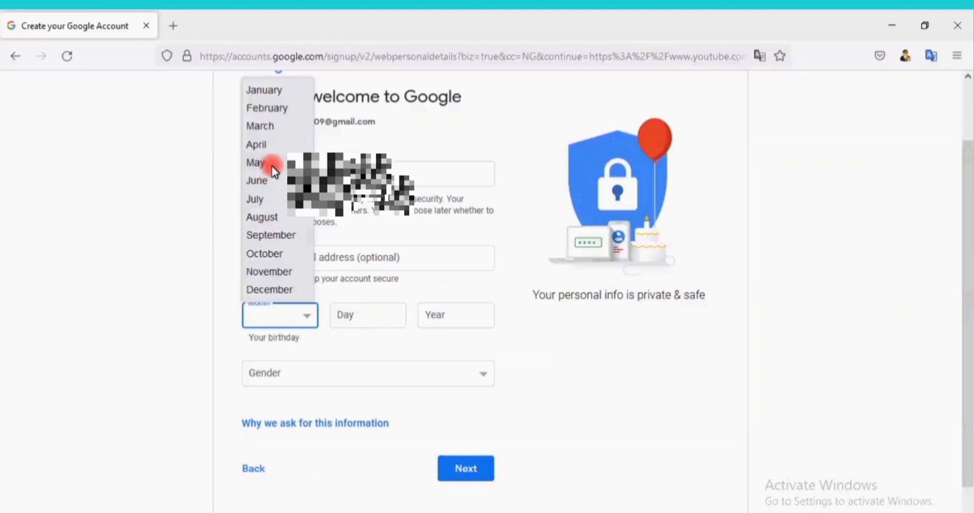
pyautogui.moveTo(272, 193)
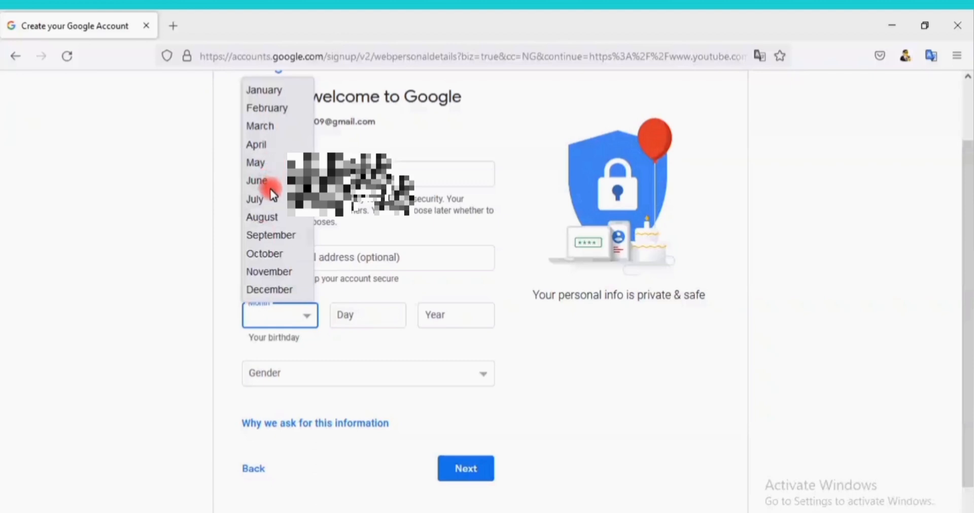
pyautogui.moveTo(275, 221)
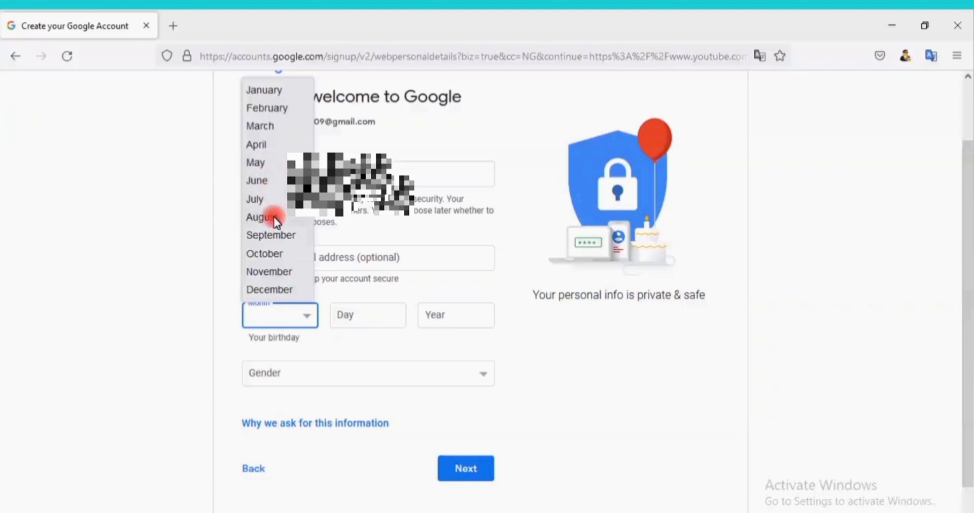
pyautogui.moveTo(282, 240)
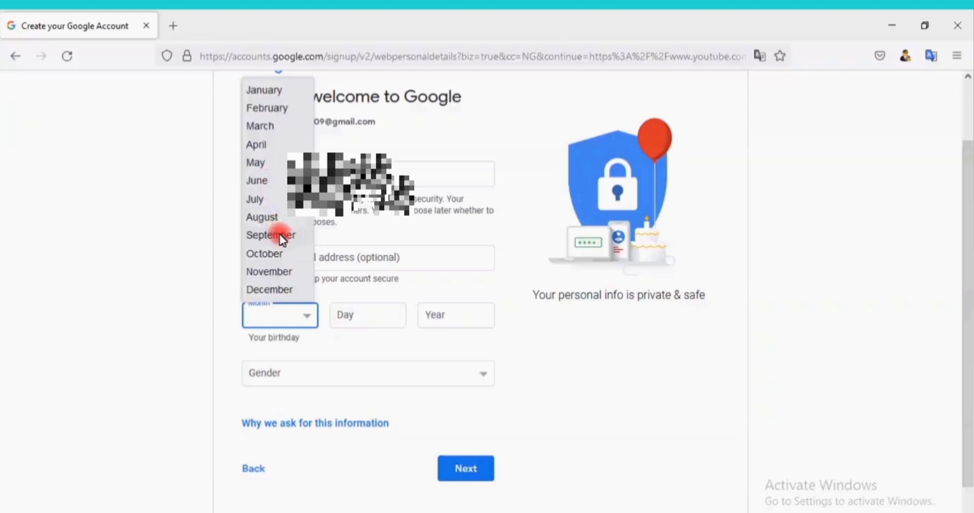
pyautogui.click(271, 235)
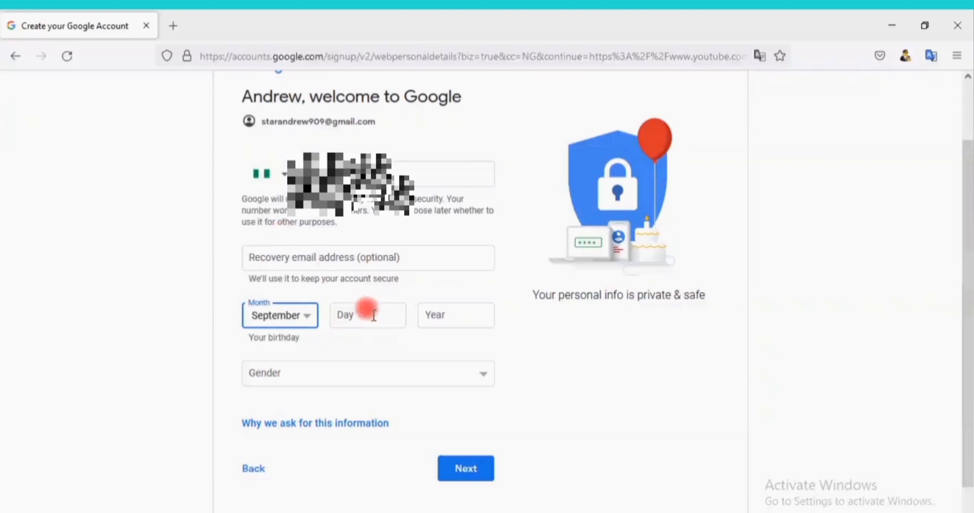
pyautogui.click(368, 315)
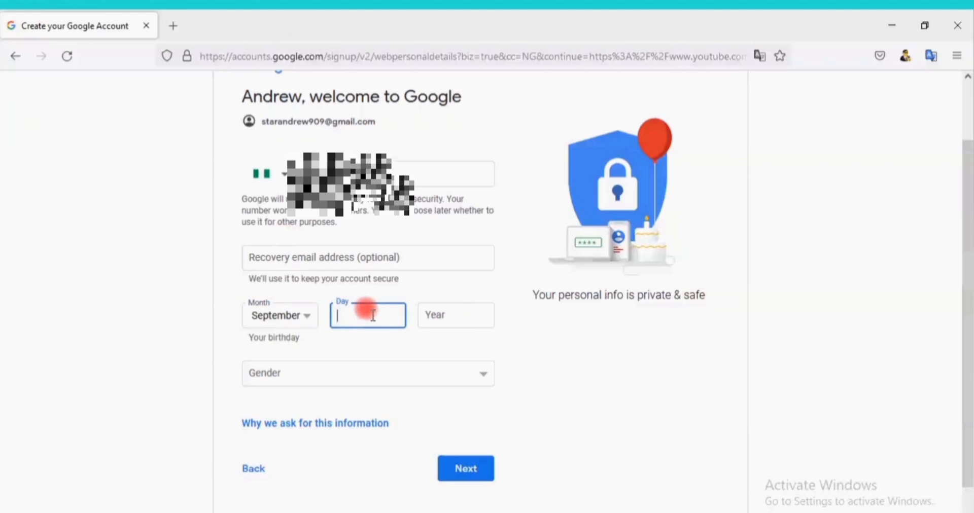
pyautogui.write('1')
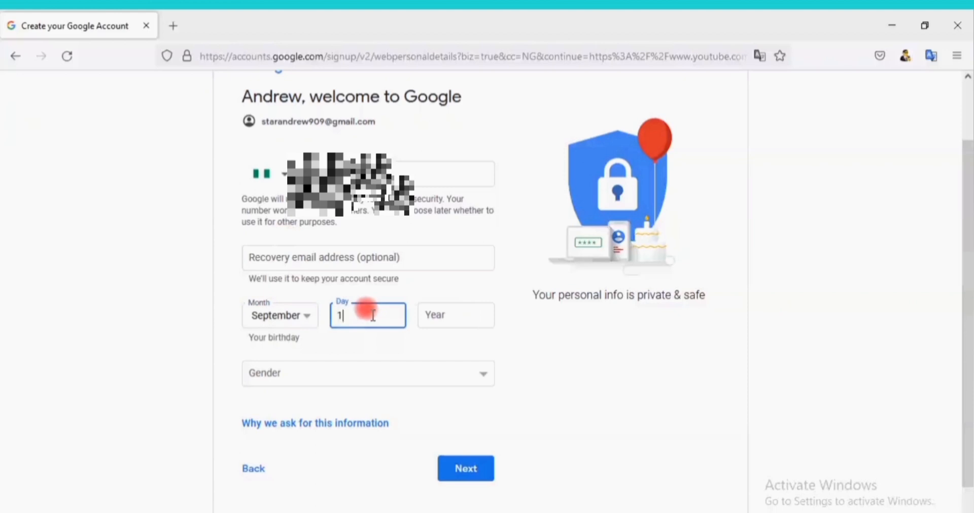
pyautogui.write('8')
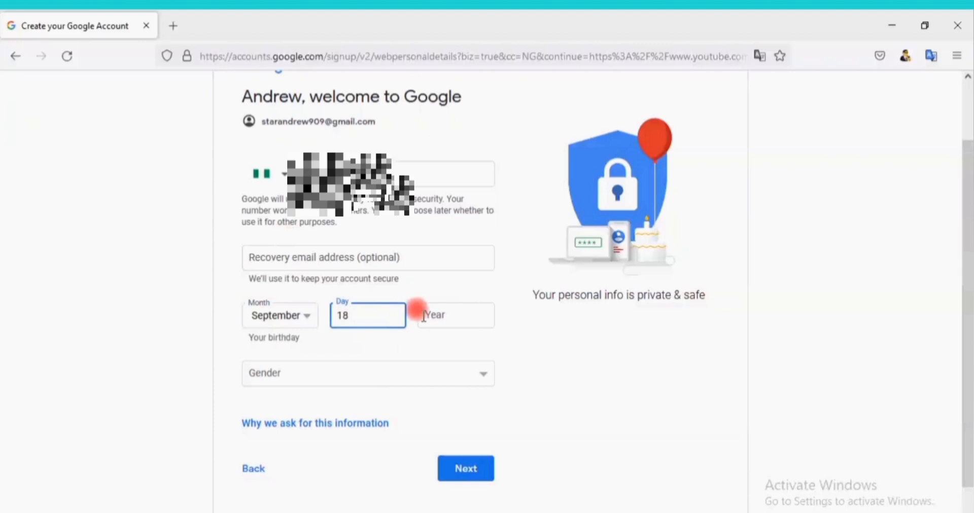
# Enter birth year 1990, set gender to Male, and submit the details.
pyautogui.click(456, 315)
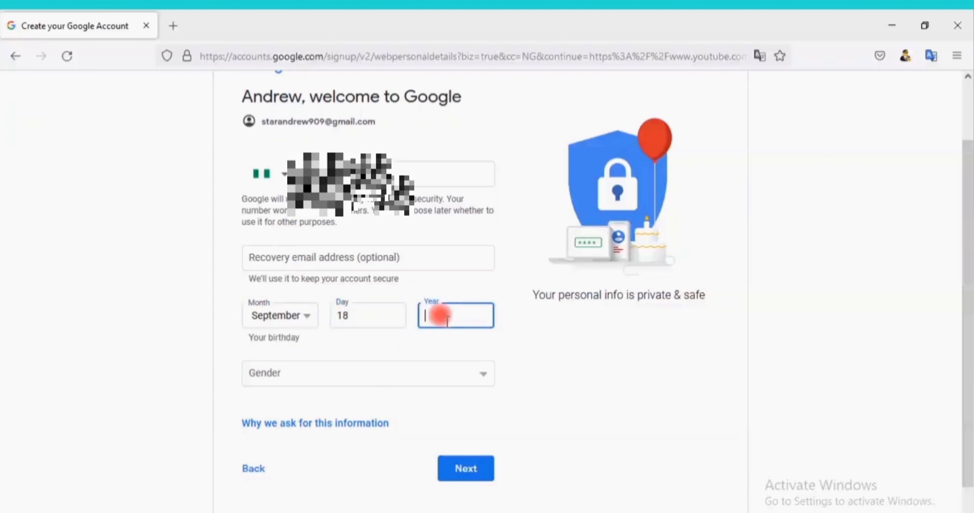
pyautogui.write('1990')
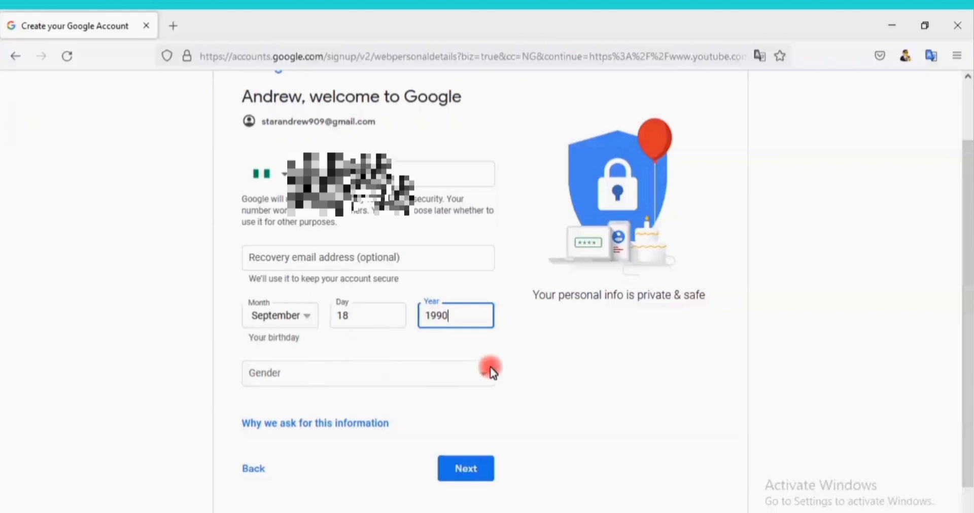
pyautogui.click(367, 373)
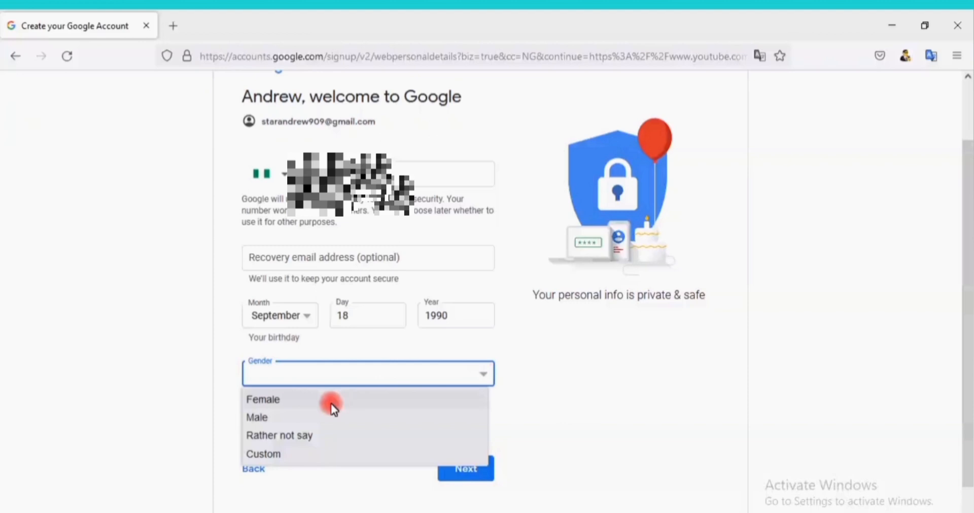
pyautogui.moveTo(328, 422)
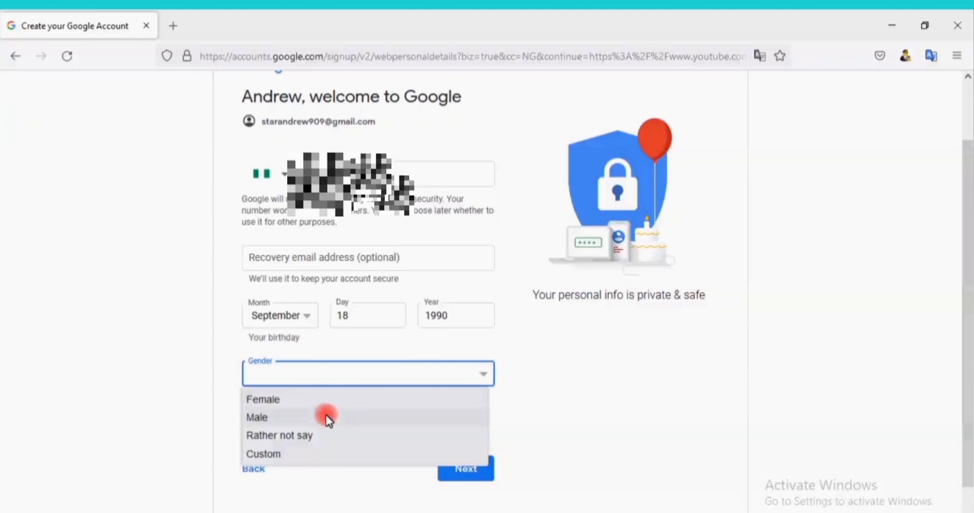
pyautogui.click(257, 418)
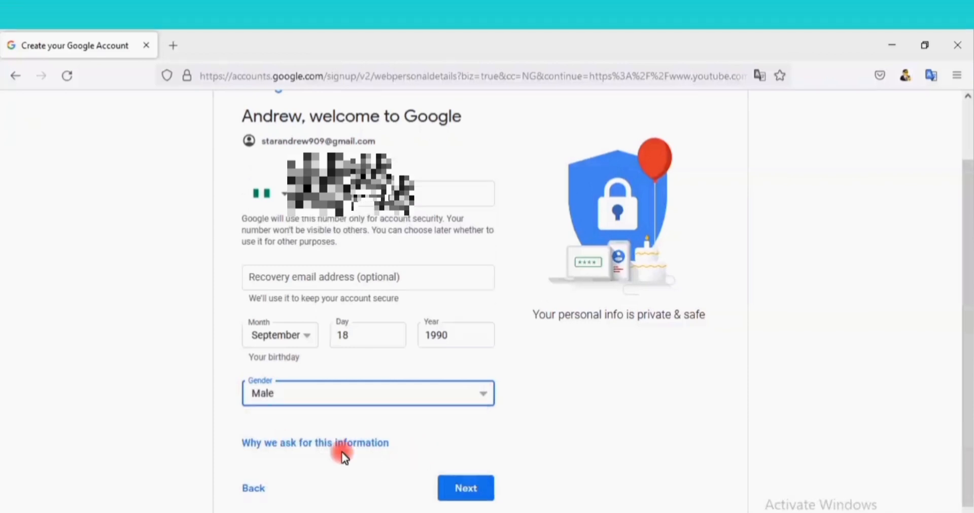
pyautogui.click(466, 488)
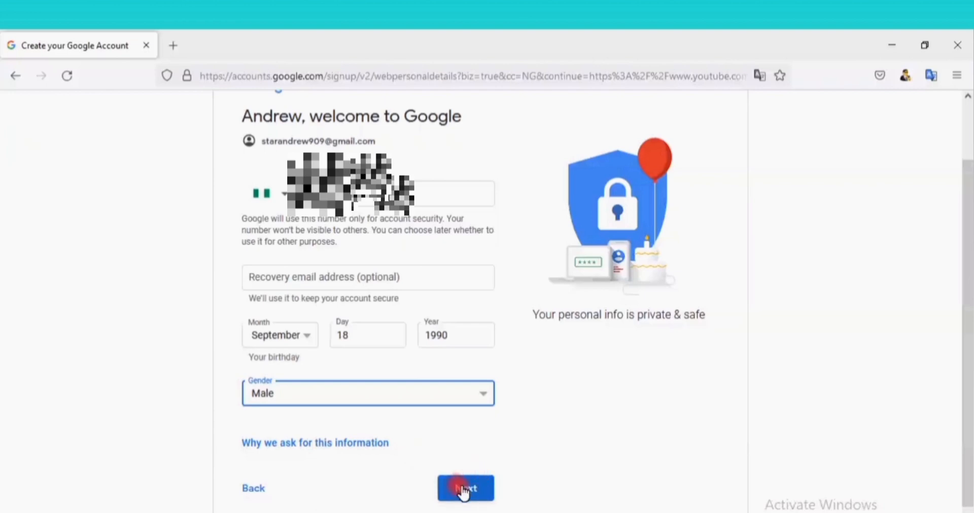
# Continue to Privacy and Terms and agree to them to create the account.
pyautogui.click(465, 489)
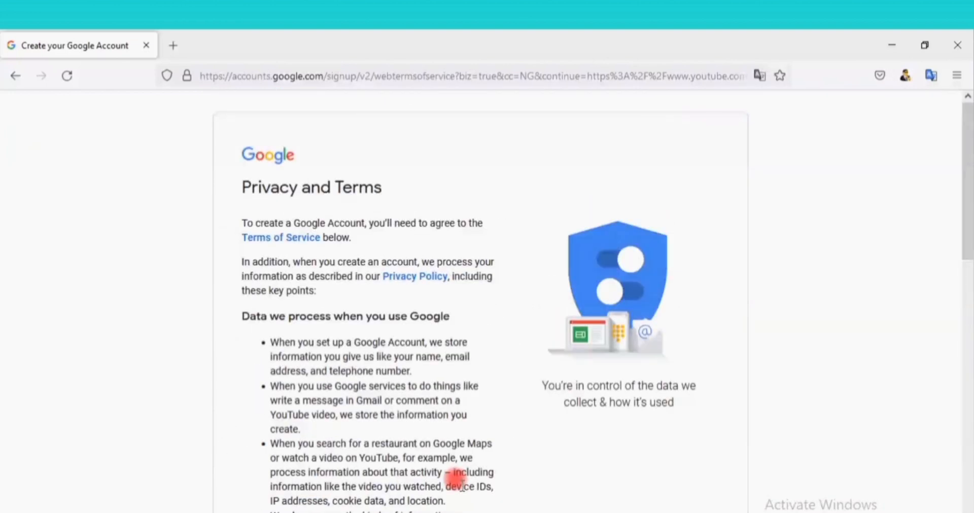
pyautogui.scroll(-3)
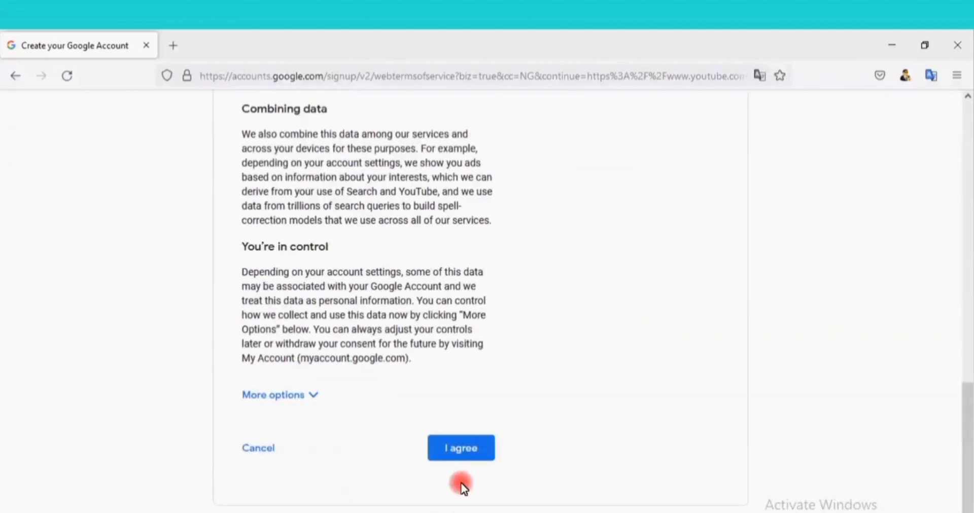
pyautogui.click(461, 448)
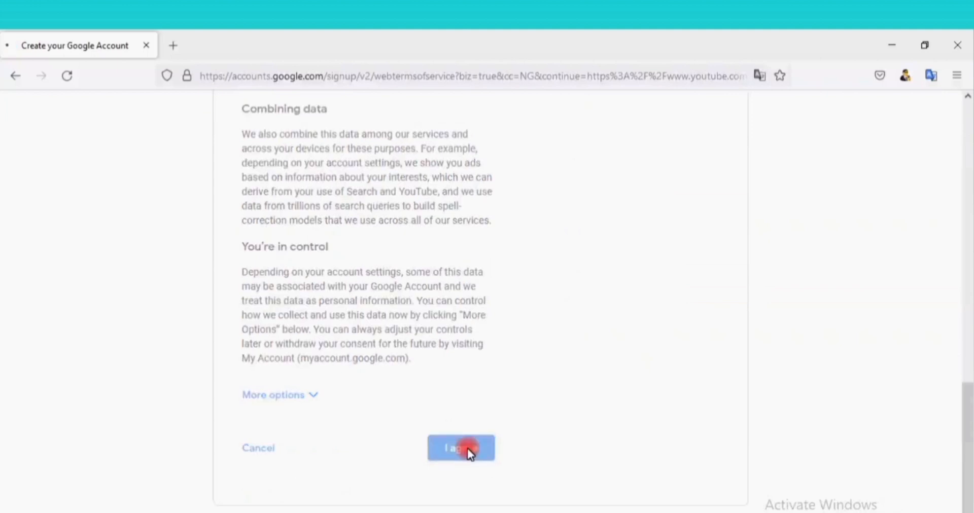
pyautogui.click(461, 448)
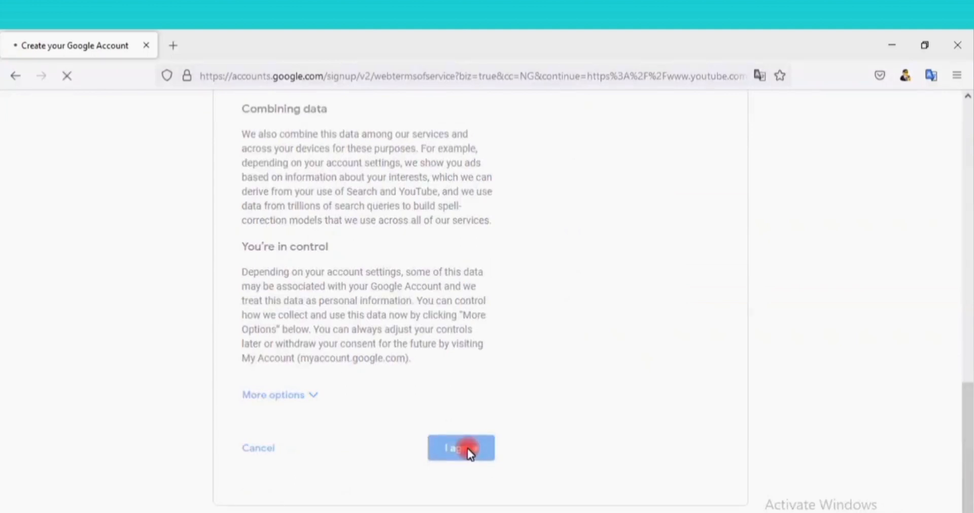
pyautogui.click(461, 448)
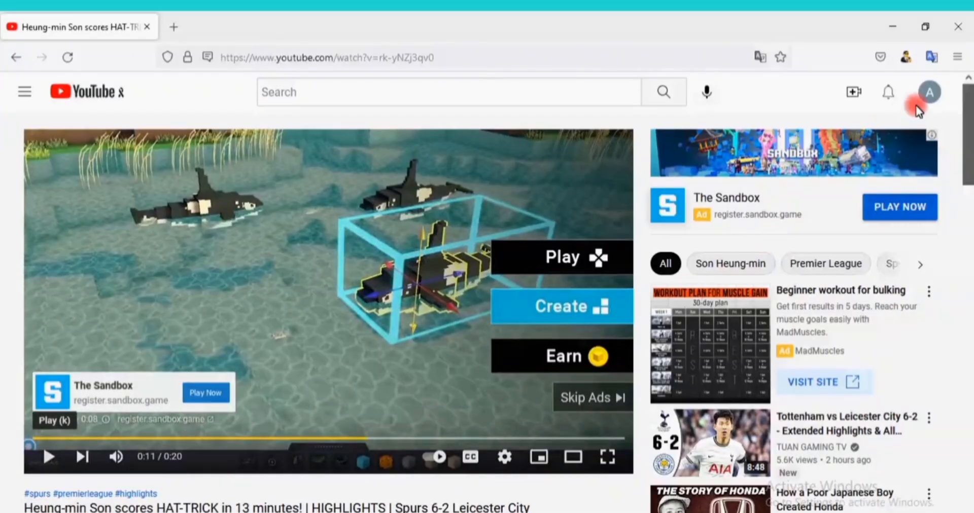
pyautogui.moveTo(929, 92)
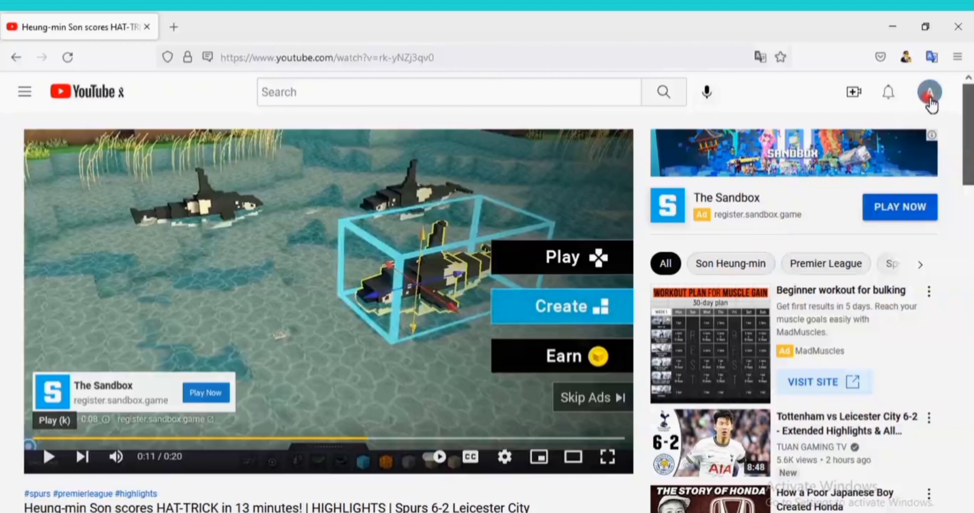
# Choose Create a channel from the top-right account avatar menu.
pyautogui.click(930, 92)
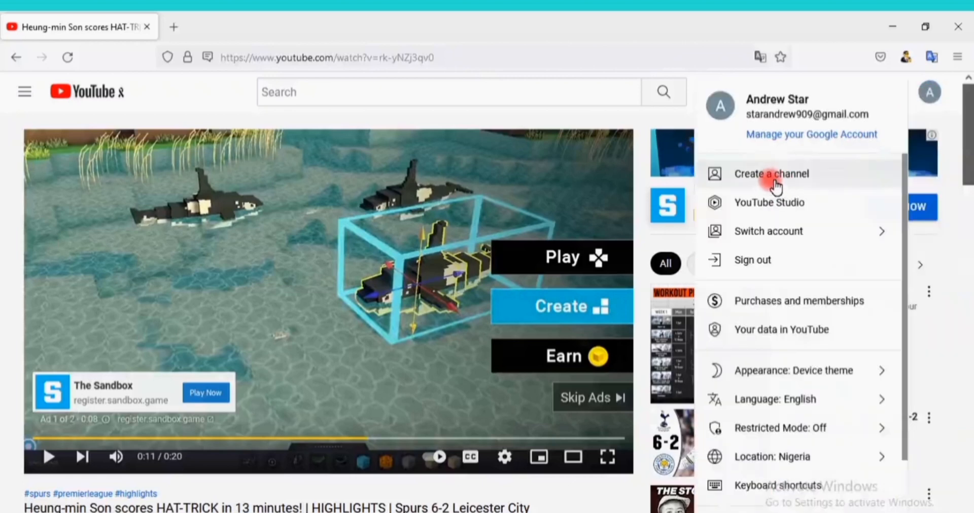
pyautogui.click(772, 174)
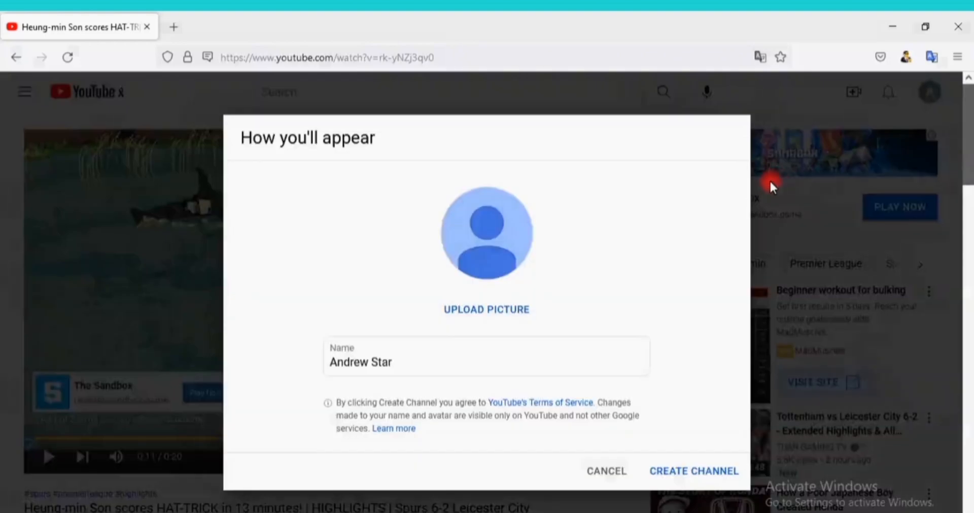
# Replace the prefilled channel name with 'StarRelaxation' and create the channel.
pyautogui.click(391, 363)
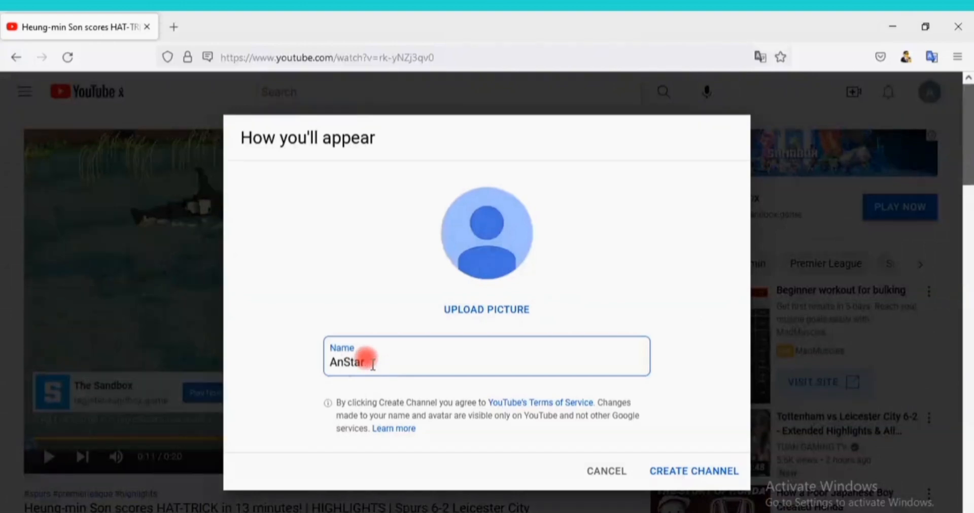
pyautogui.press('Backspace')
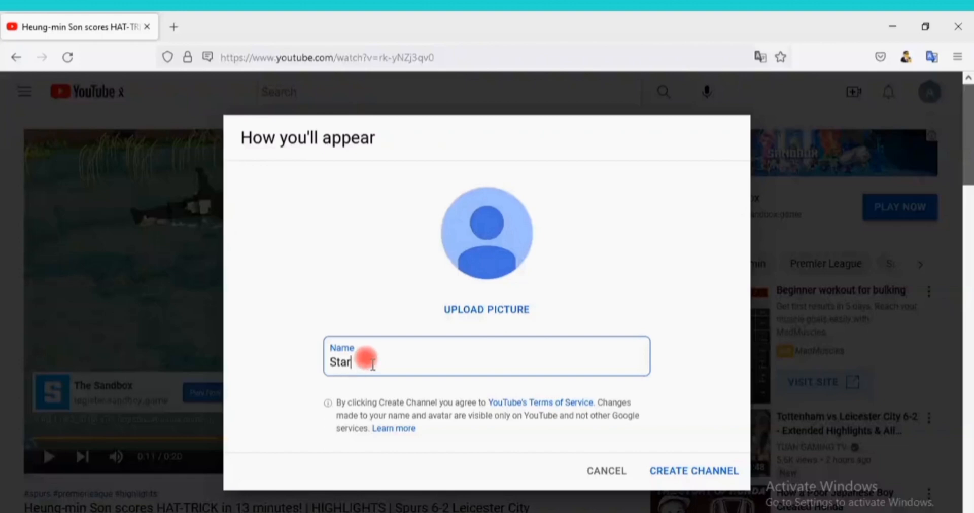
pyautogui.write('Re')
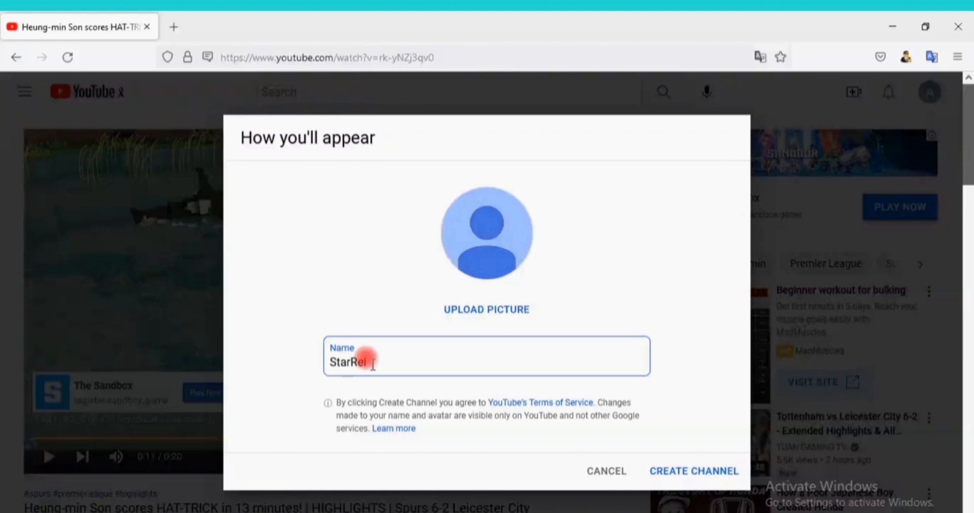
pyautogui.write('axa')
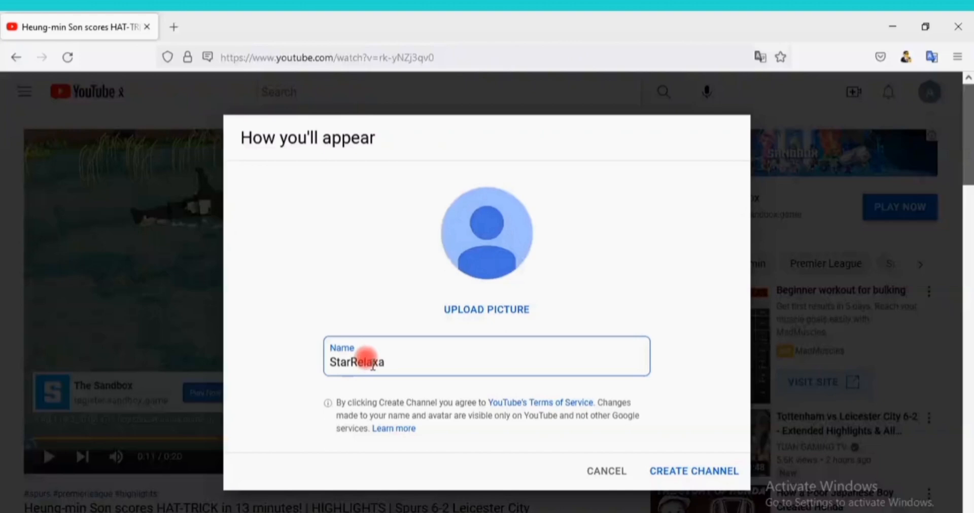
pyautogui.write('tio')
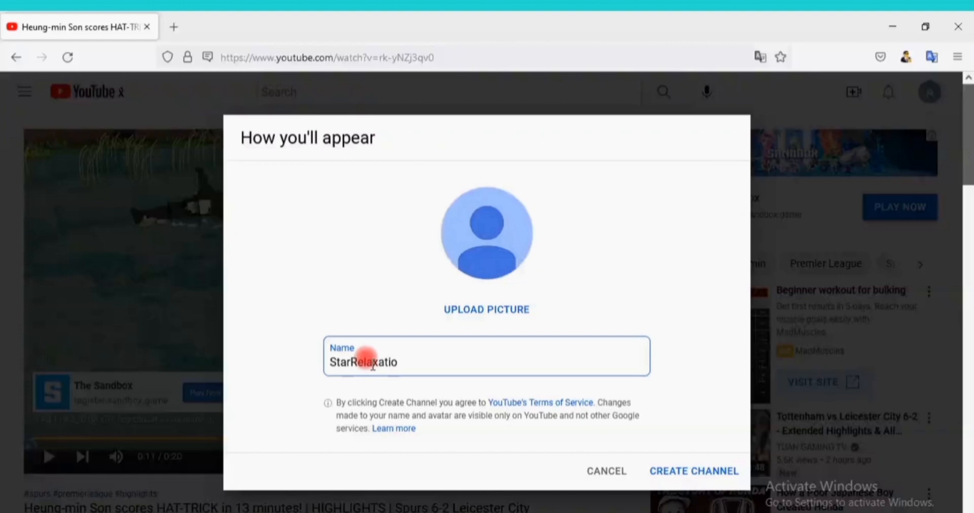
pyautogui.write('n')
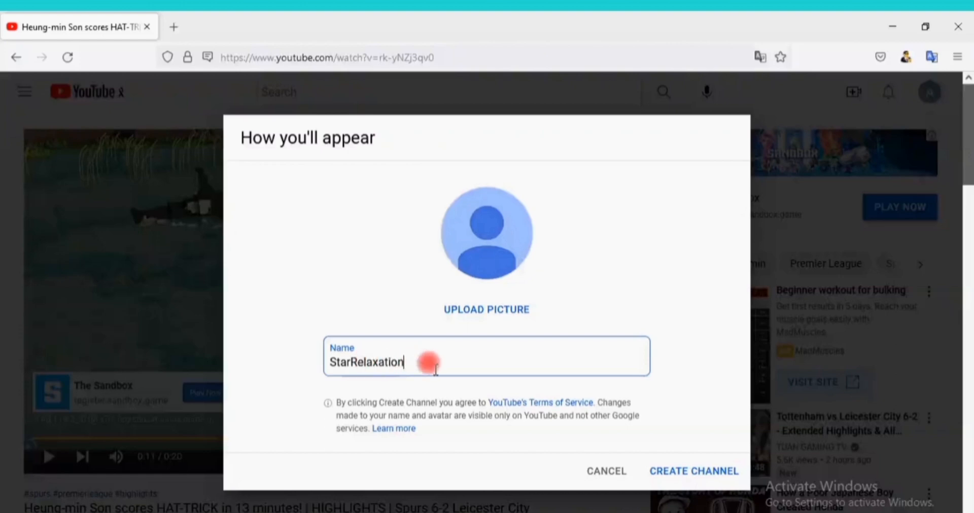
pyautogui.moveTo(694, 470)
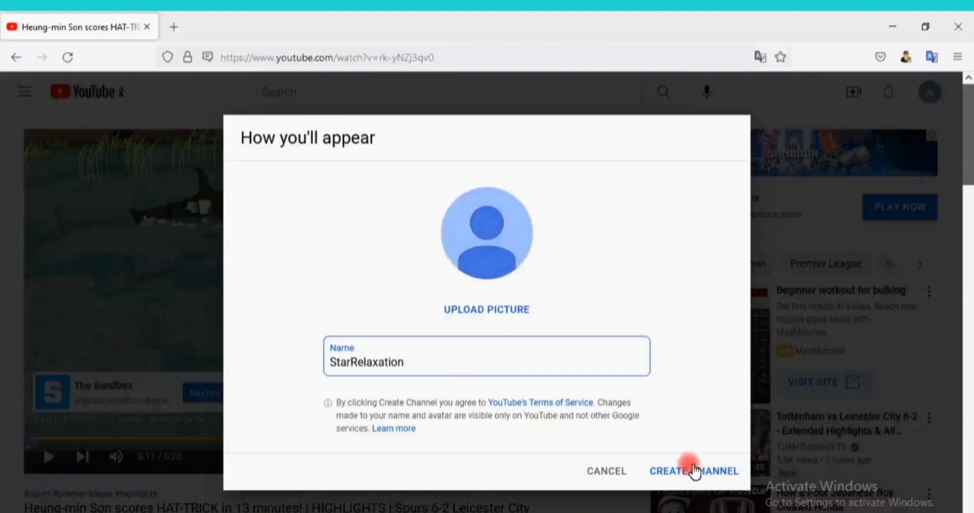
pyautogui.click(694, 471)
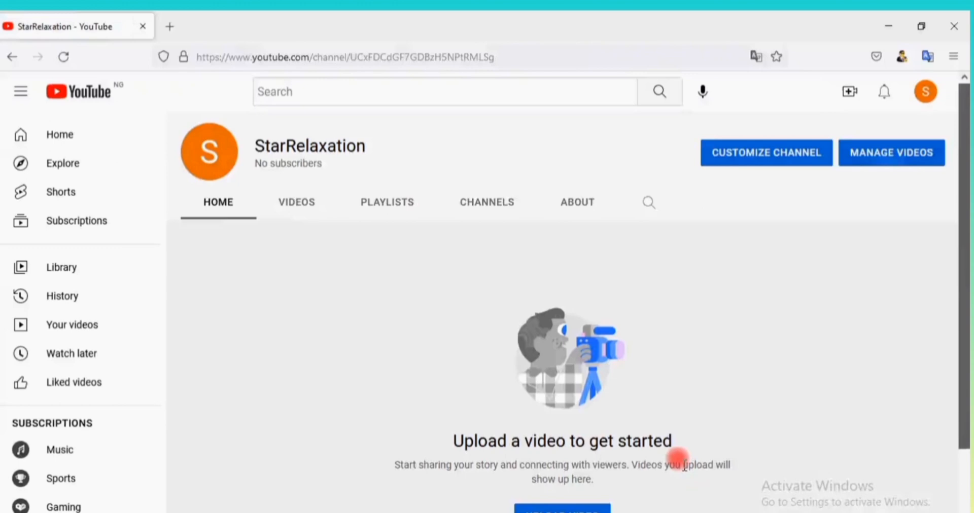
pyautogui.moveTo(463, 363)
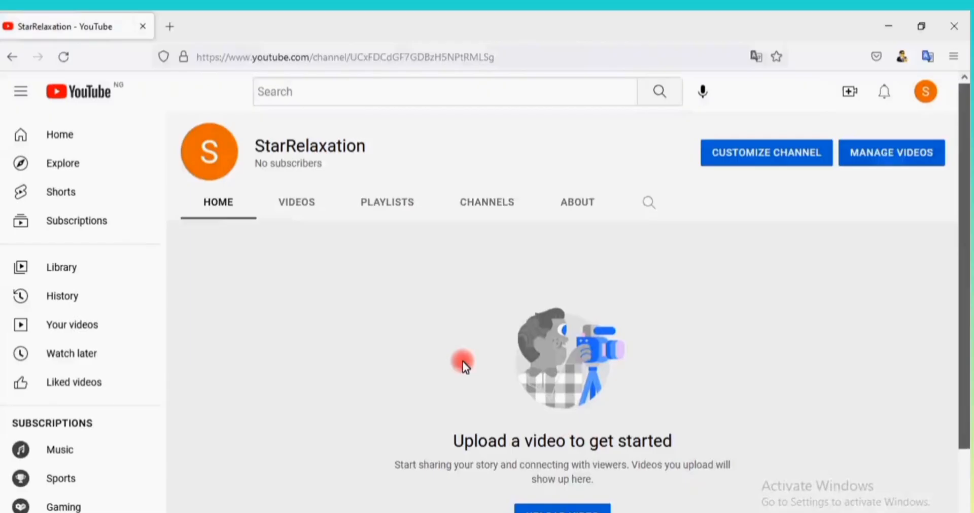
pyautogui.moveTo(595, 305)
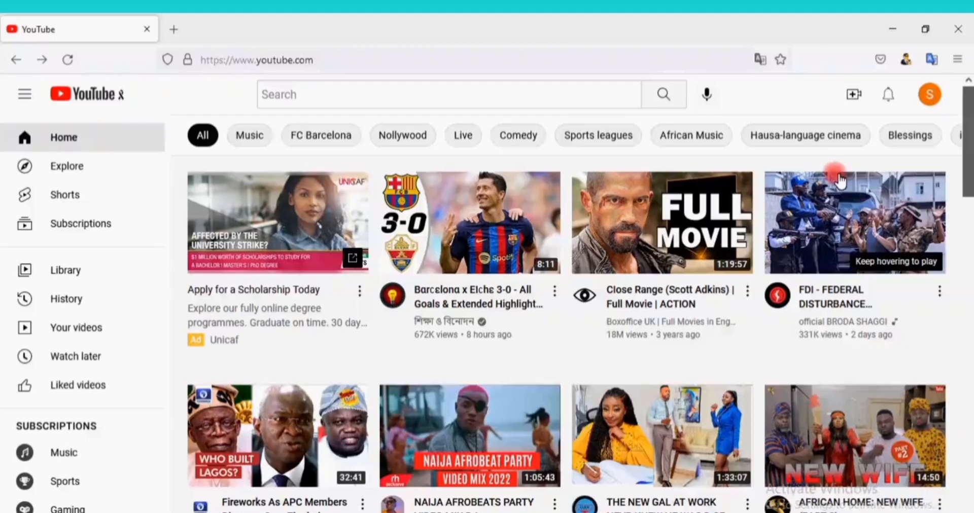
# Open YouTube Studio for StarRelaxation from the profile avatar menu.
pyautogui.click(930, 94)
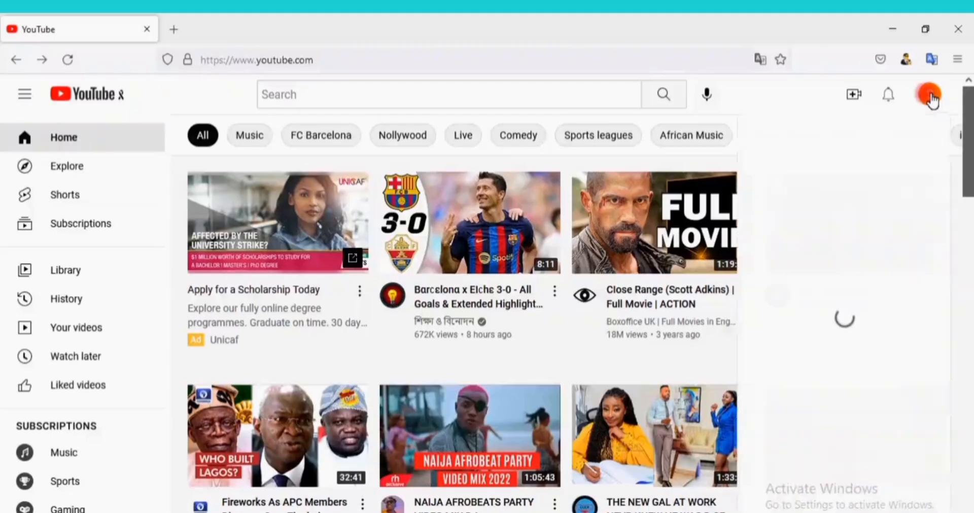
pyautogui.click(930, 94)
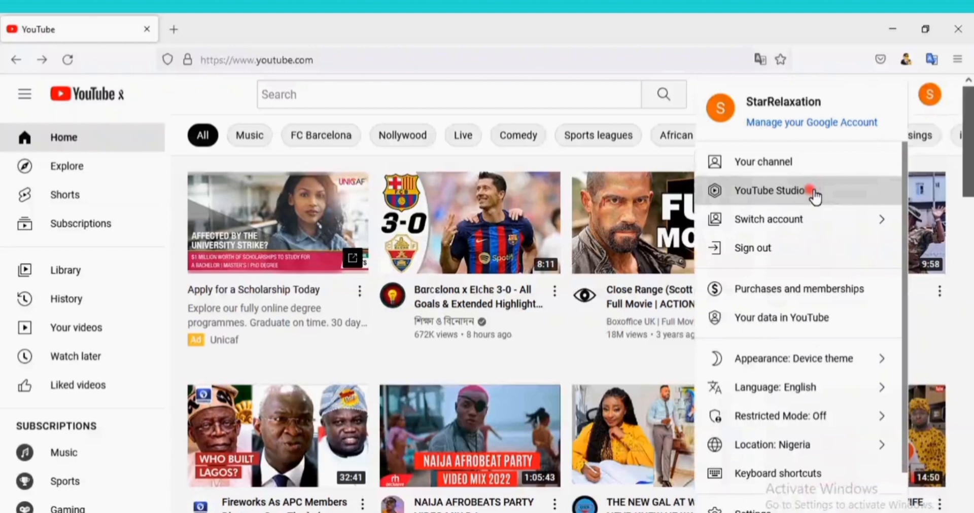
pyautogui.click(769, 191)
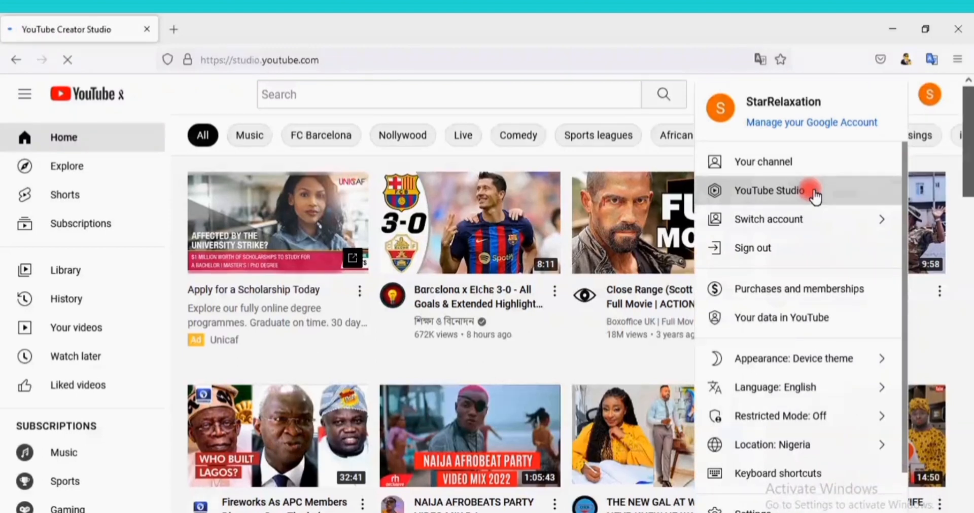
pyautogui.click(773, 191)
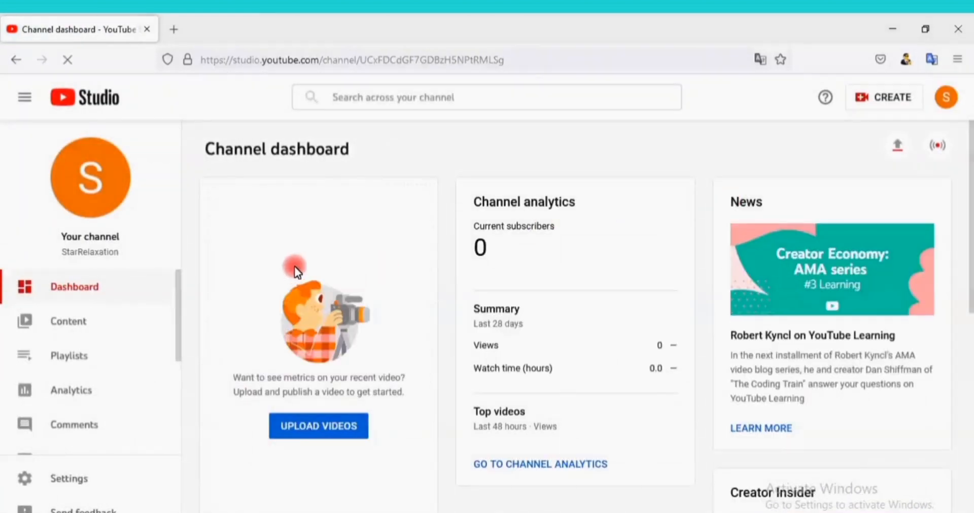
pyautogui.moveTo(118, 479)
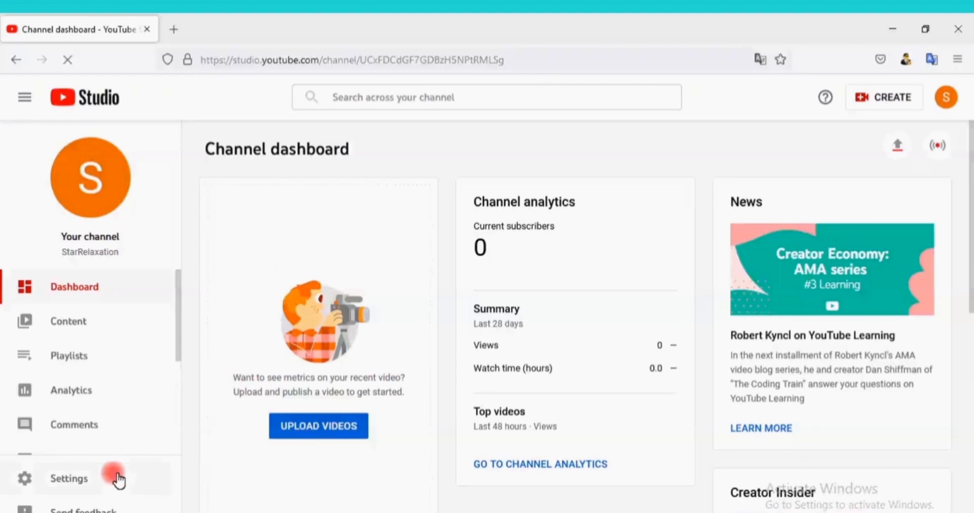
# Open Settings from the sidebar and select the Channel section.
pyautogui.click(68, 479)
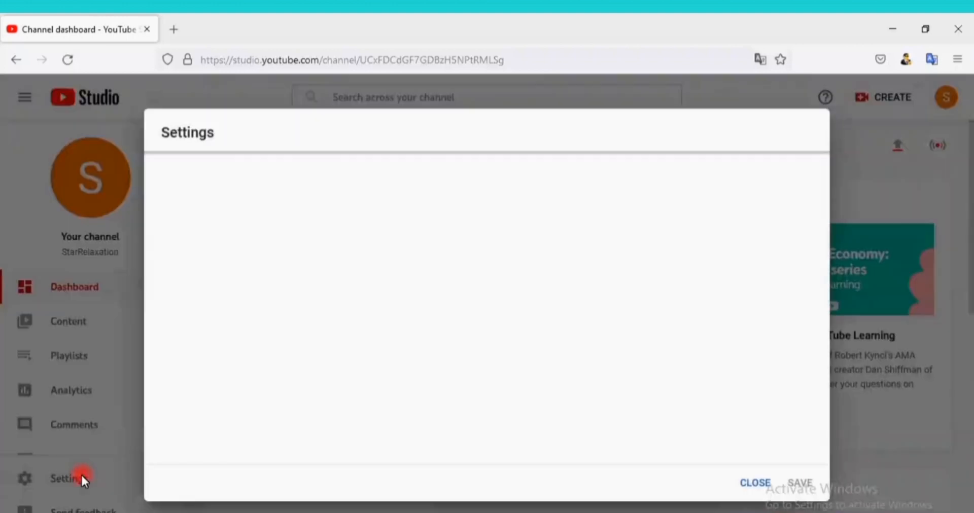
pyautogui.click(69, 478)
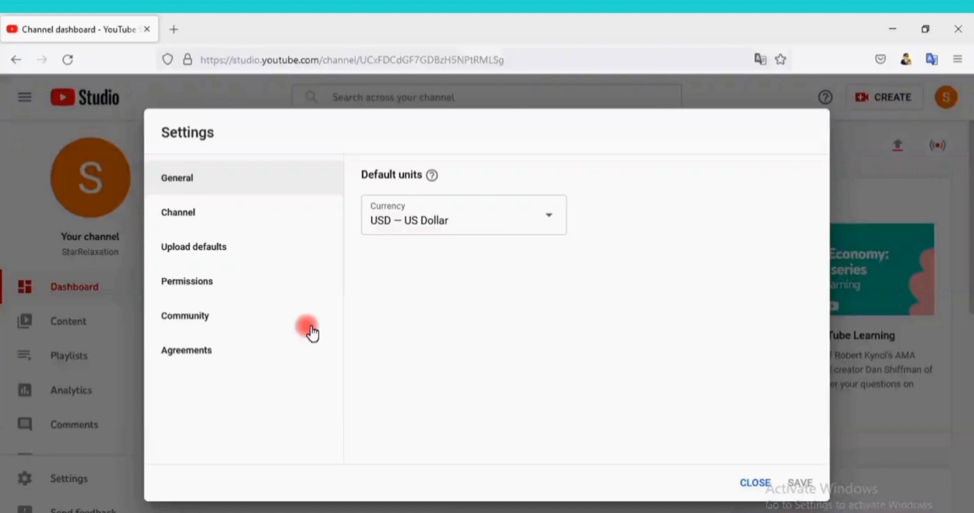
pyautogui.click(178, 212)
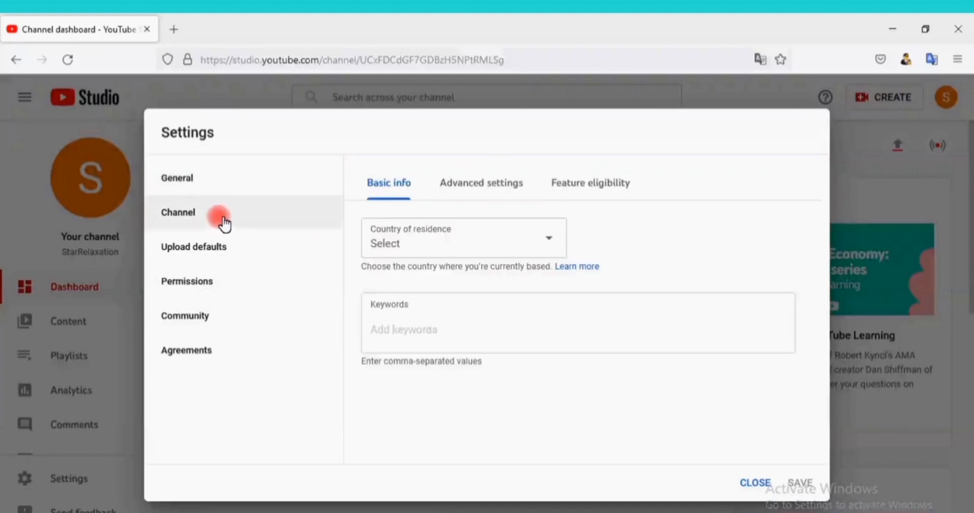
pyautogui.moveTo(538, 173)
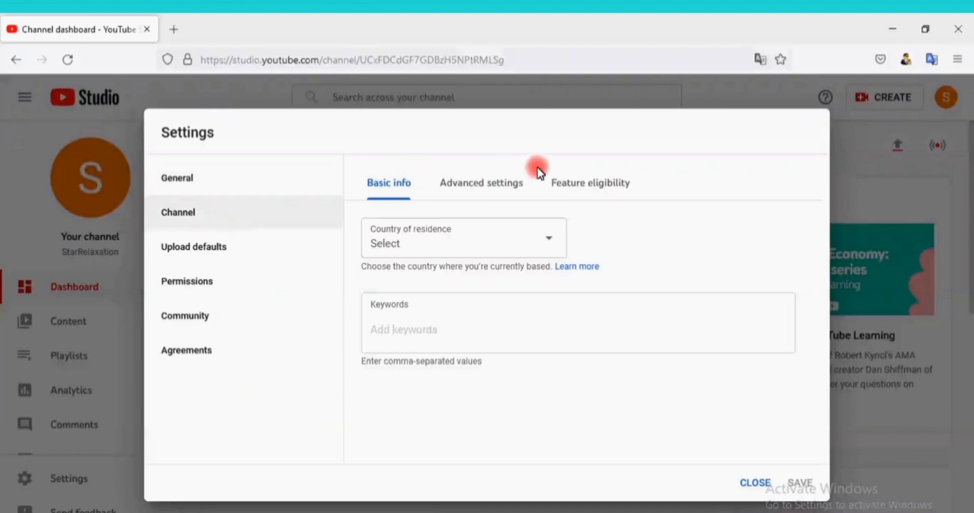
# Open the Feature eligibility tab and expand Intermediate features to read its requirements.
pyautogui.click(589, 183)
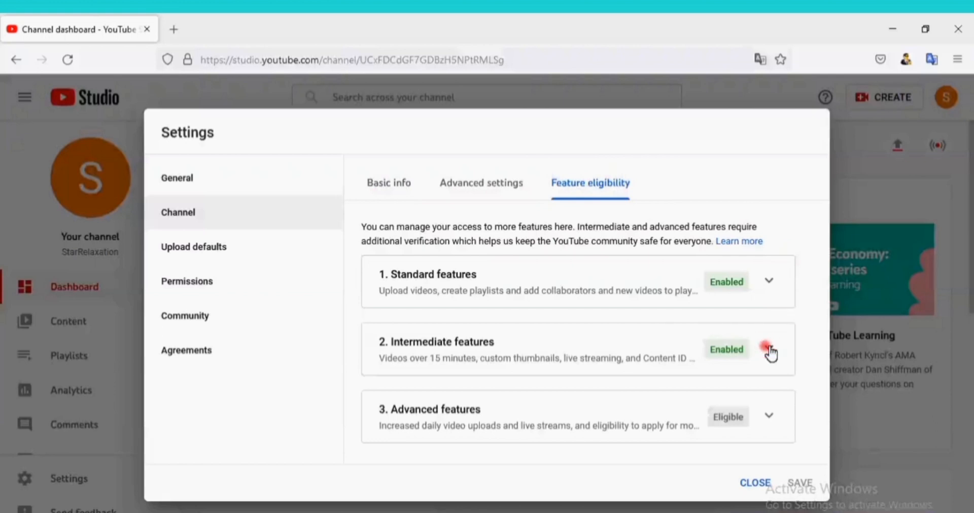
pyautogui.click(768, 349)
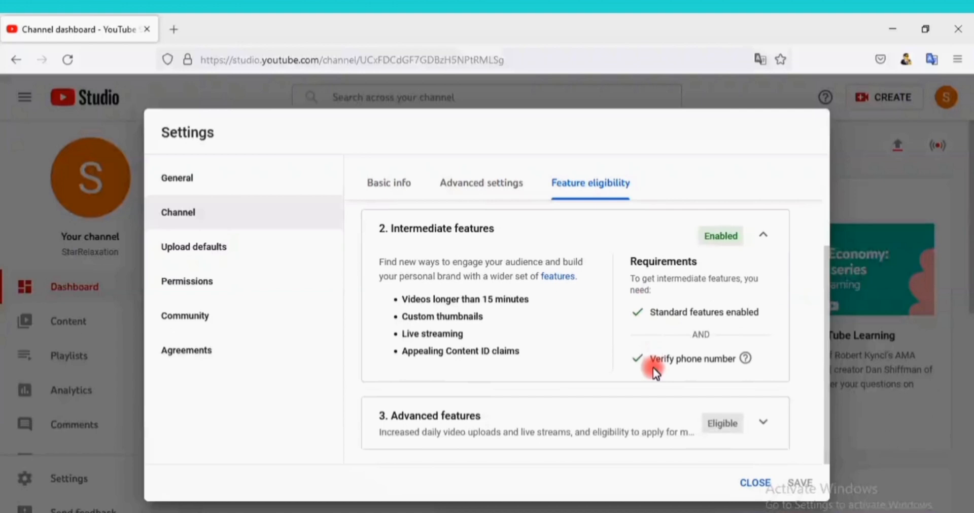
pyautogui.moveTo(643, 379)
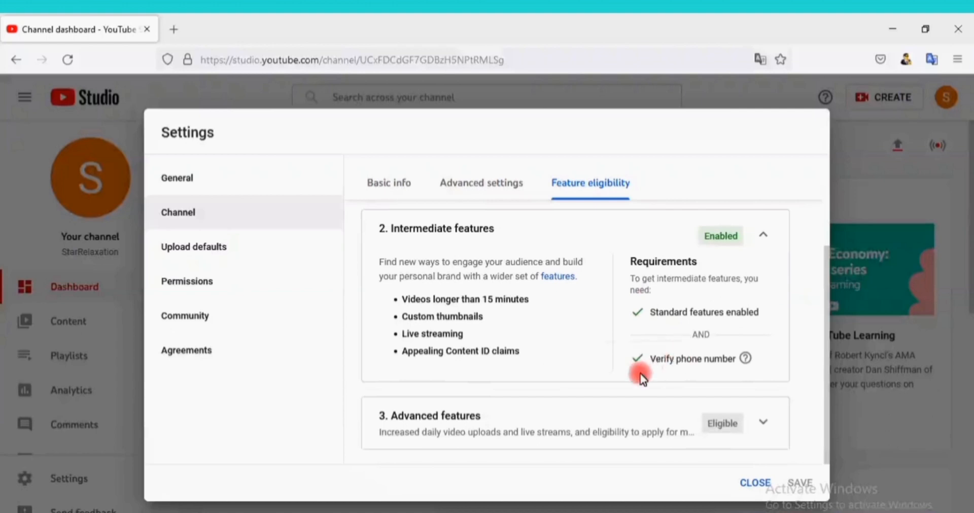
pyautogui.moveTo(745, 359)
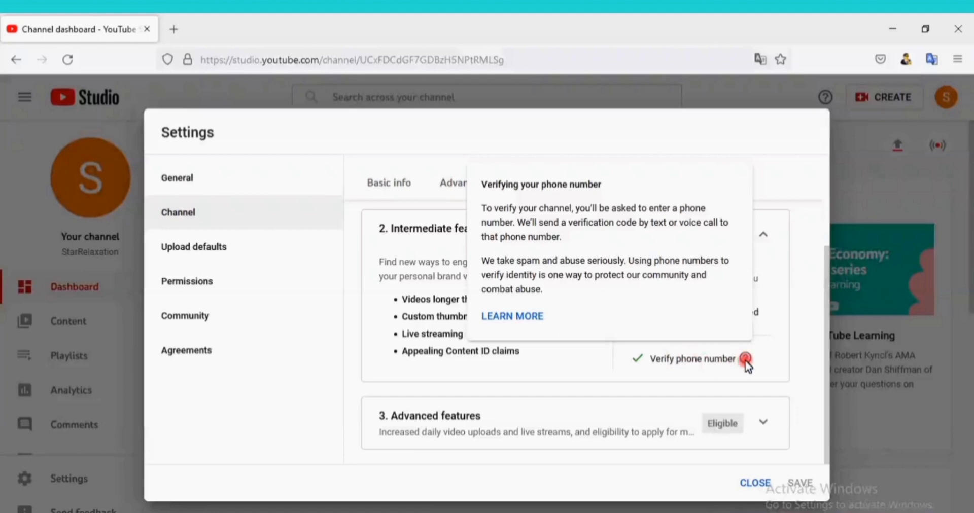
pyautogui.moveTo(503, 226)
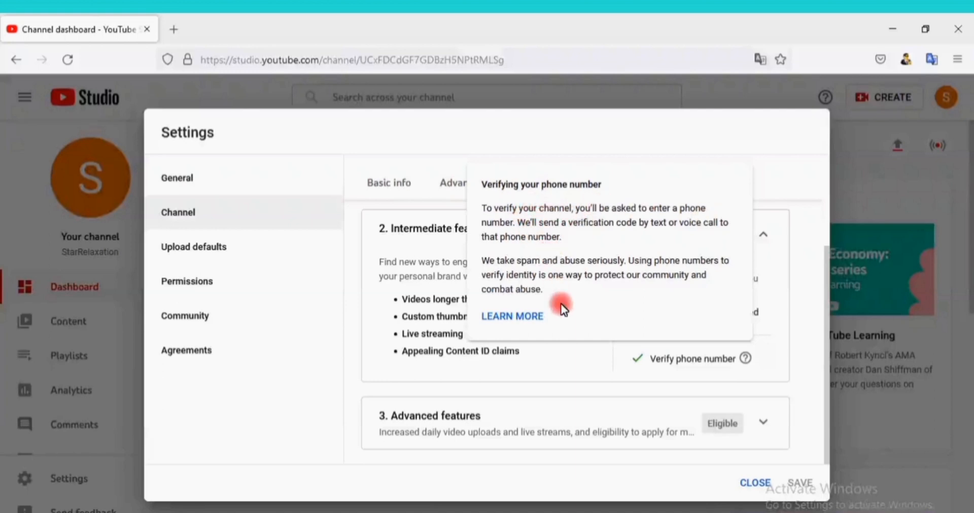
pyautogui.moveTo(444, 354)
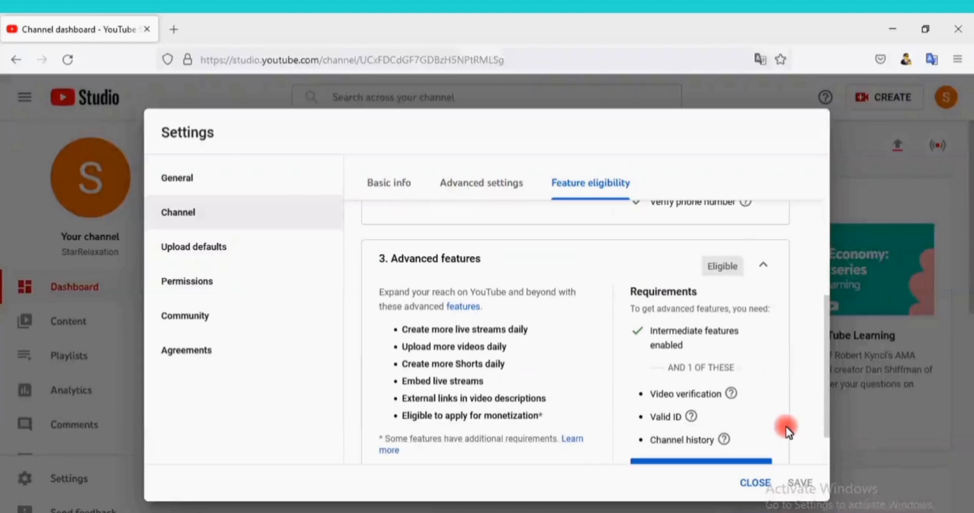
pyautogui.scroll(-3)
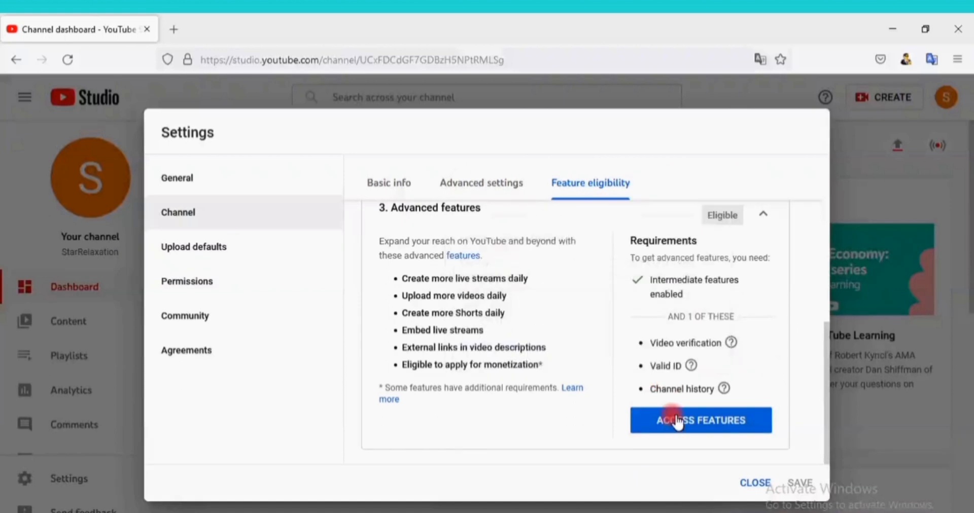
pyautogui.moveTo(775, 452)
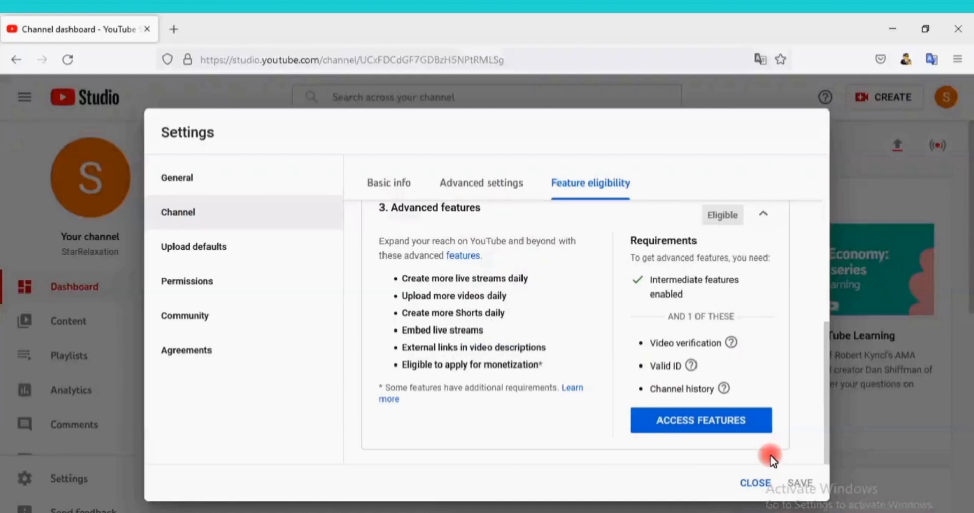
pyautogui.moveTo(756, 483)
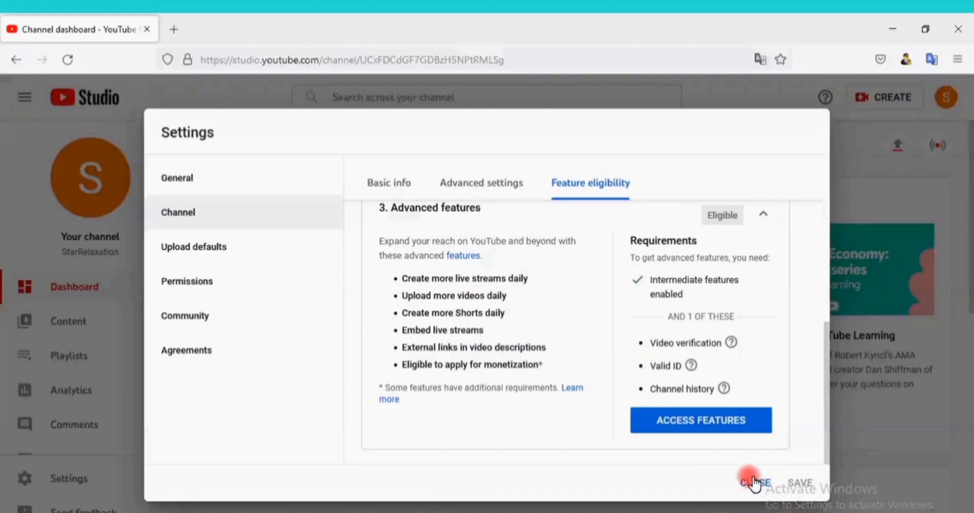
pyautogui.moveTo(388, 183)
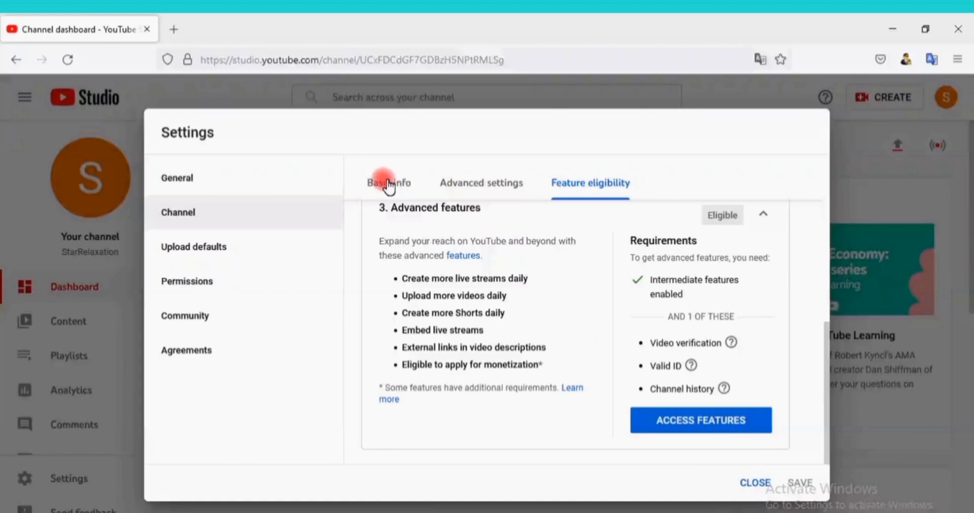
# Choose Nigeria from the Country of residence list in Basic info.
pyautogui.click(388, 183)
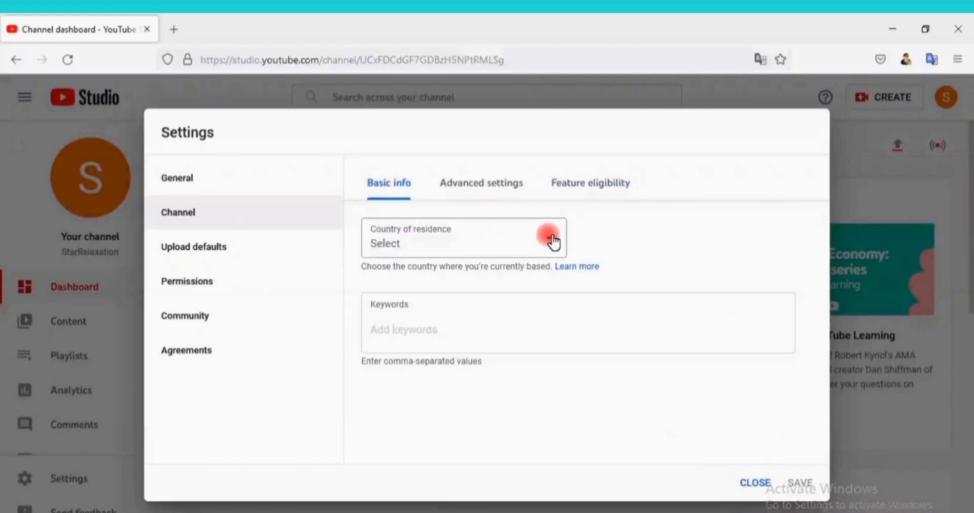
pyautogui.click(463, 238)
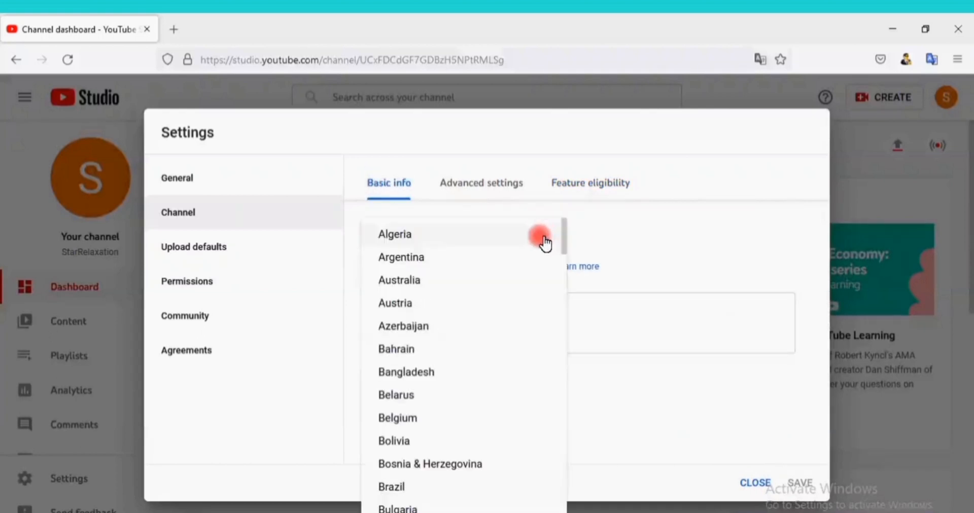
pyautogui.scroll(-3)
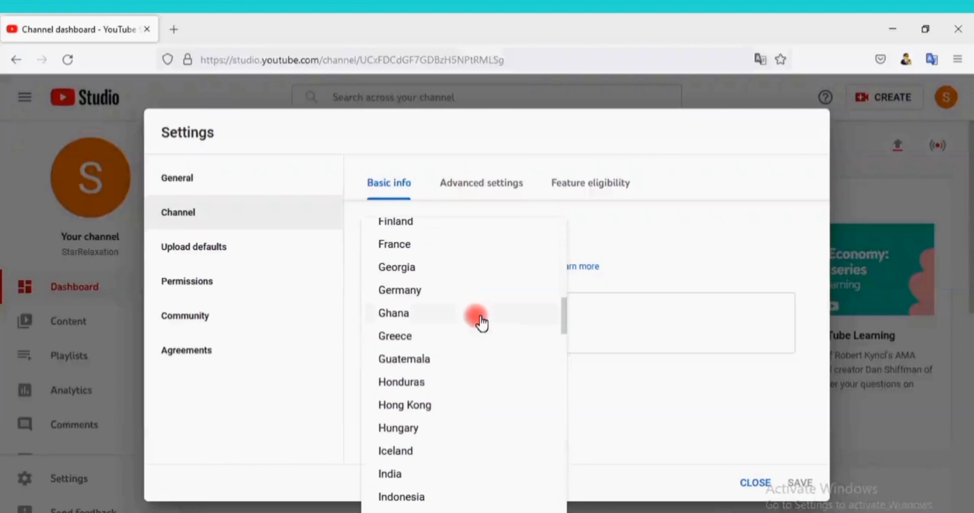
pyautogui.scroll(-3)
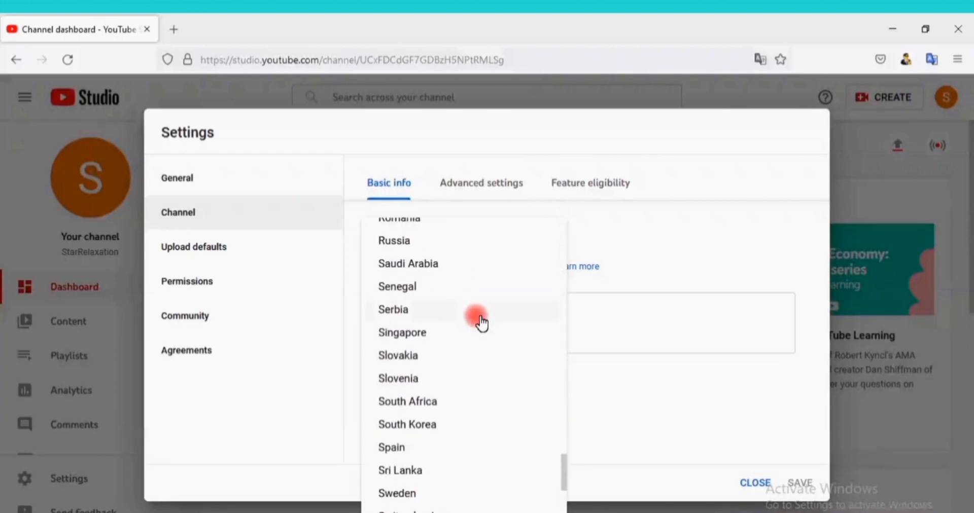
pyautogui.scroll(-3)
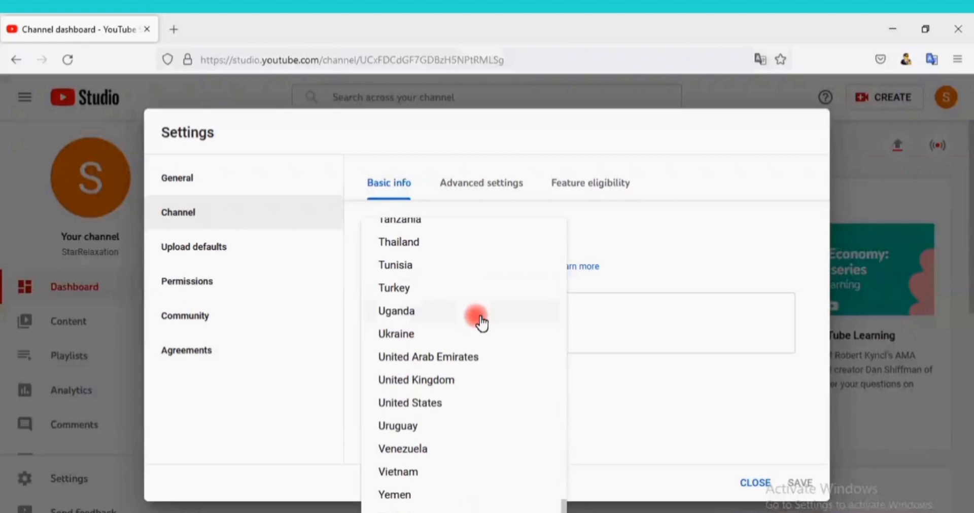
pyautogui.scroll(3)
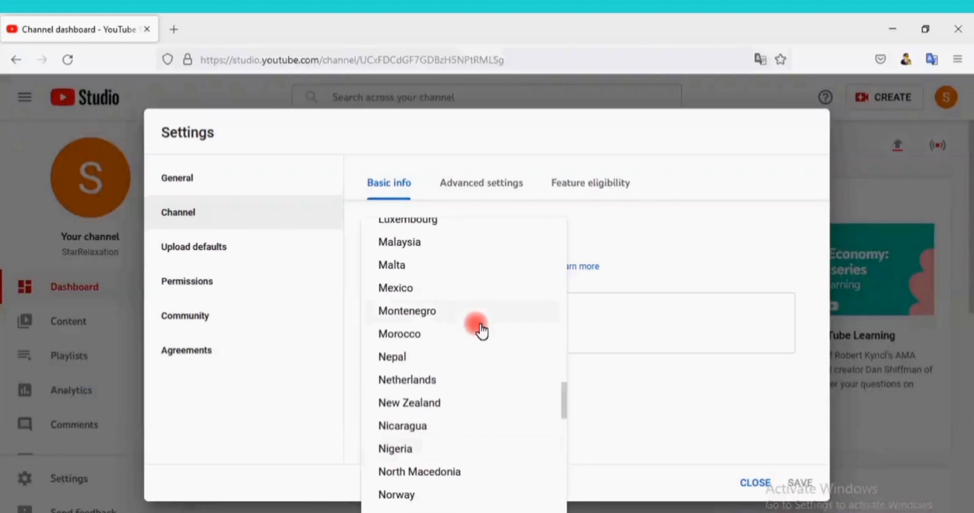
pyautogui.click(396, 449)
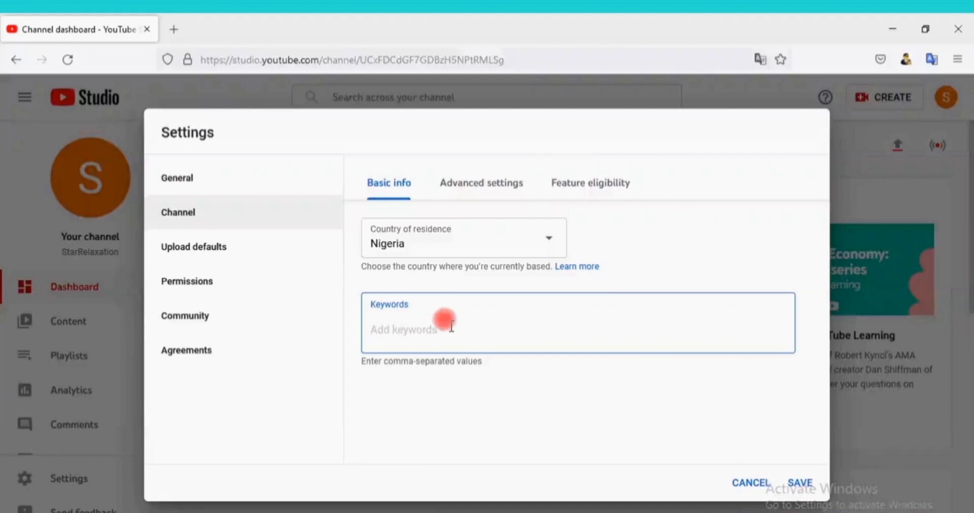
# Enter the keyword 'StarRelaxation' in Keywords and save the channel settings.
pyautogui.write('S')
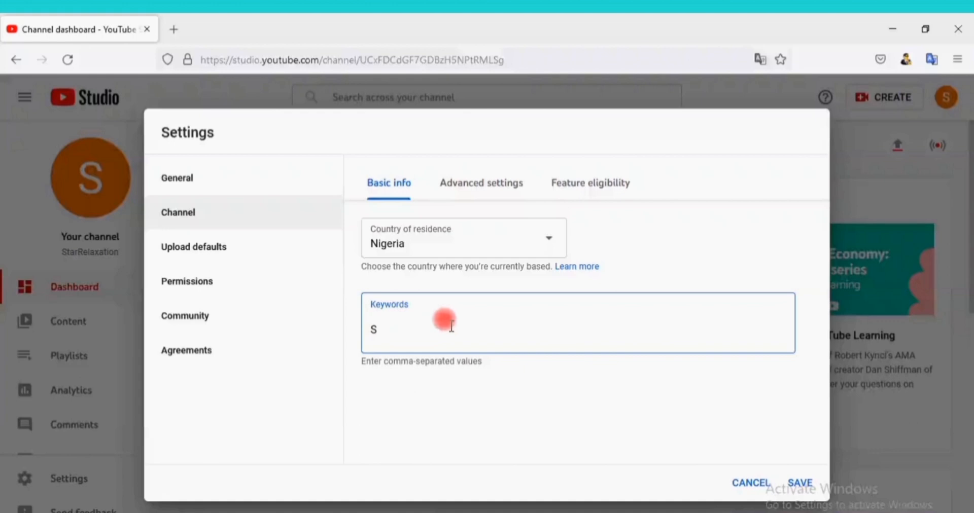
pyautogui.write('tar')
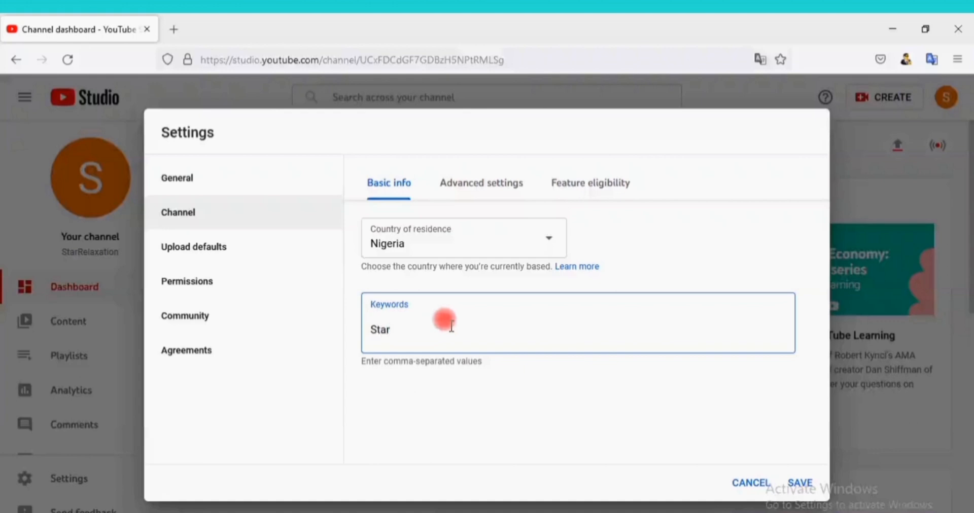
pyautogui.write('Rela')
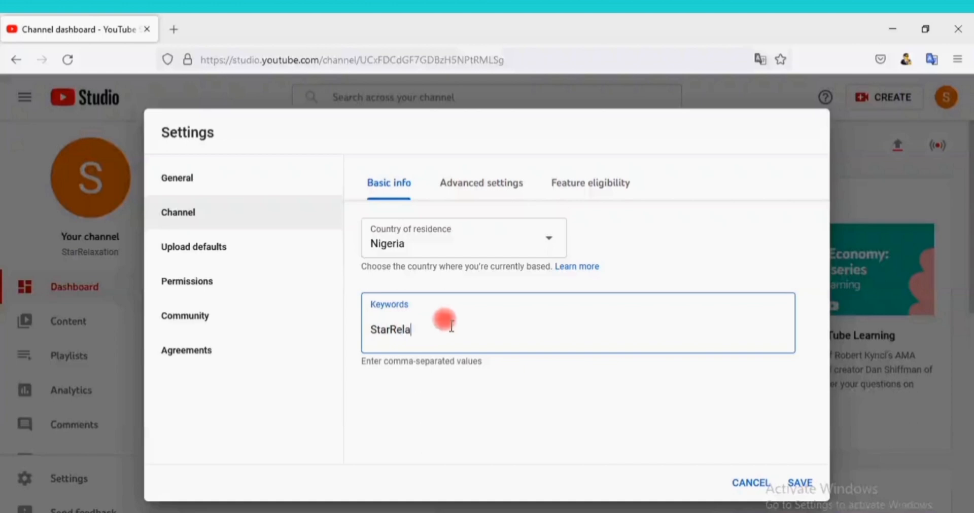
pyautogui.write('xa')
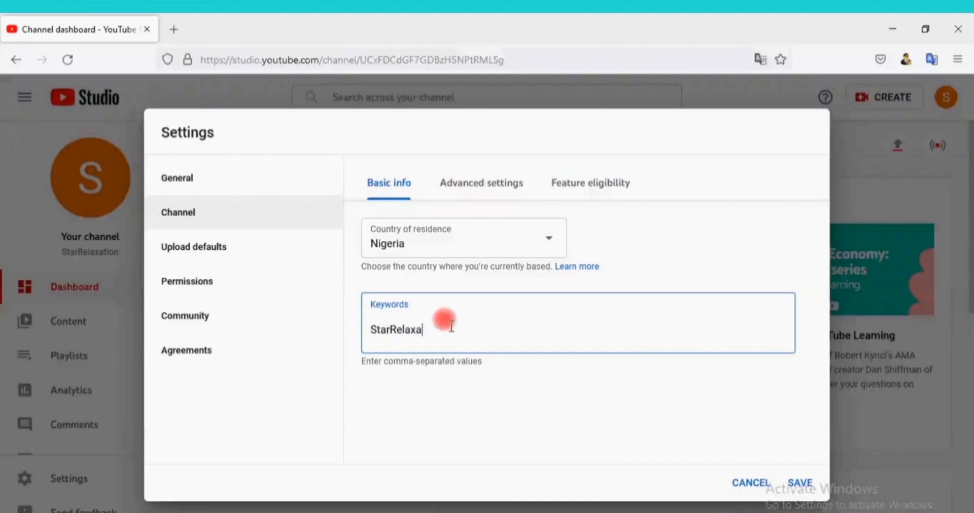
pyautogui.press('Backspace')
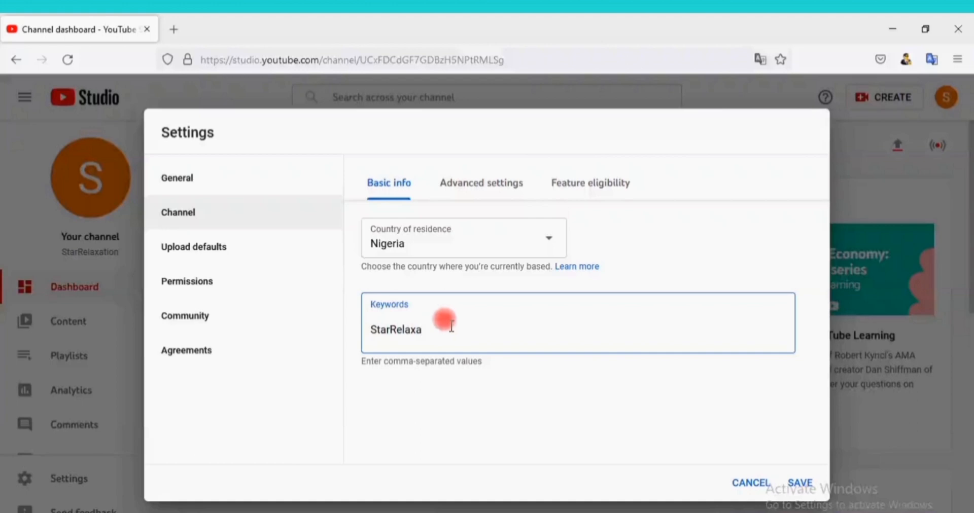
pyautogui.write('ti')
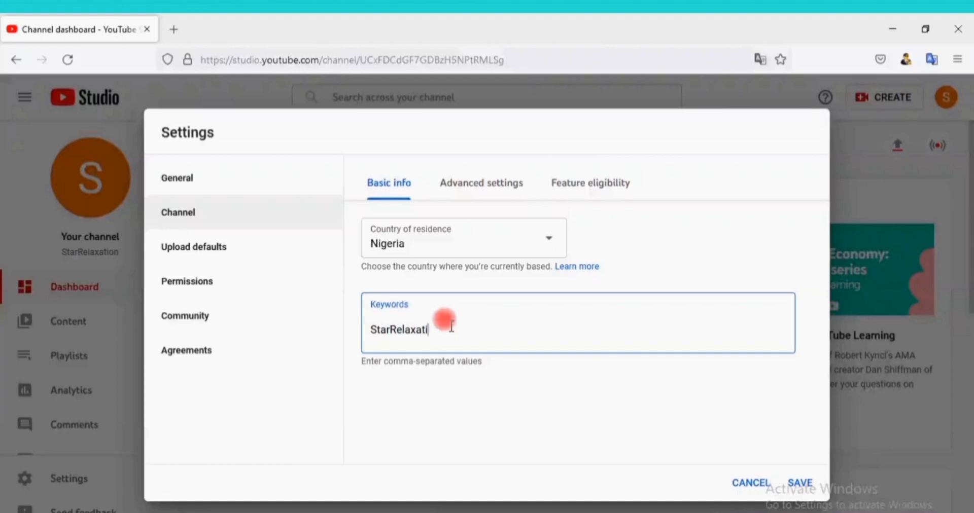
pyautogui.write('on')
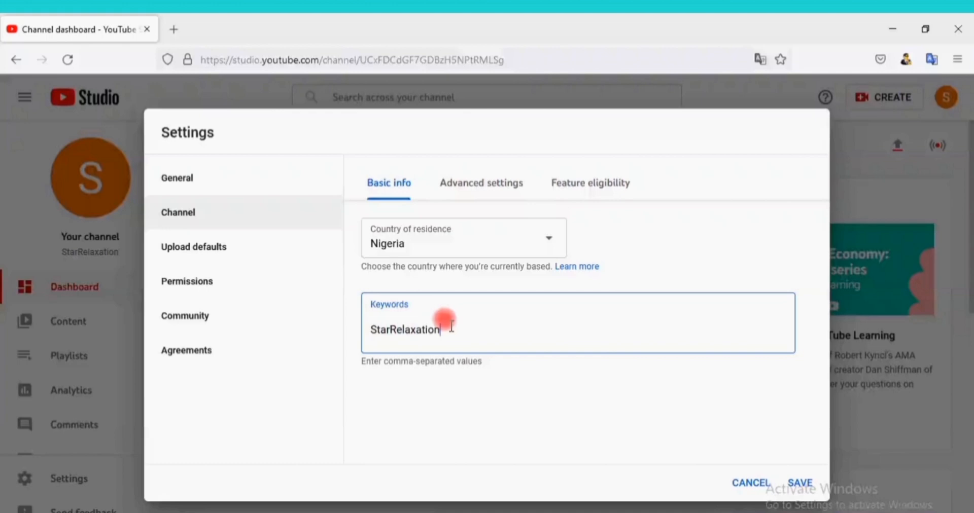
pyautogui.write(',')
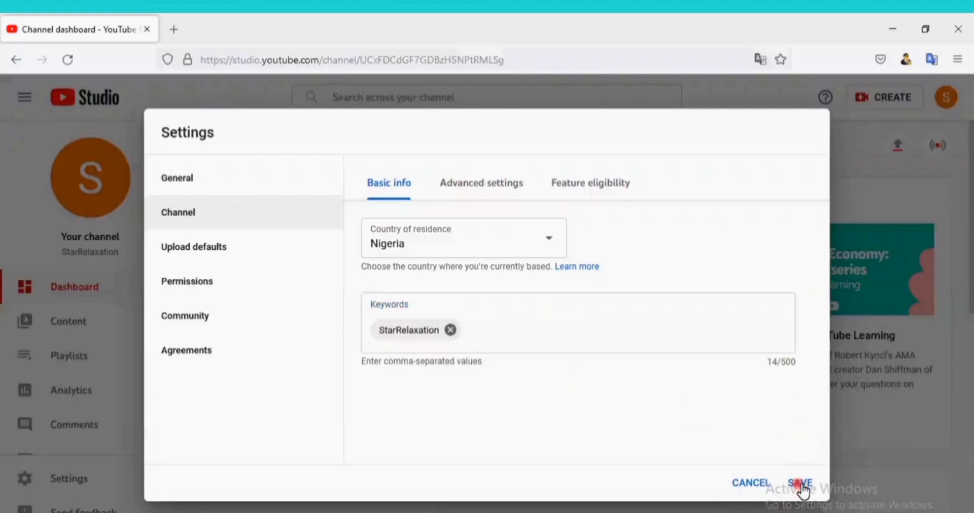
pyautogui.click(798, 484)
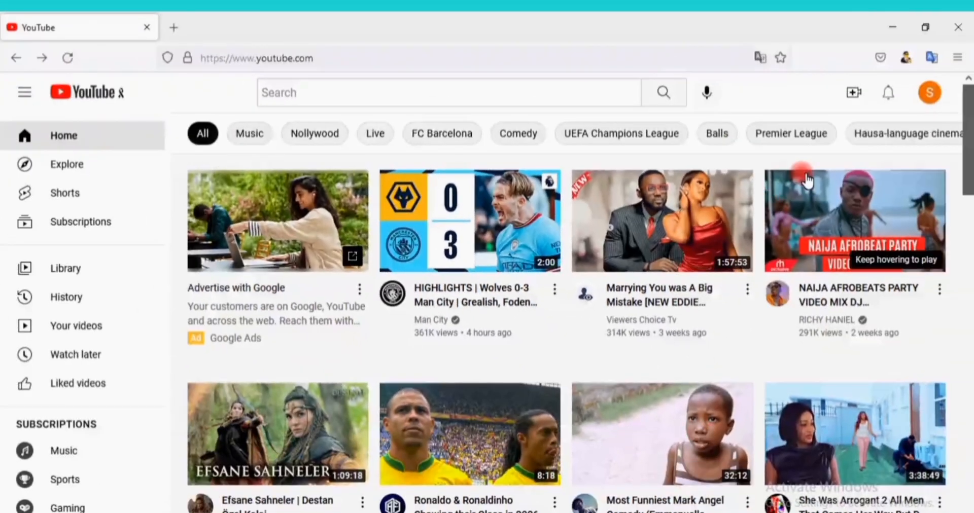
# Open YouTube Studio for StarRelaxation from the profile avatar's account menu.
pyautogui.click(929, 91)
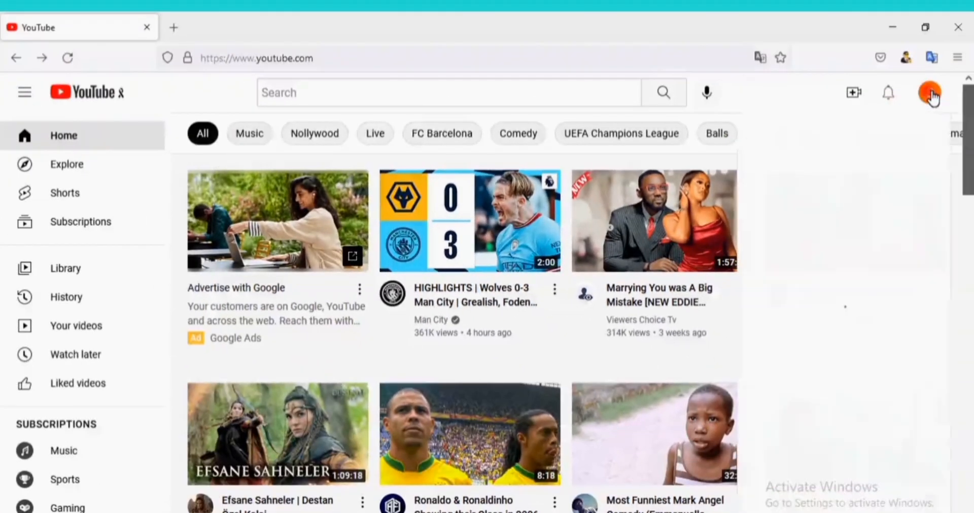
pyautogui.click(930, 93)
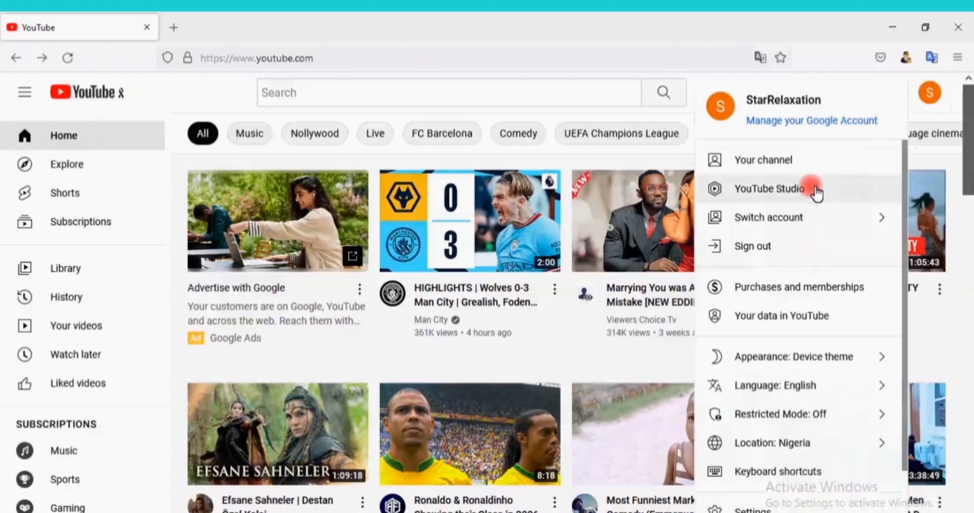
pyautogui.click(770, 189)
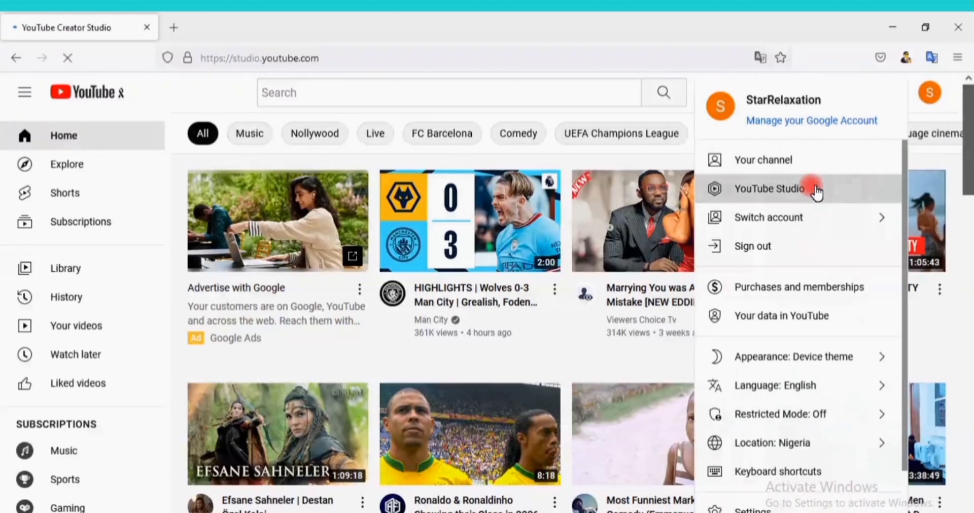
pyautogui.click(769, 189)
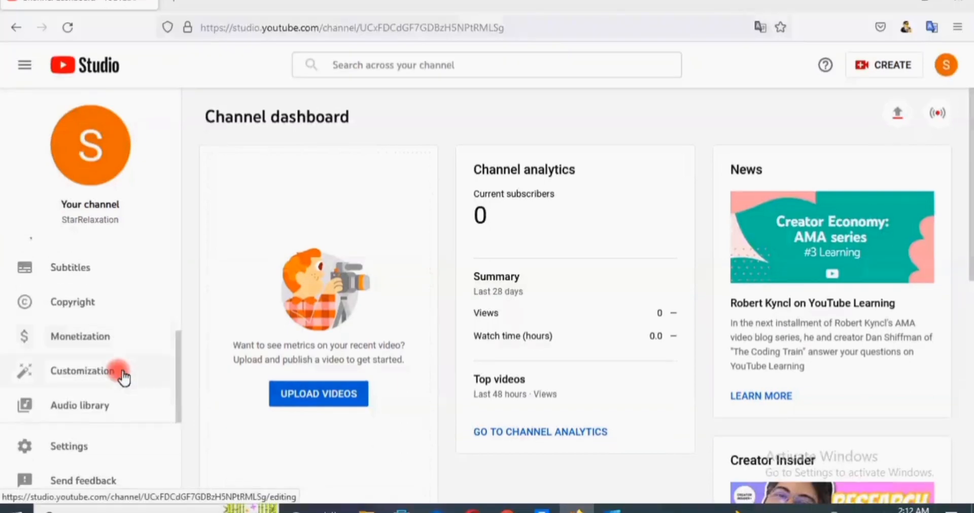
# Open Customization's Branding tab and scroll through picture, banner and watermark sections.
pyautogui.click(81, 370)
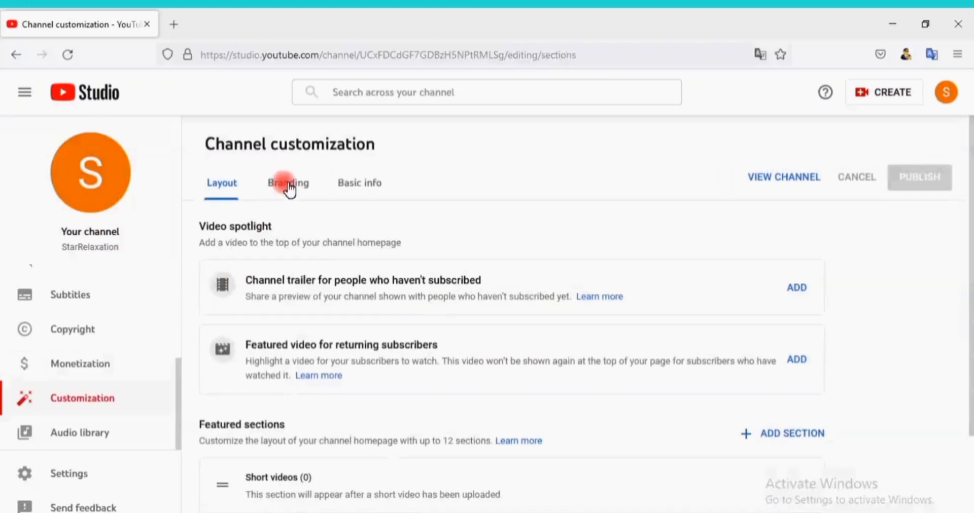
pyautogui.click(287, 183)
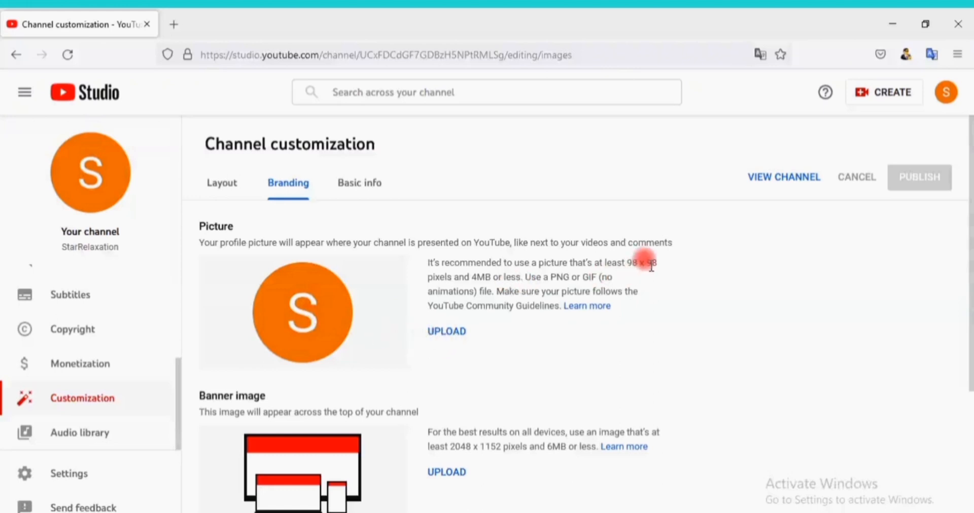
pyautogui.moveTo(650, 282)
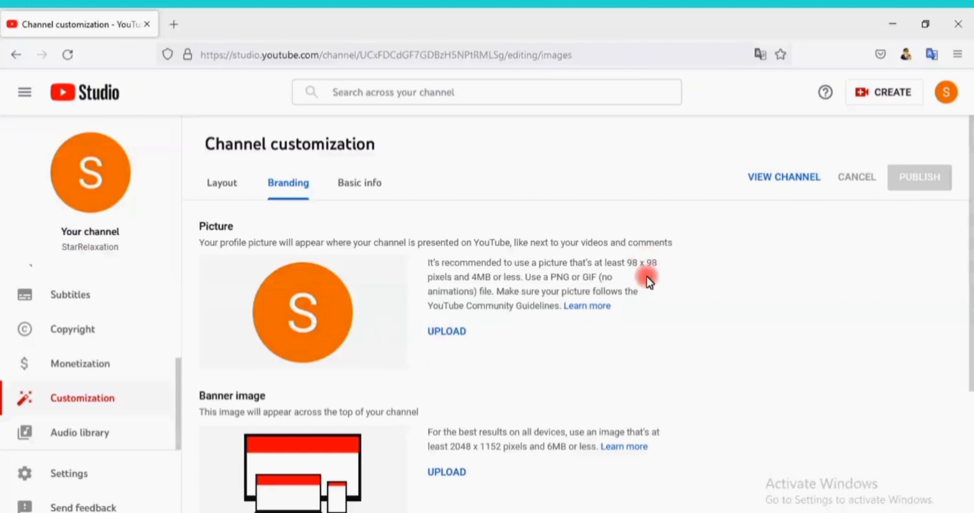
pyautogui.moveTo(614, 336)
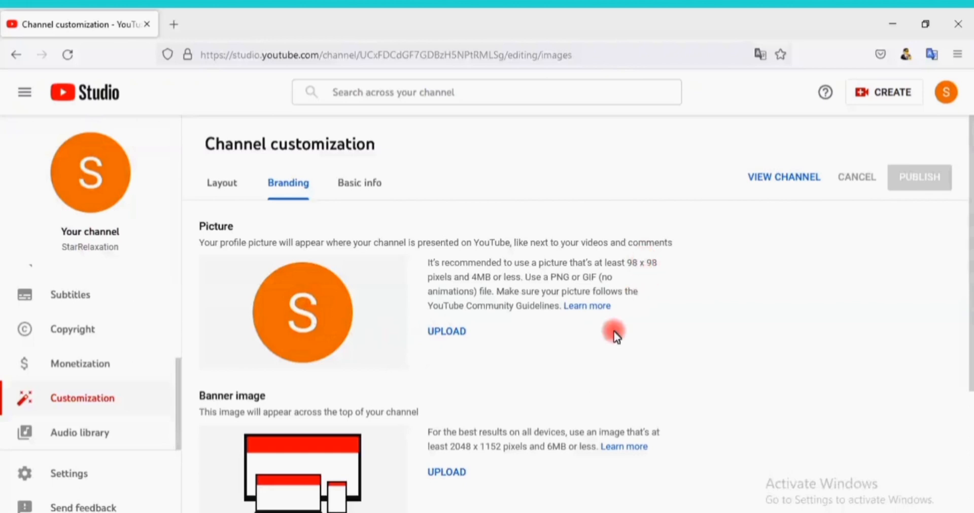
pyautogui.scroll(-3)
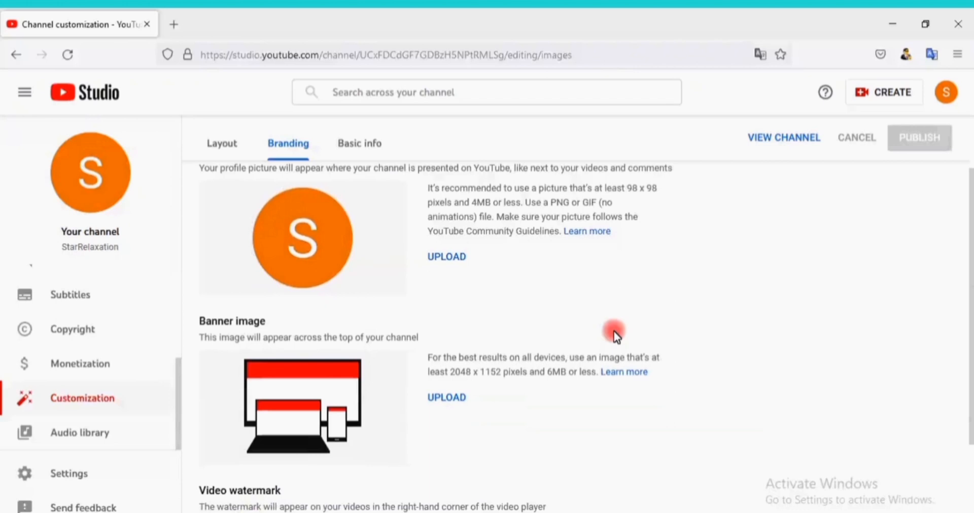
pyautogui.scroll(-3)
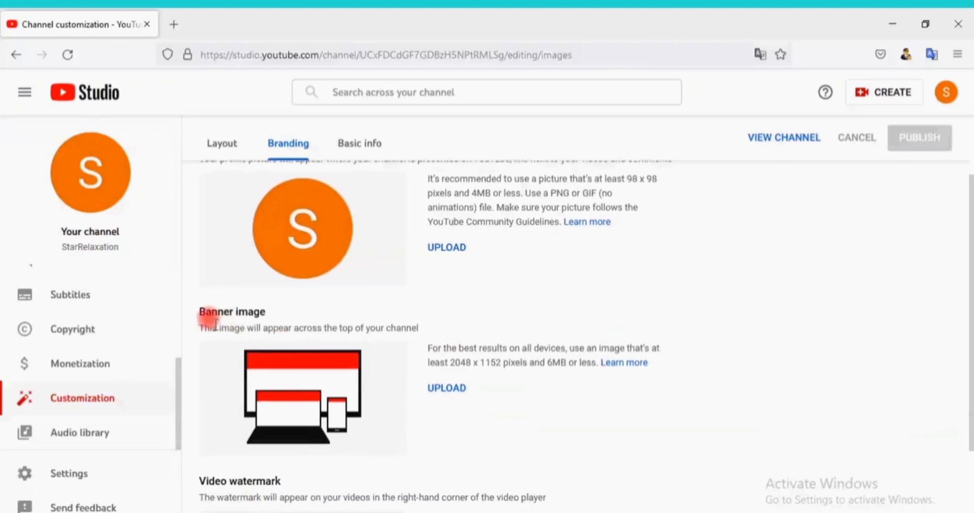
pyautogui.moveTo(252, 328)
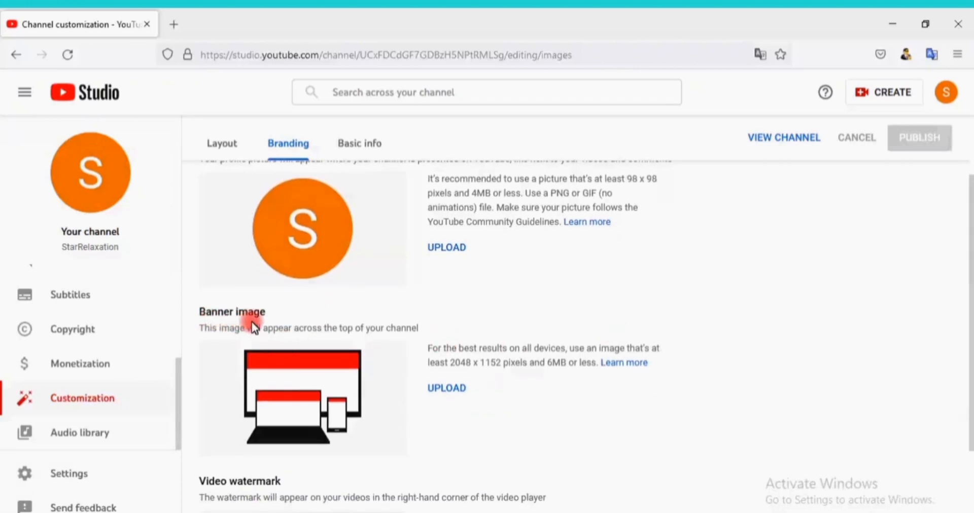
# Upload the silhouette-against-sky photo as profile picture and confirm the crop.
pyautogui.scroll(-3)
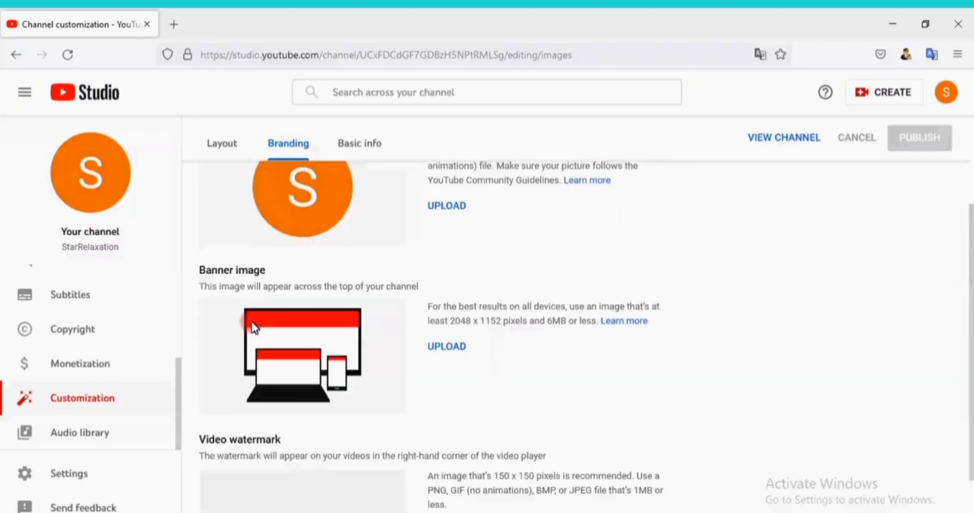
pyautogui.scroll(-3)
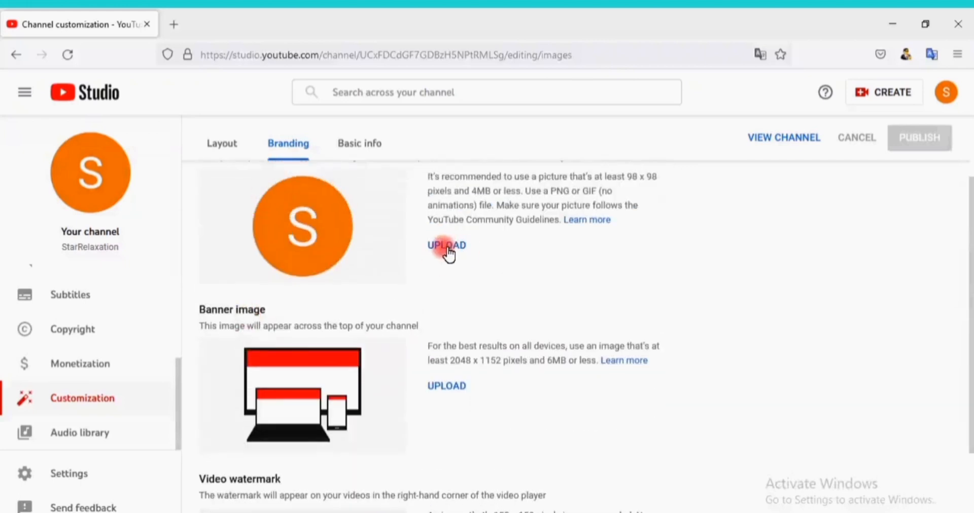
pyautogui.click(446, 245)
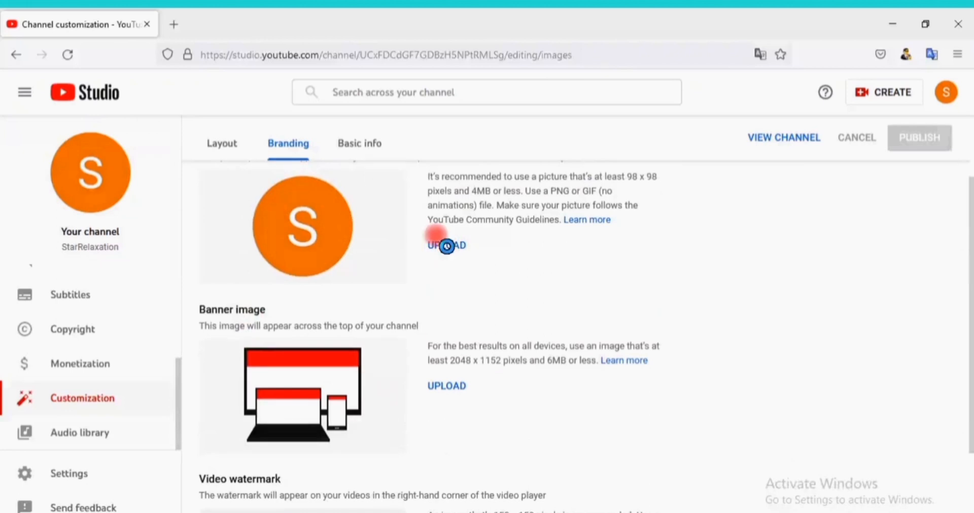
pyautogui.click(445, 245)
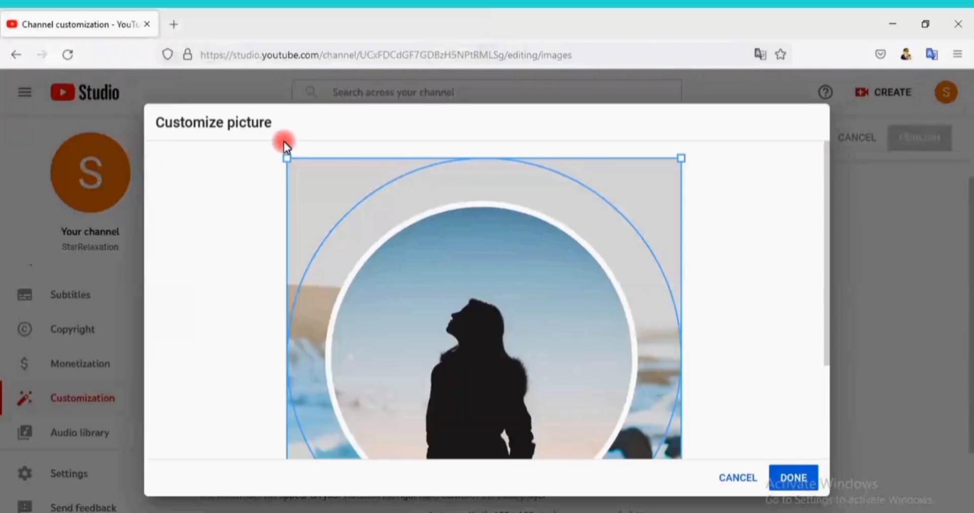
pyautogui.moveTo(796, 404)
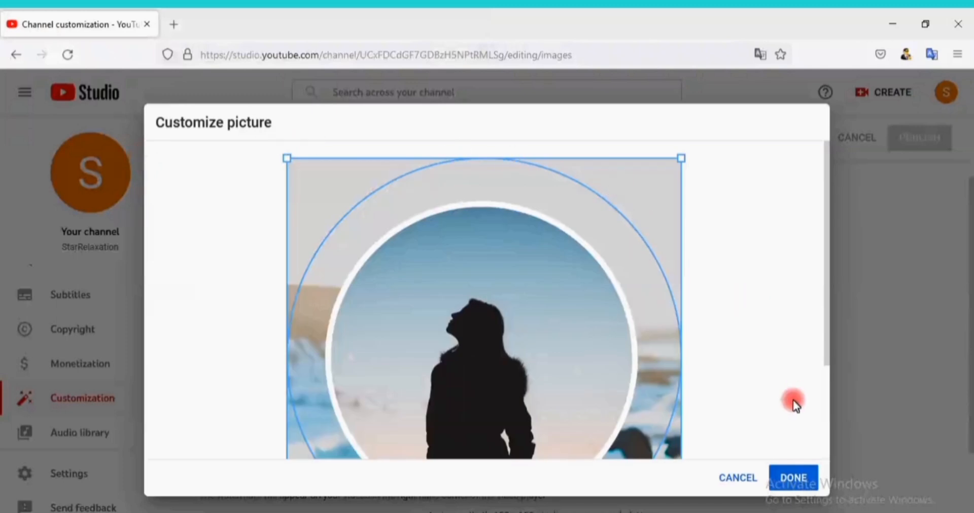
pyautogui.moveTo(798, 435)
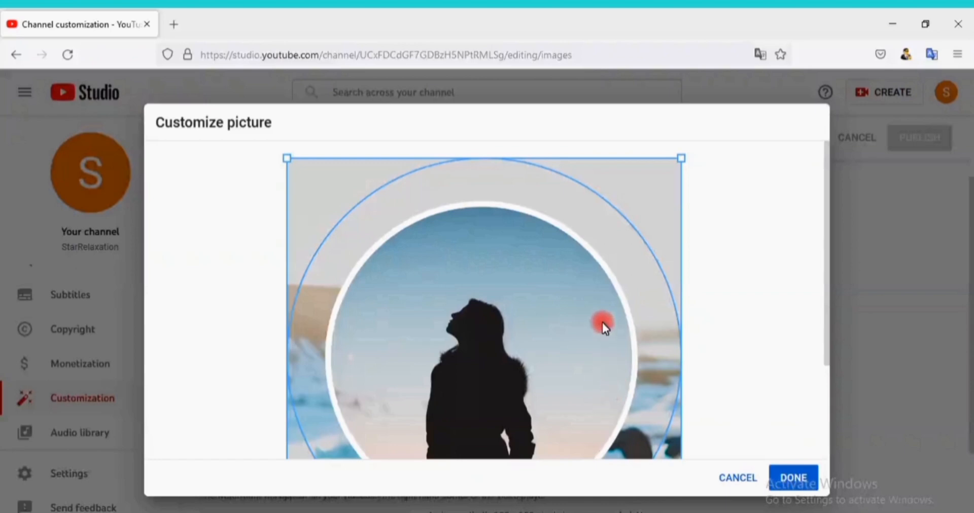
pyautogui.moveTo(836, 439)
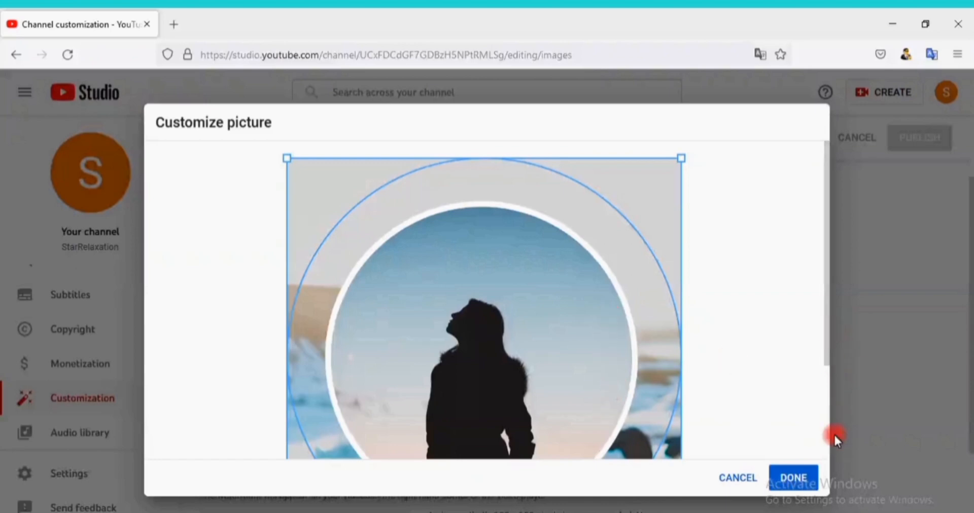
pyautogui.moveTo(836, 435); pyautogui.dragTo(833, 379)
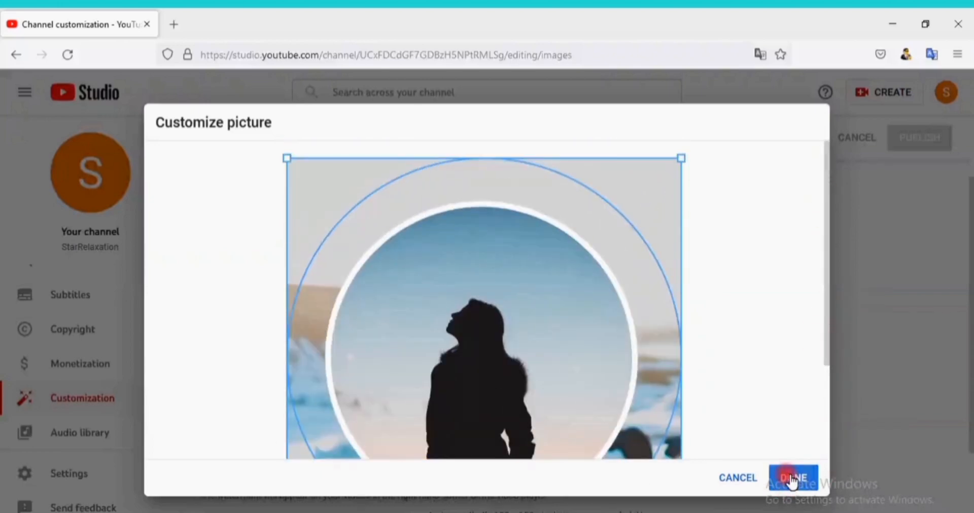
pyautogui.click(794, 478)
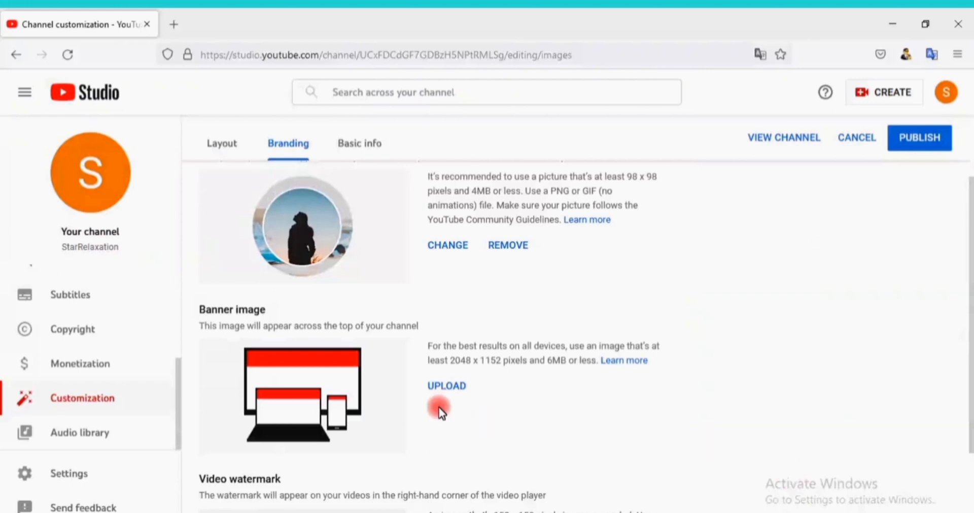
# Upload the Star Relaxation lakeside banner and confirm the banner art crop.
pyautogui.click(446, 386)
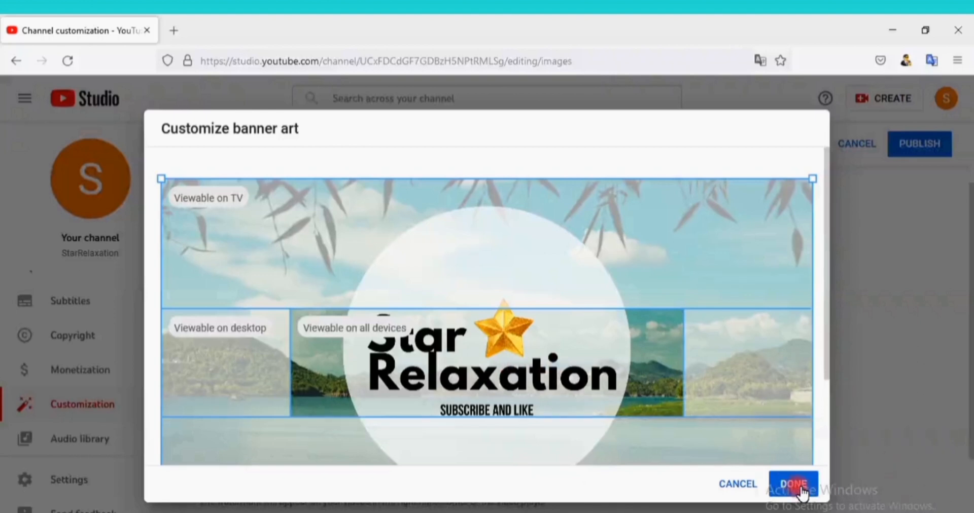
pyautogui.click(794, 484)
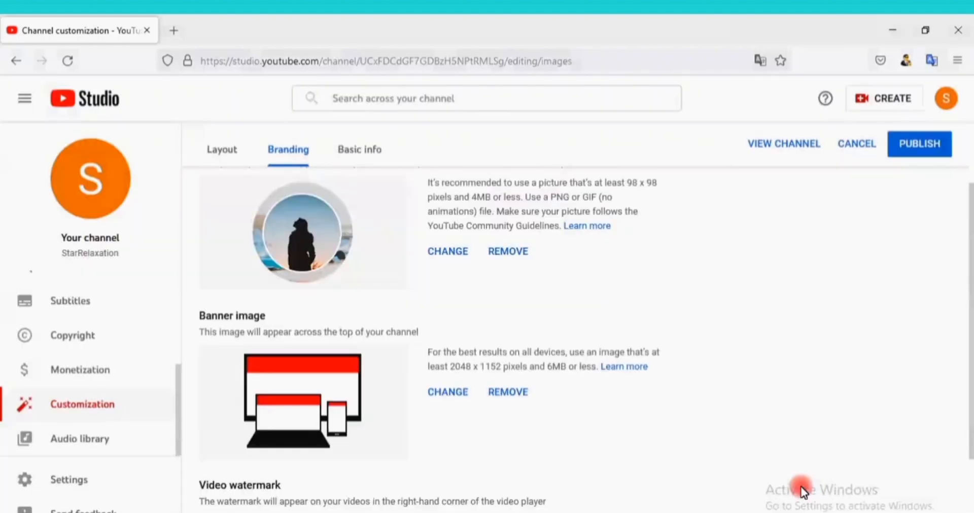
pyautogui.click(447, 391)
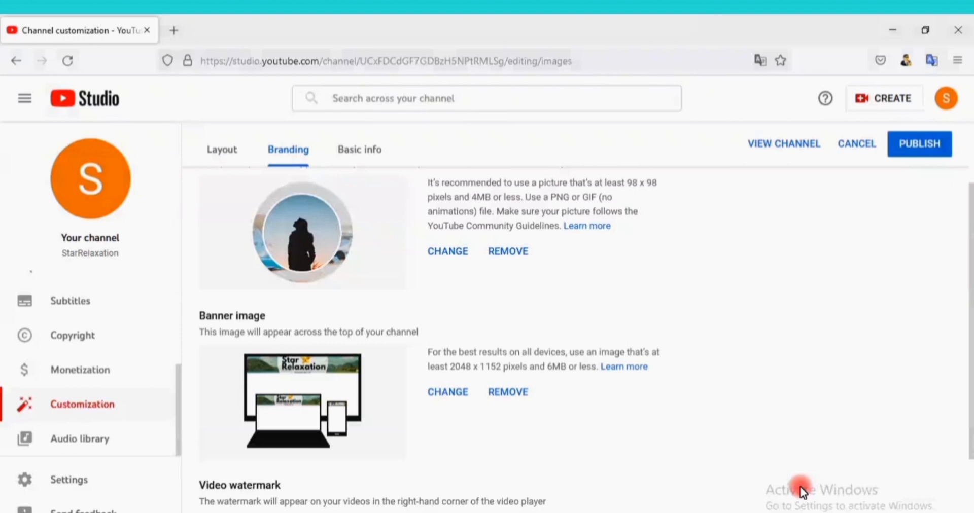
pyautogui.moveTo(739, 485)
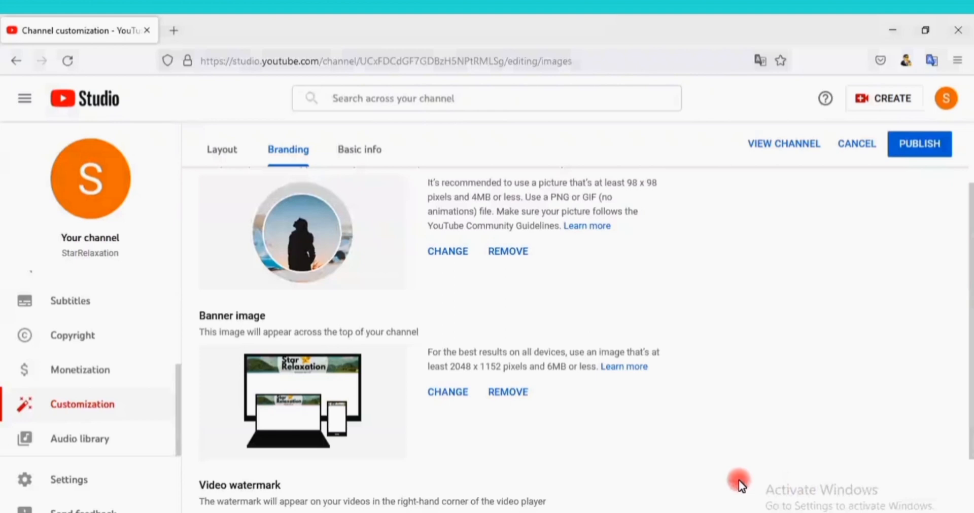
pyautogui.moveTo(353, 454)
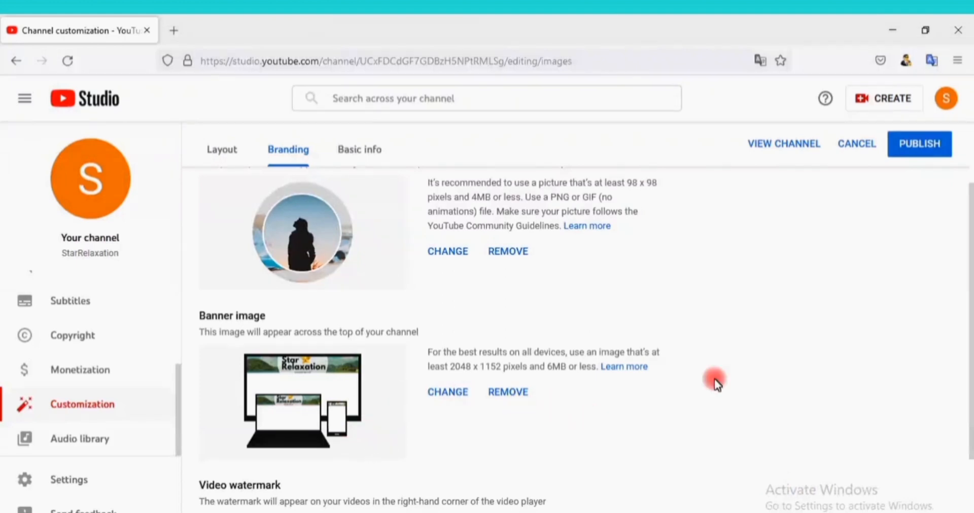
# Upload the red SUBSCRIBE watermark image and set it to display for the entire video.
pyautogui.scroll(-3)
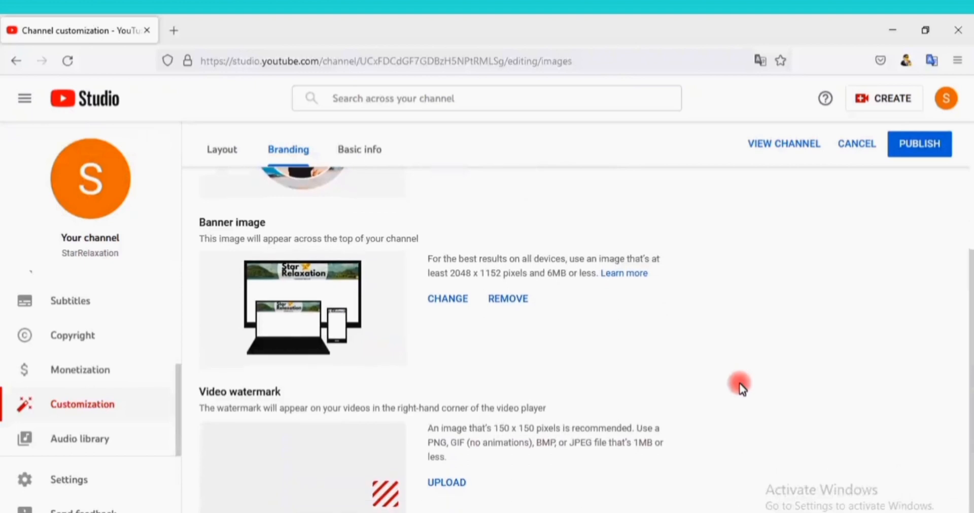
pyautogui.scroll(-3)
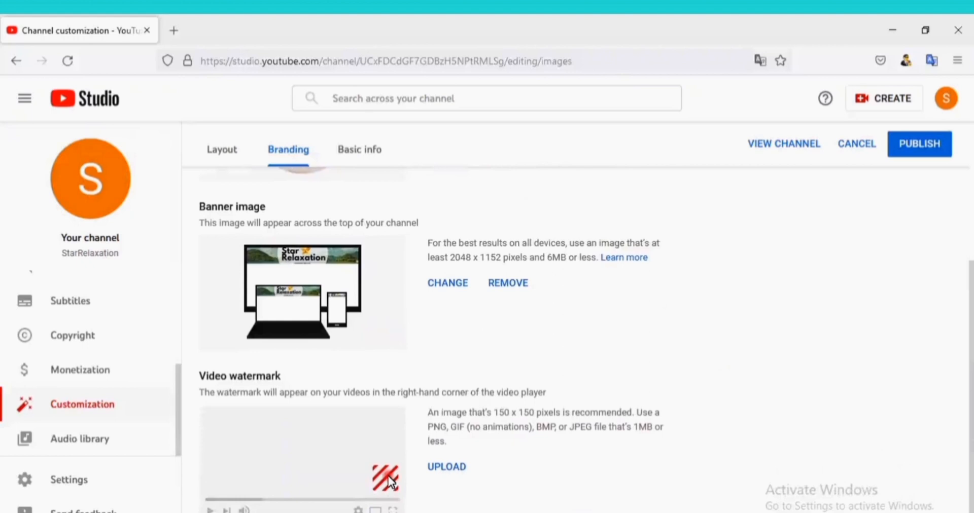
pyautogui.click(446, 467)
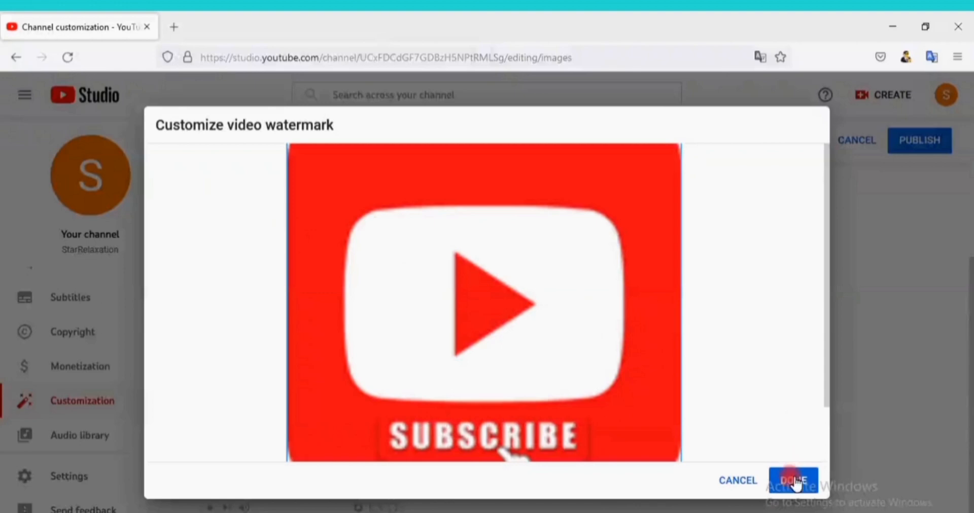
pyautogui.click(793, 481)
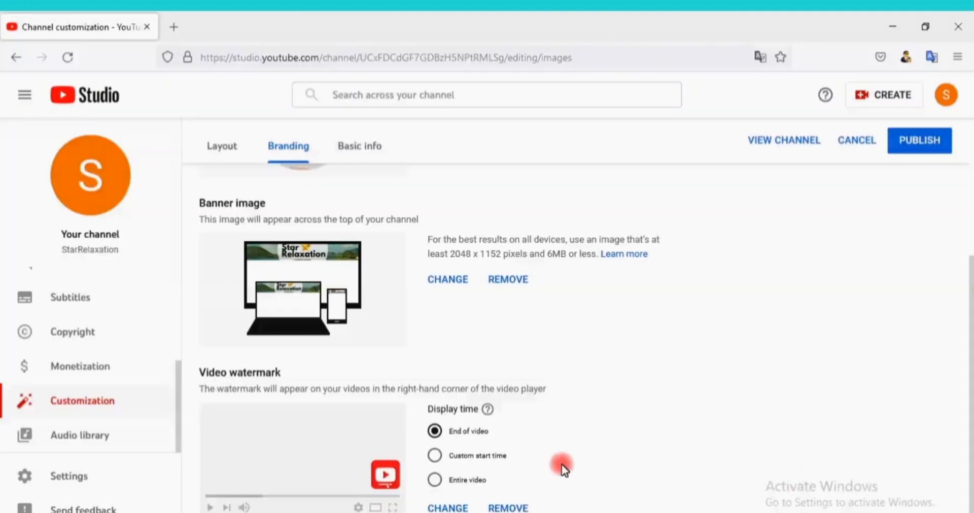
pyautogui.moveTo(428, 428)
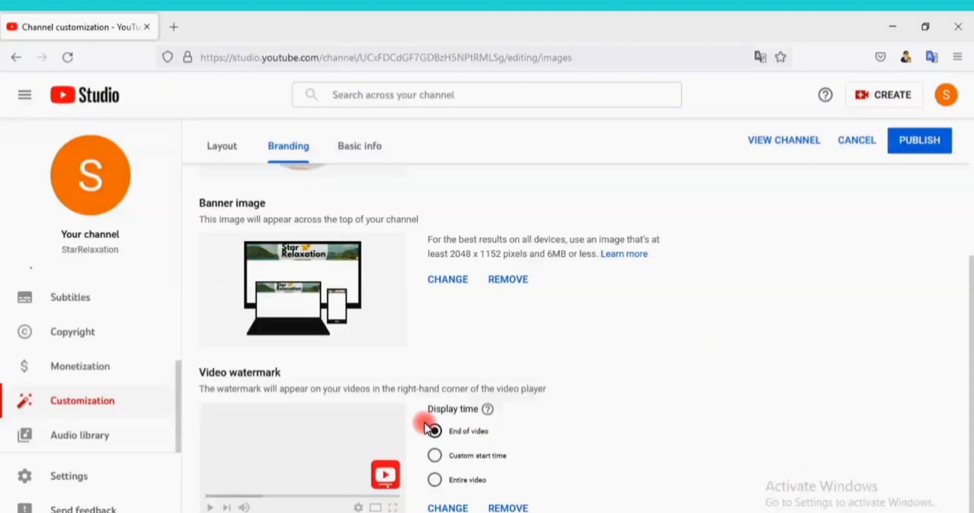
pyautogui.click(435, 430)
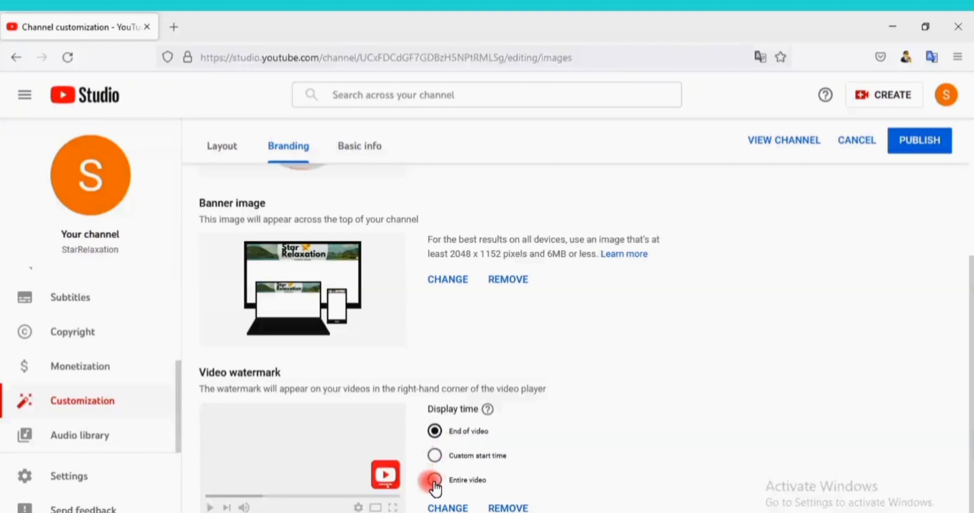
pyautogui.click(434, 480)
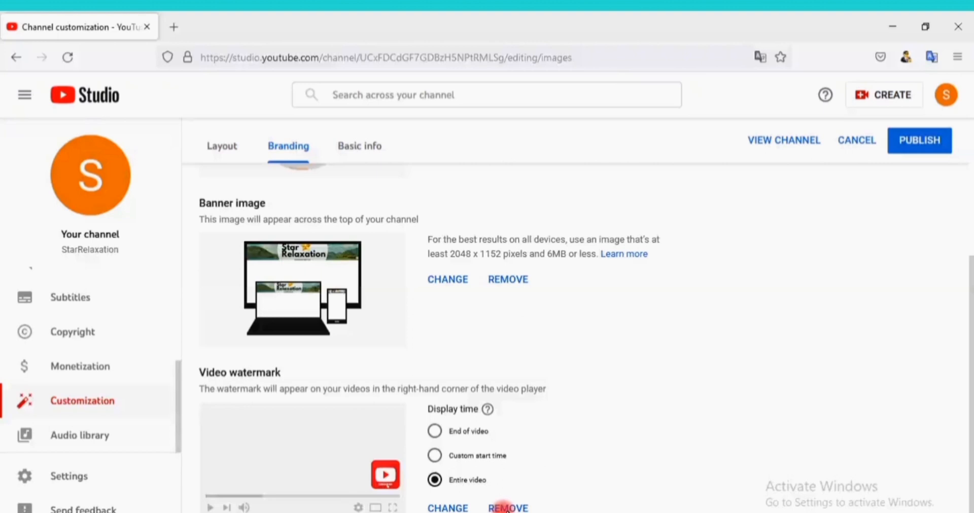
pyautogui.moveTo(749, 372)
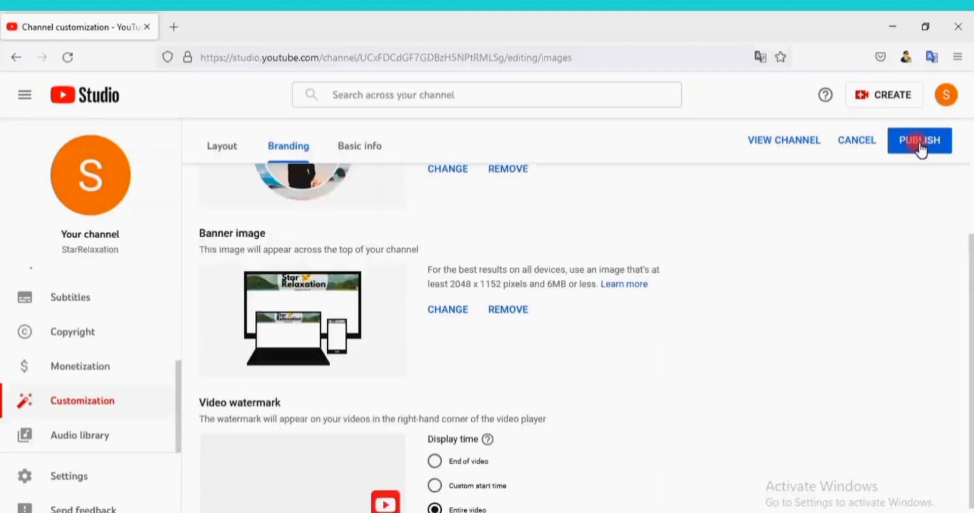
# Publish the profile picture, banner and watermark branding changes.
pyautogui.scroll(-3)
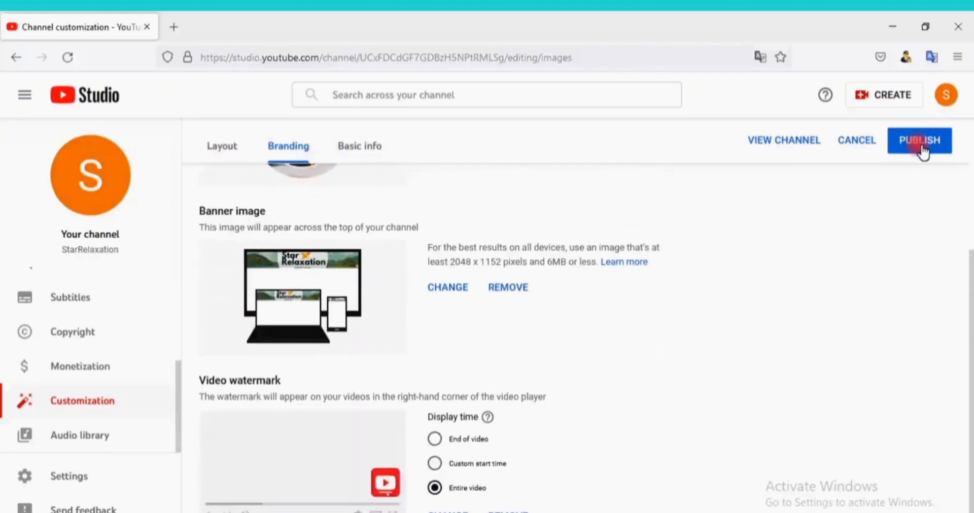
pyautogui.click(920, 140)
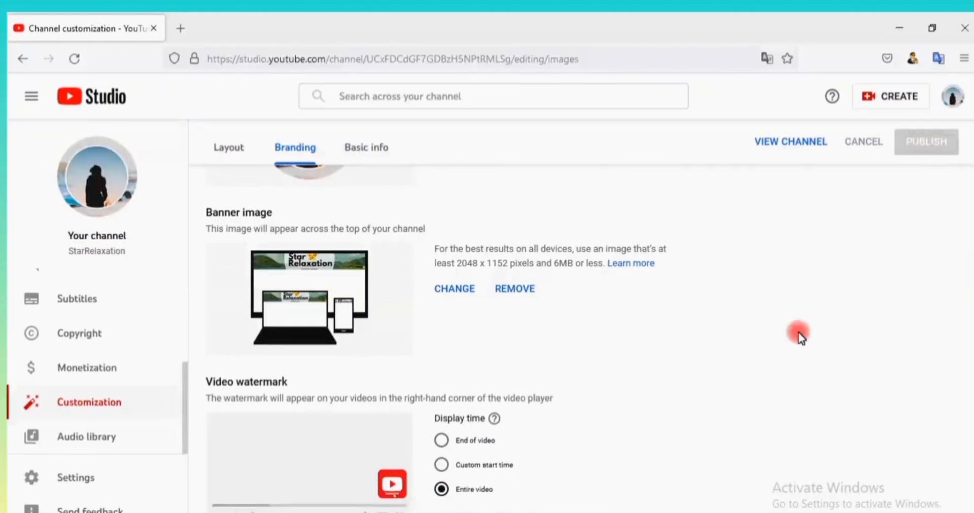
pyautogui.moveTo(795, 336)
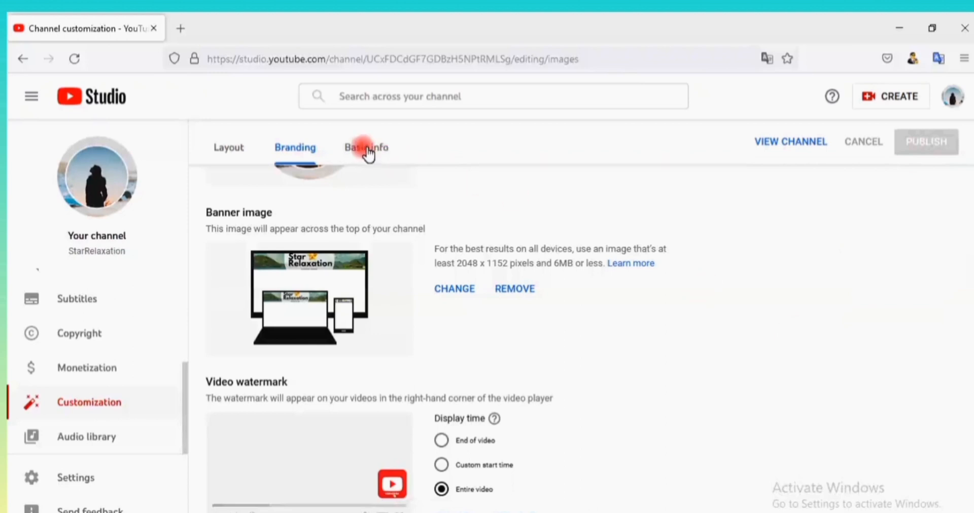
# Switch Channel customization to the Basic info tab.
pyautogui.click(366, 148)
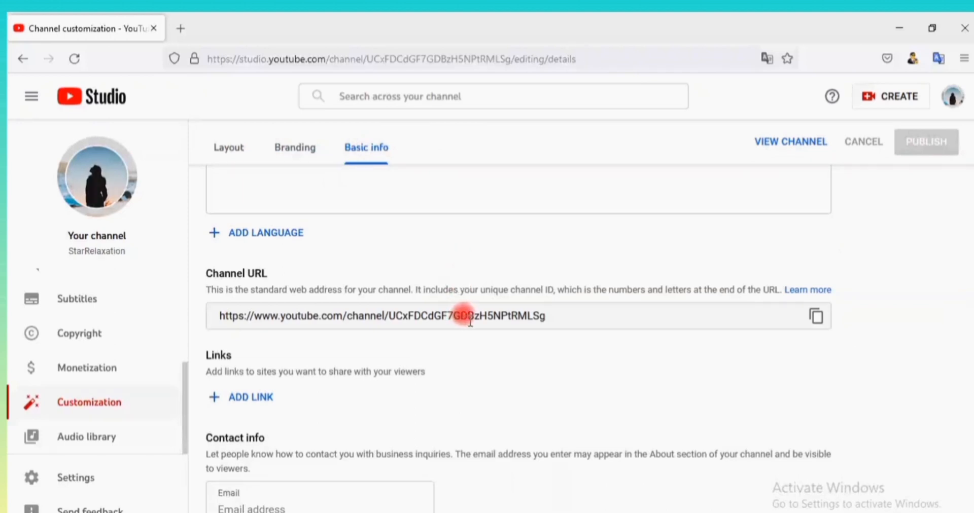
pyautogui.moveTo(496, 348)
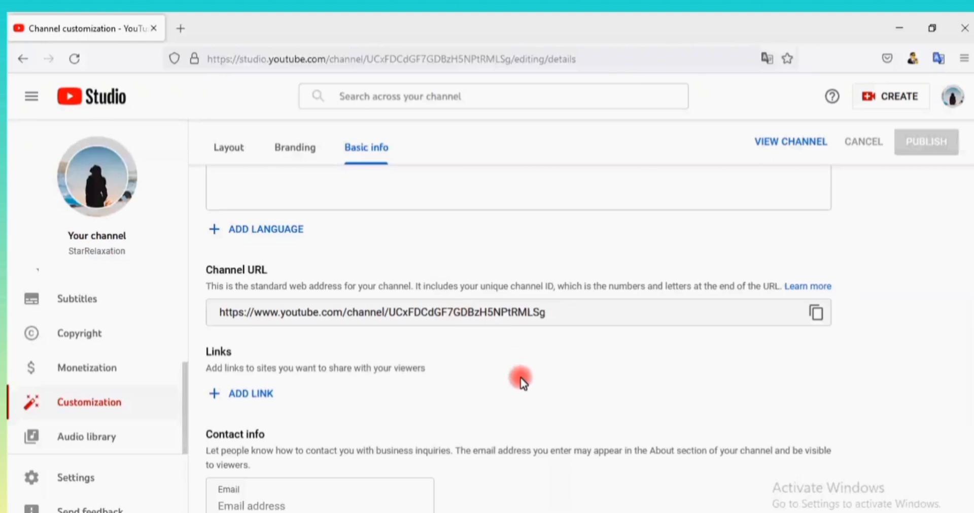
pyautogui.moveTo(527, 380)
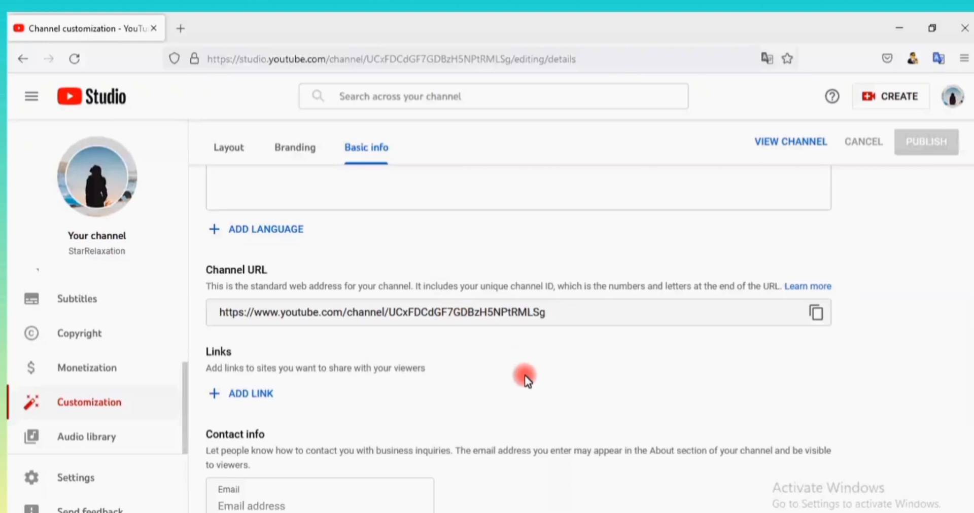
pyautogui.moveTo(906, 314)
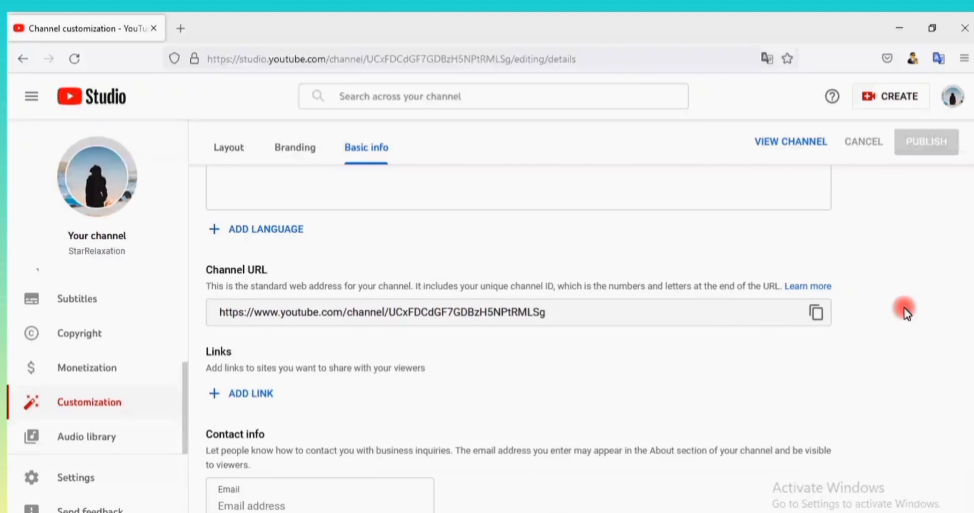
pyautogui.moveTo(271, 444)
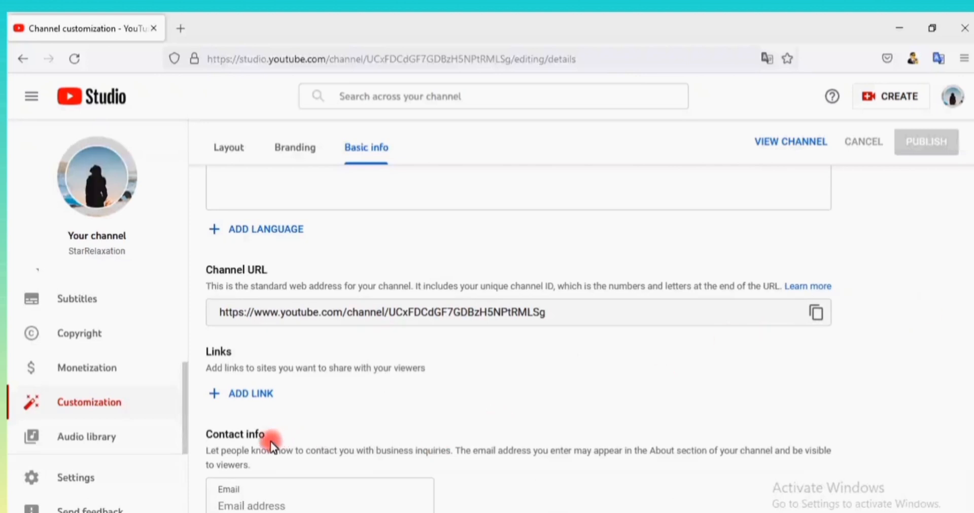
pyautogui.moveTo(300, 464)
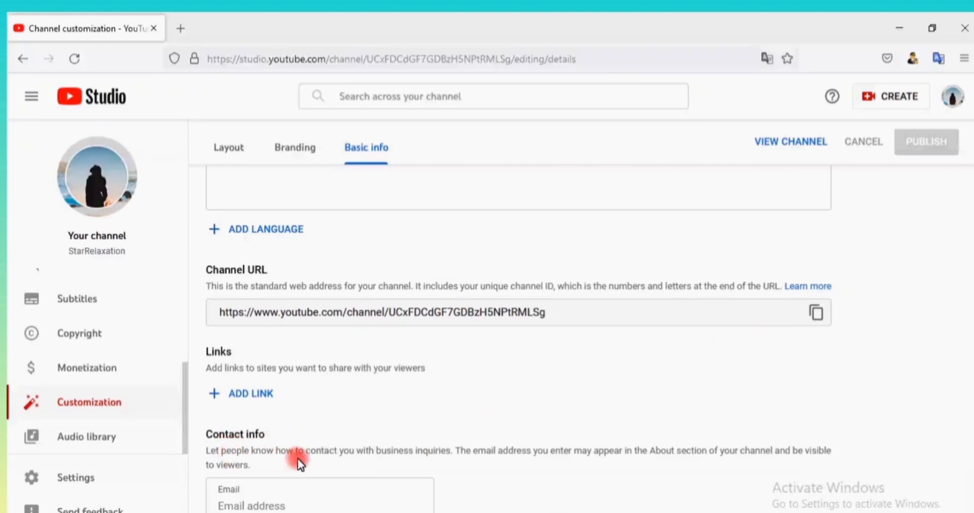
pyautogui.moveTo(454, 443)
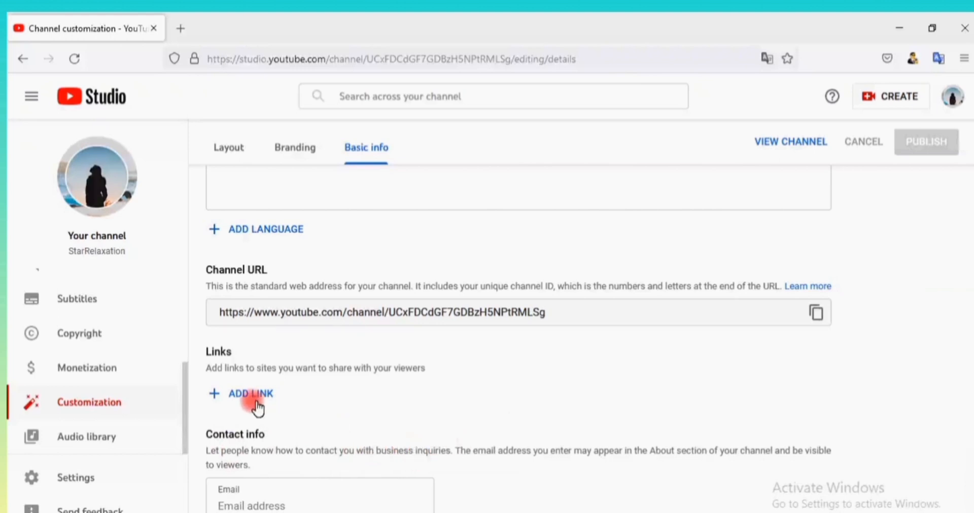
pyautogui.moveTo(385, 404)
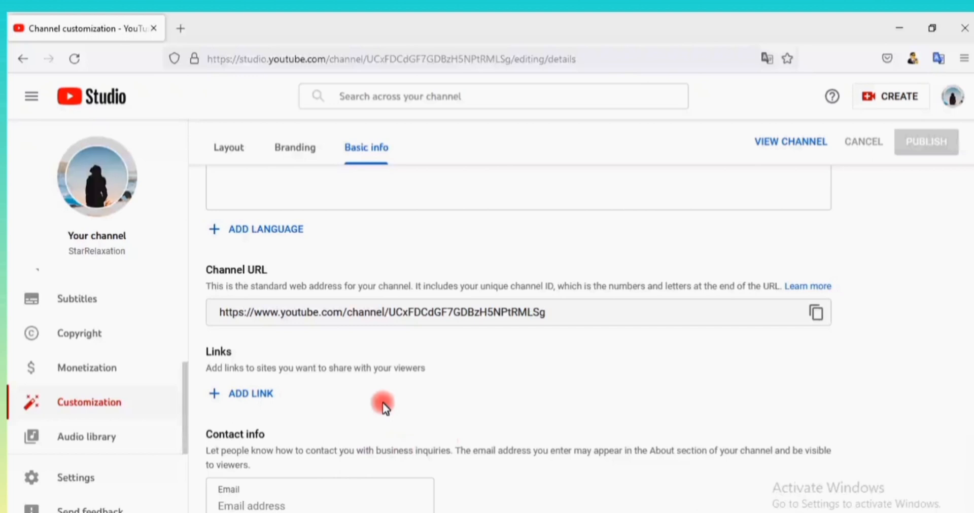